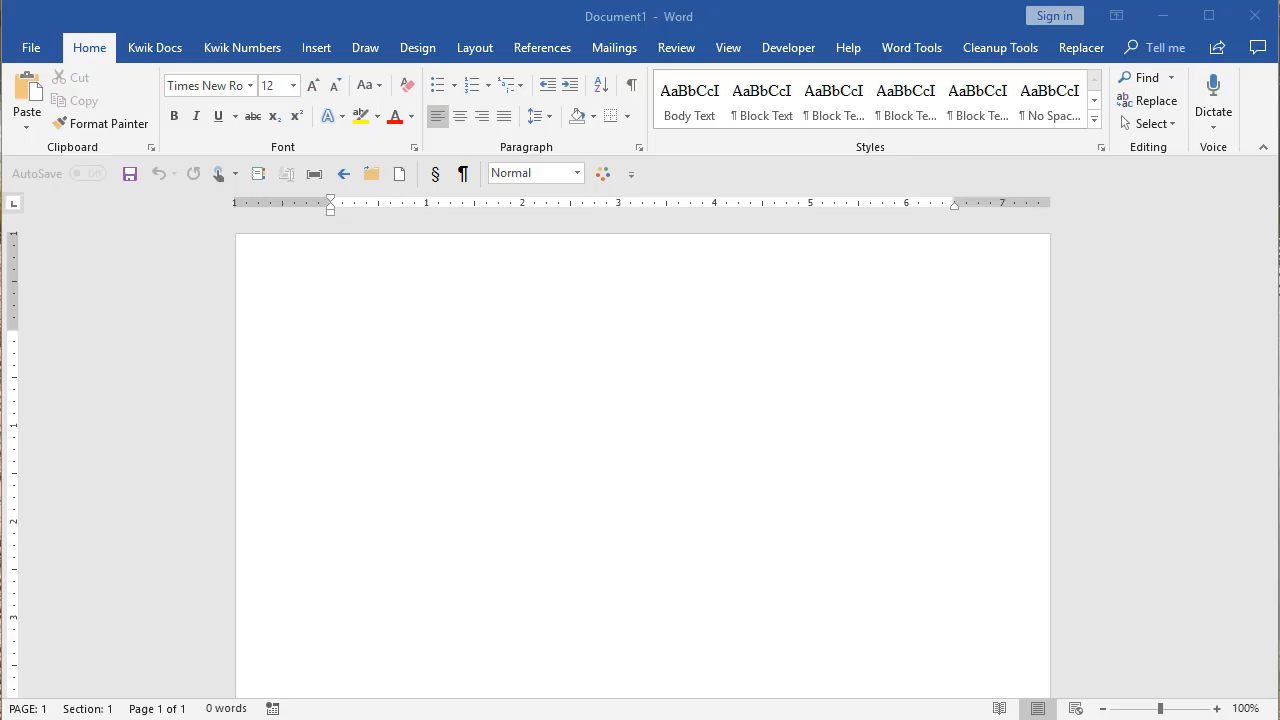
mouse_move(156, 48)
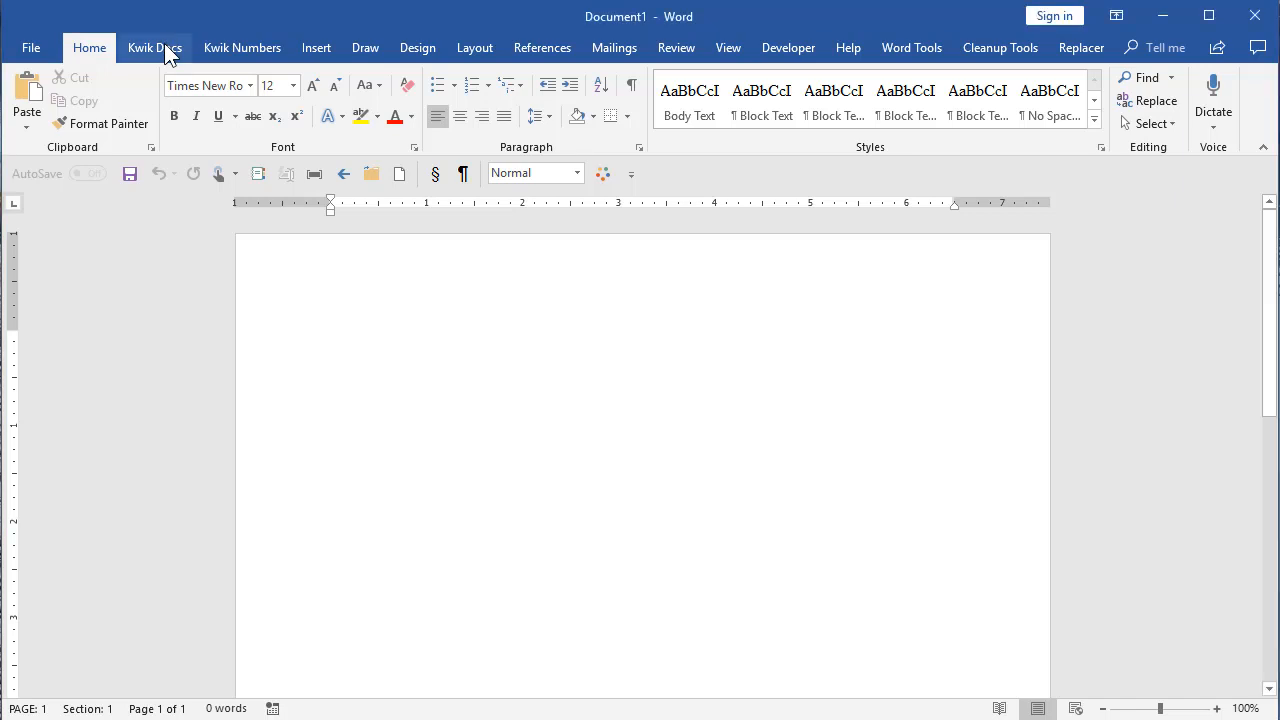
- Show the Kwik Docs document tools, glance at the Kwik Numbers outline tools, and return to Kwik Docs
click(154, 48)
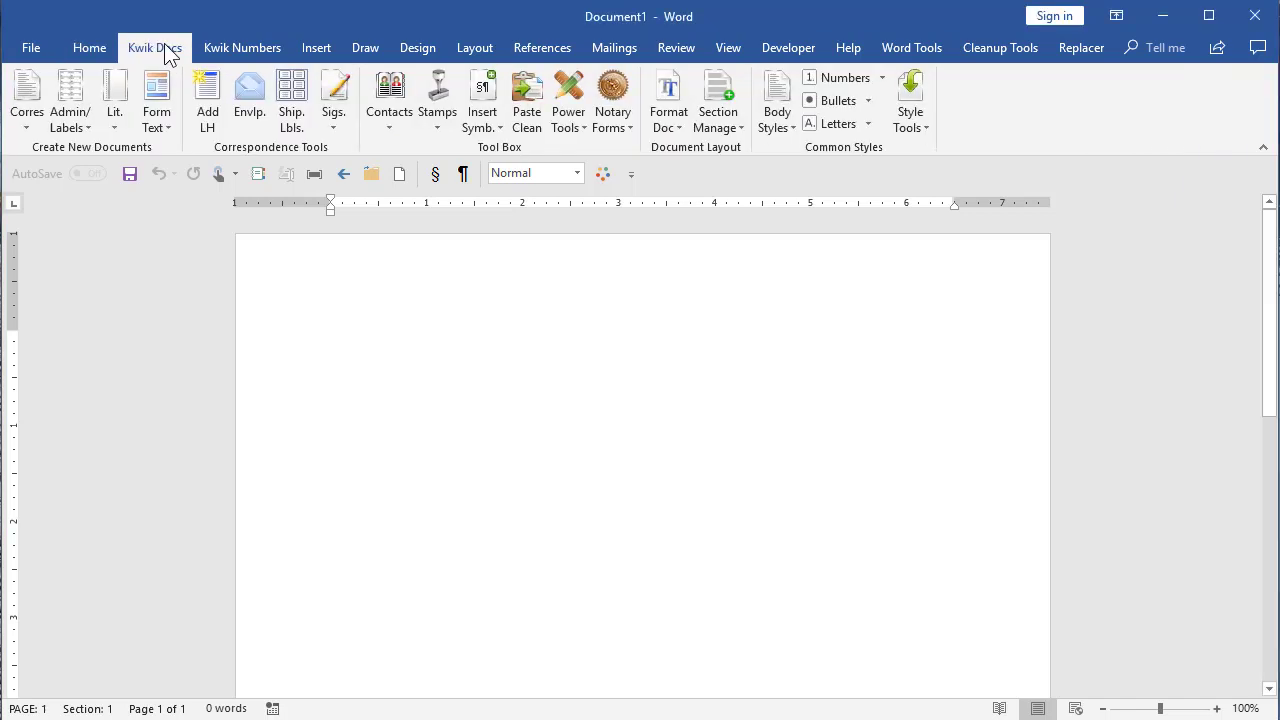
click(332, 338)
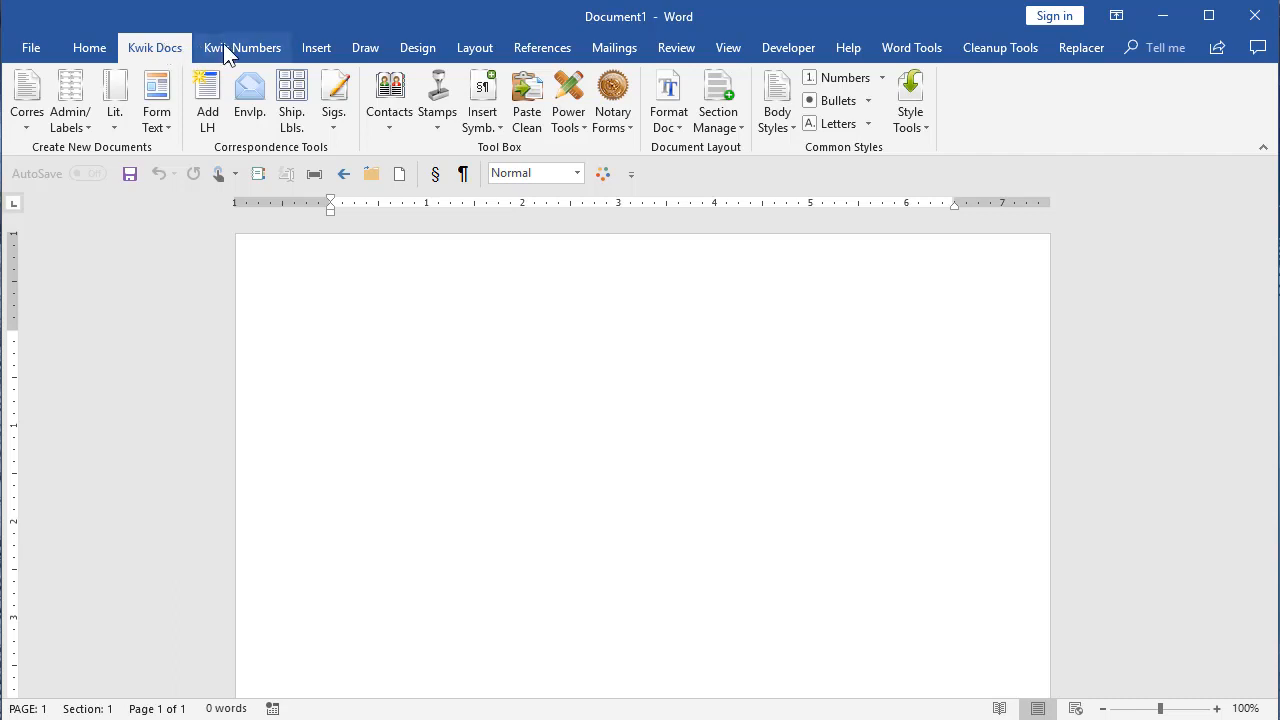
click(242, 48)
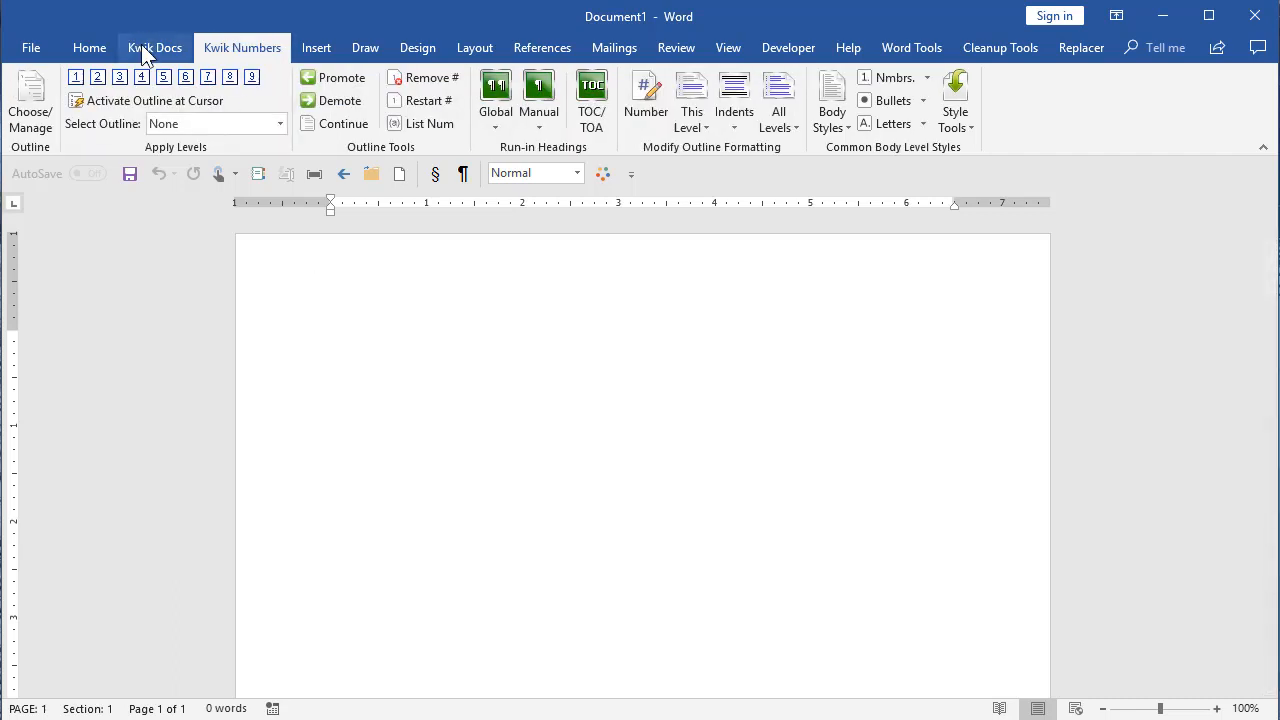
click(156, 48)
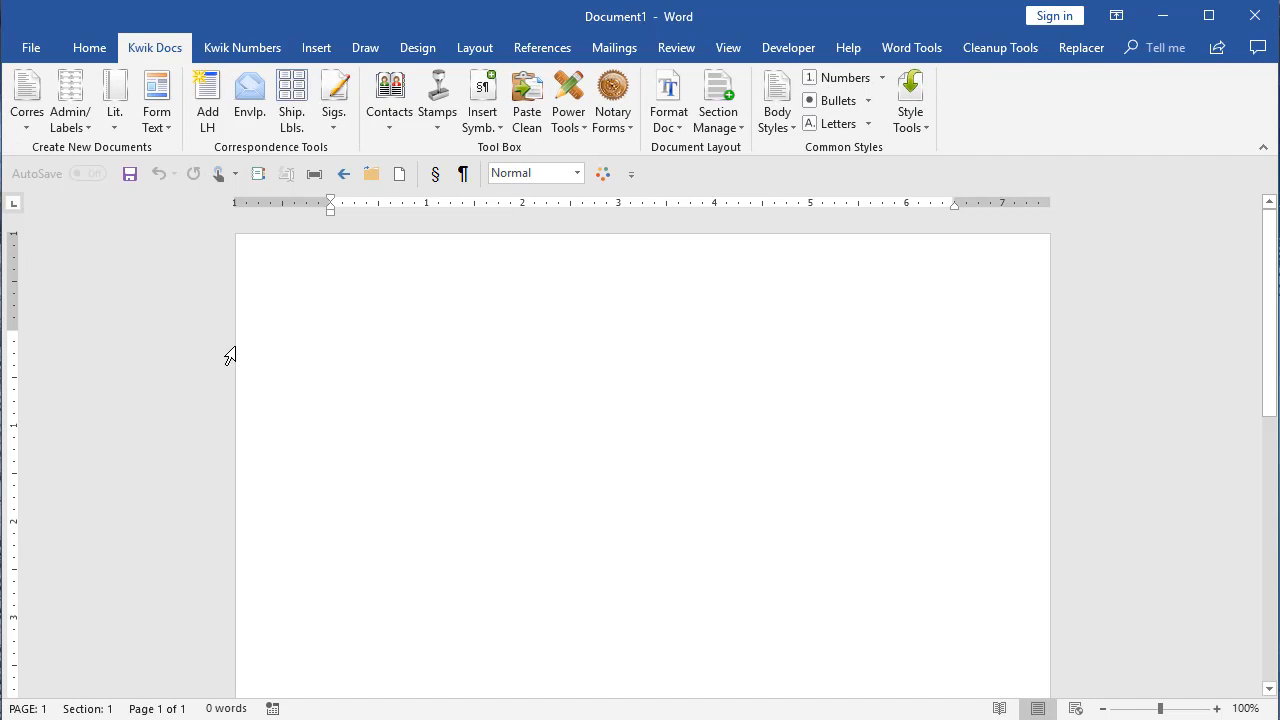
- Start a new letter from the Corres correspondence list, bringing up the letter setup form
click(332, 338)
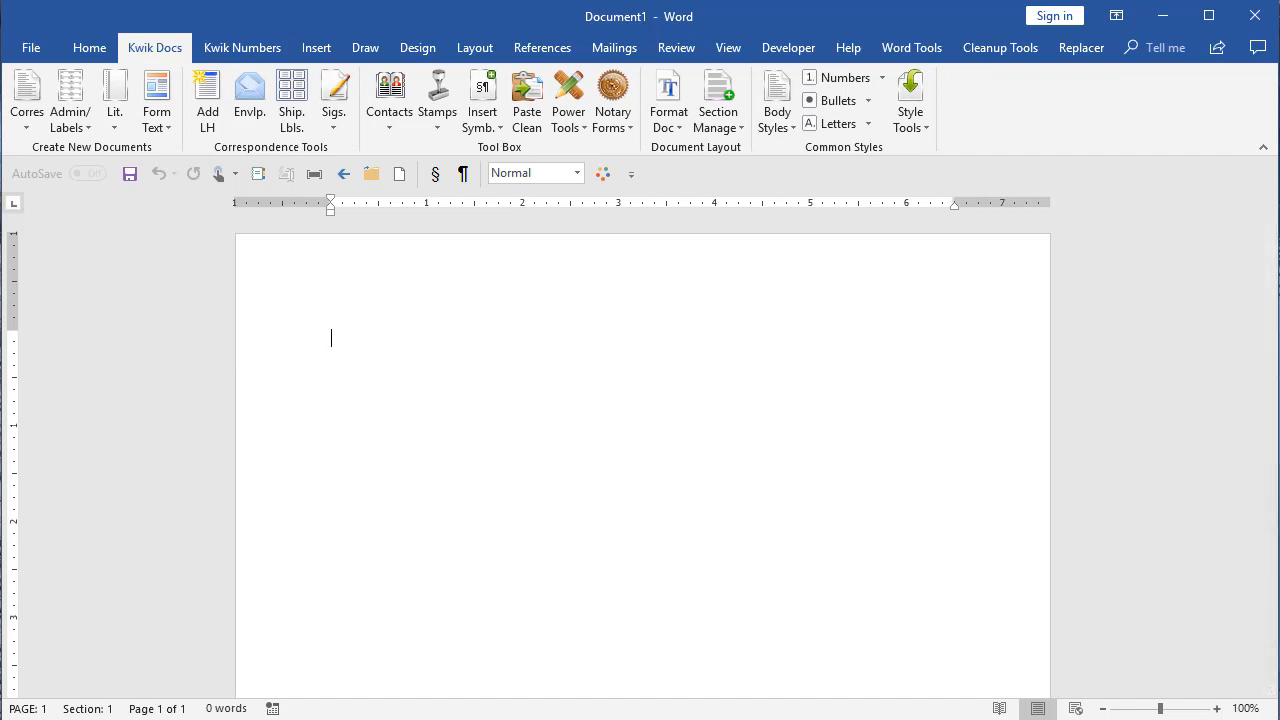
mouse_move(28, 100)
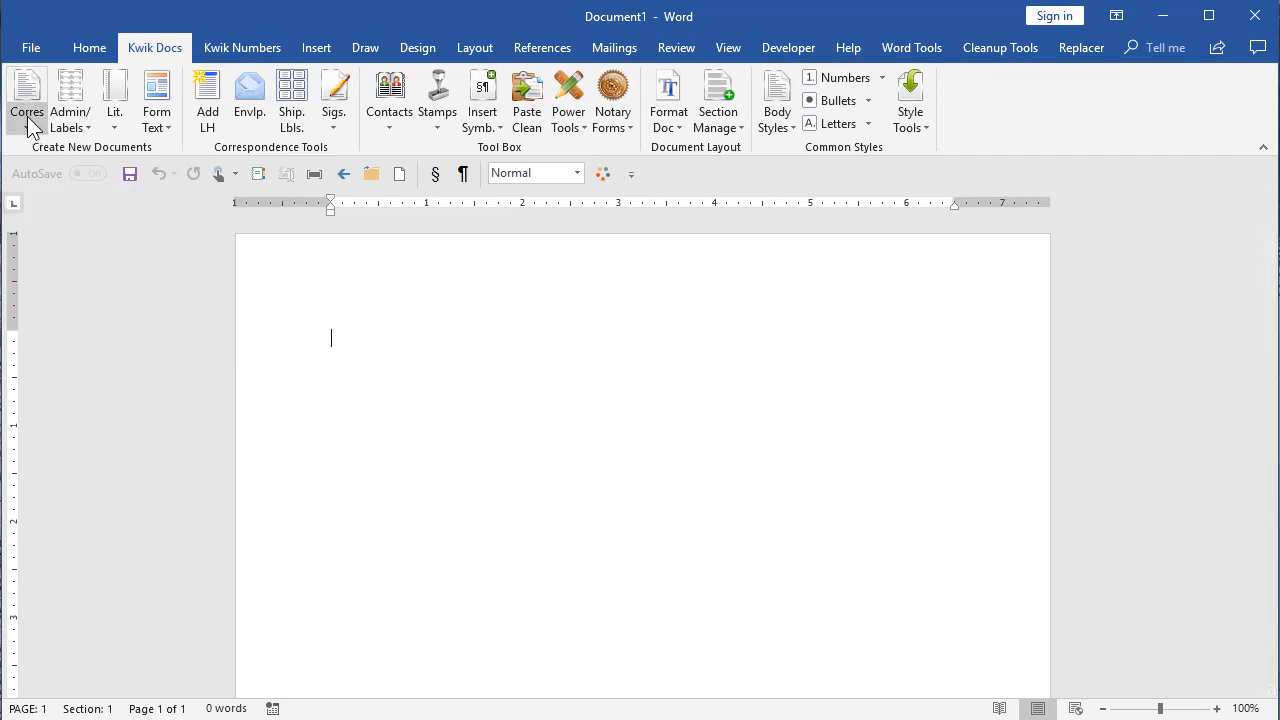
click(26, 100)
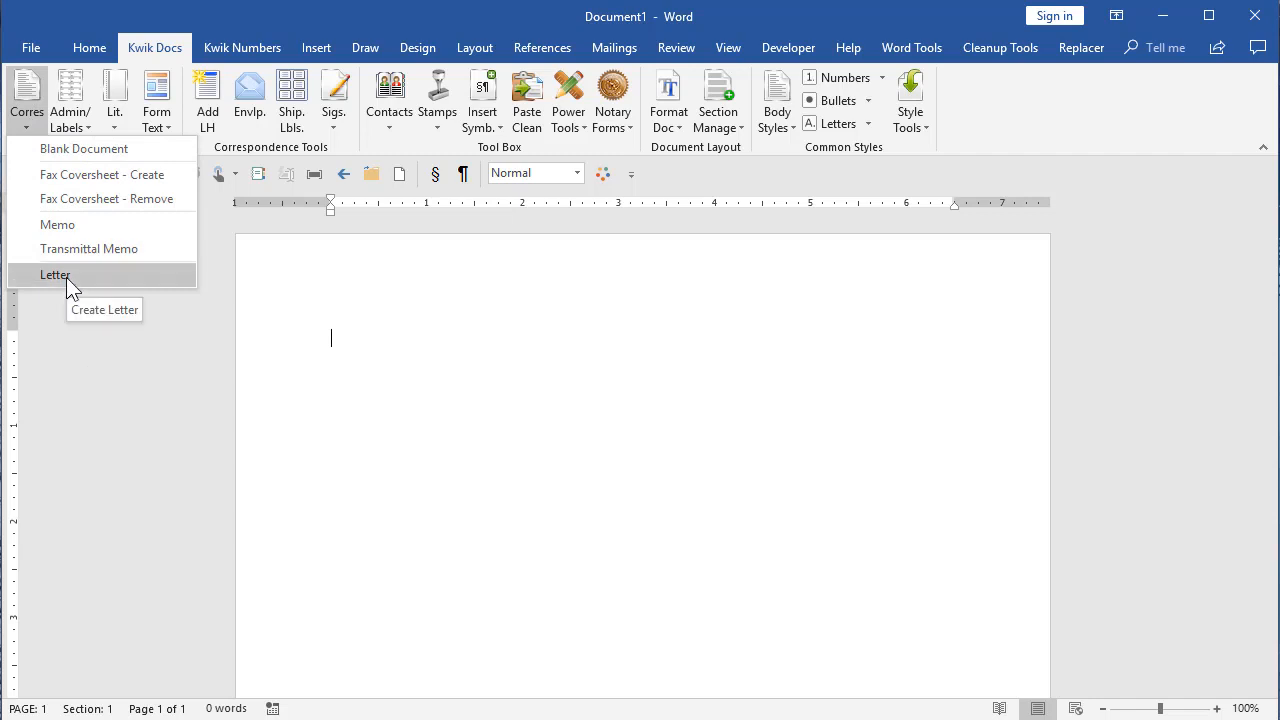
mouse_move(88, 248)
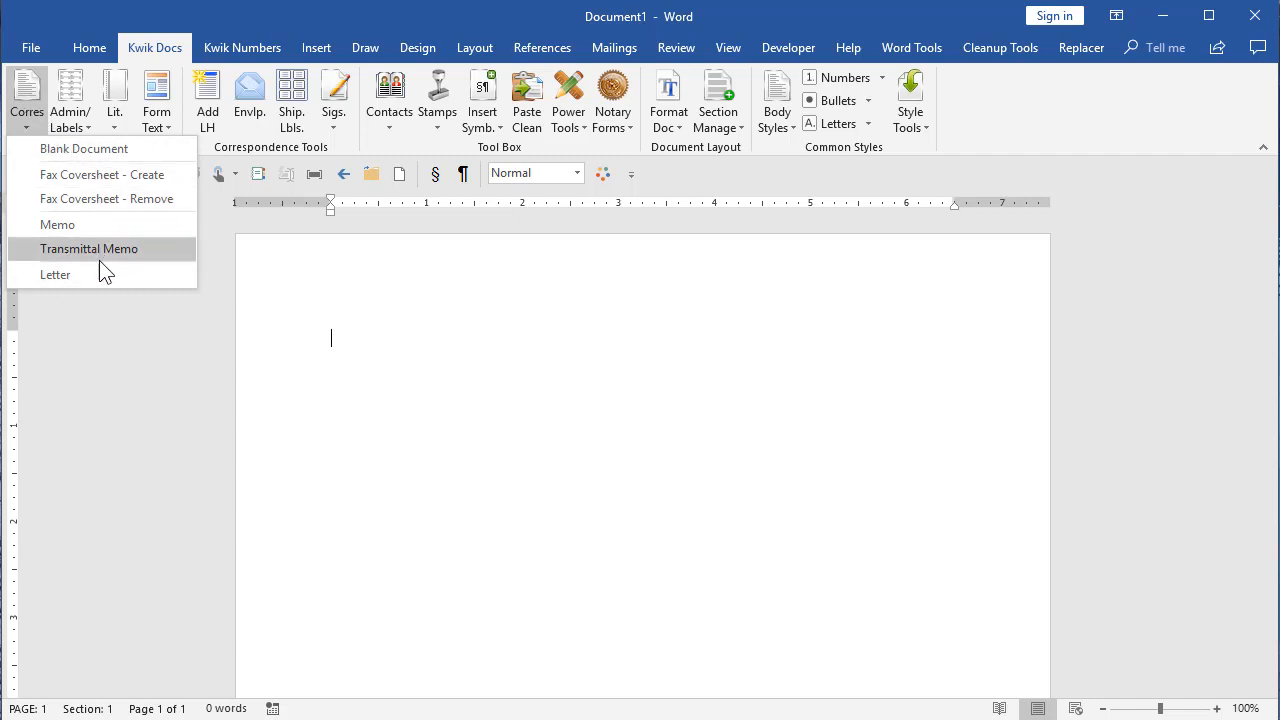
click(88, 248)
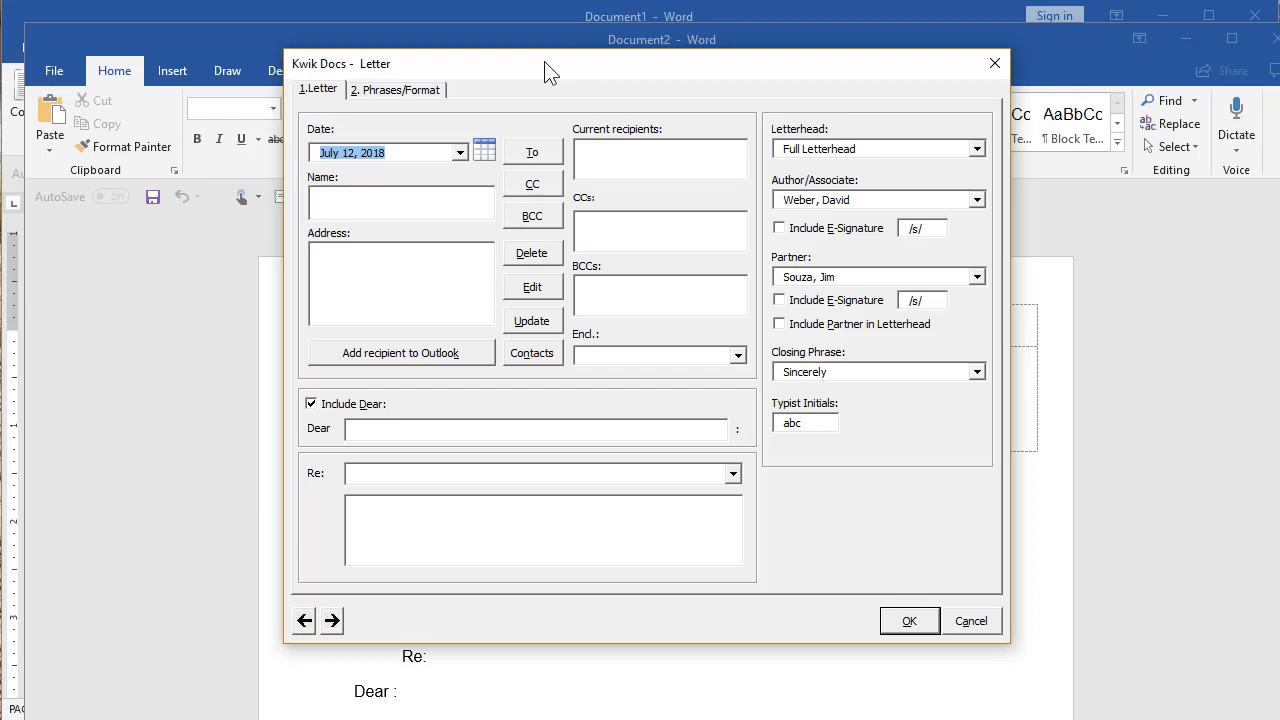
mouse_move(524, 360)
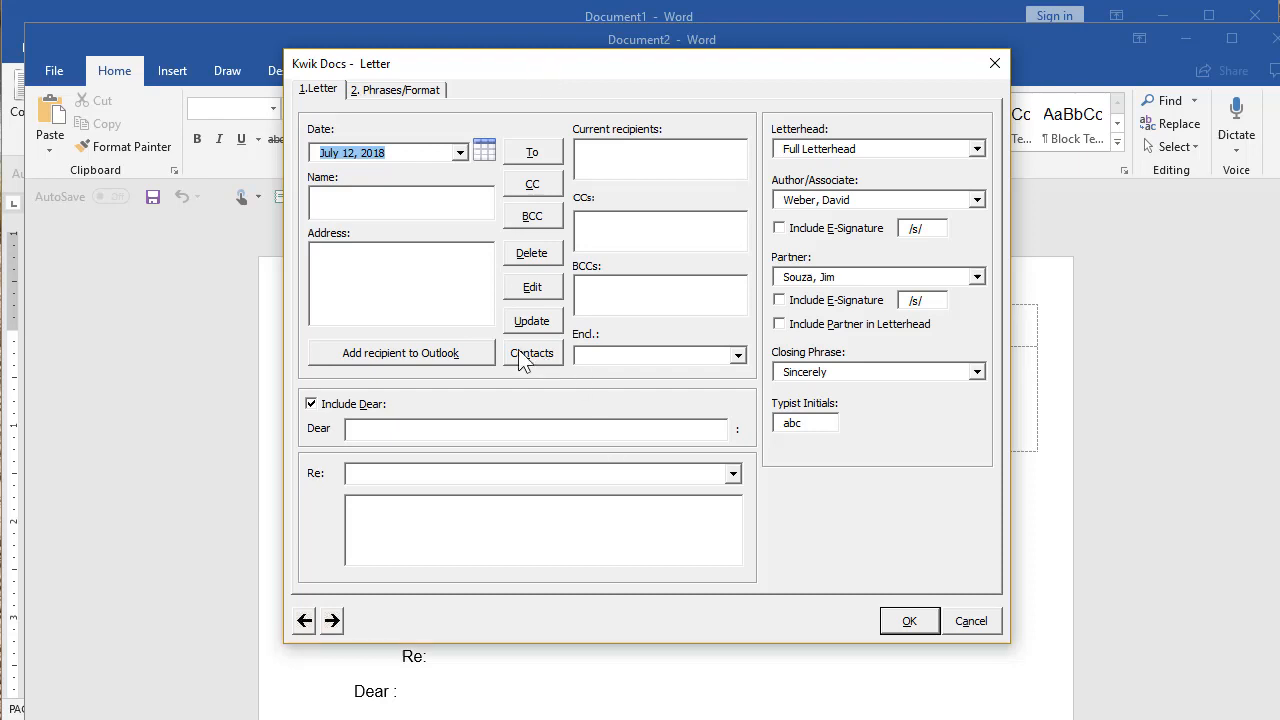
mouse_move(532, 352)
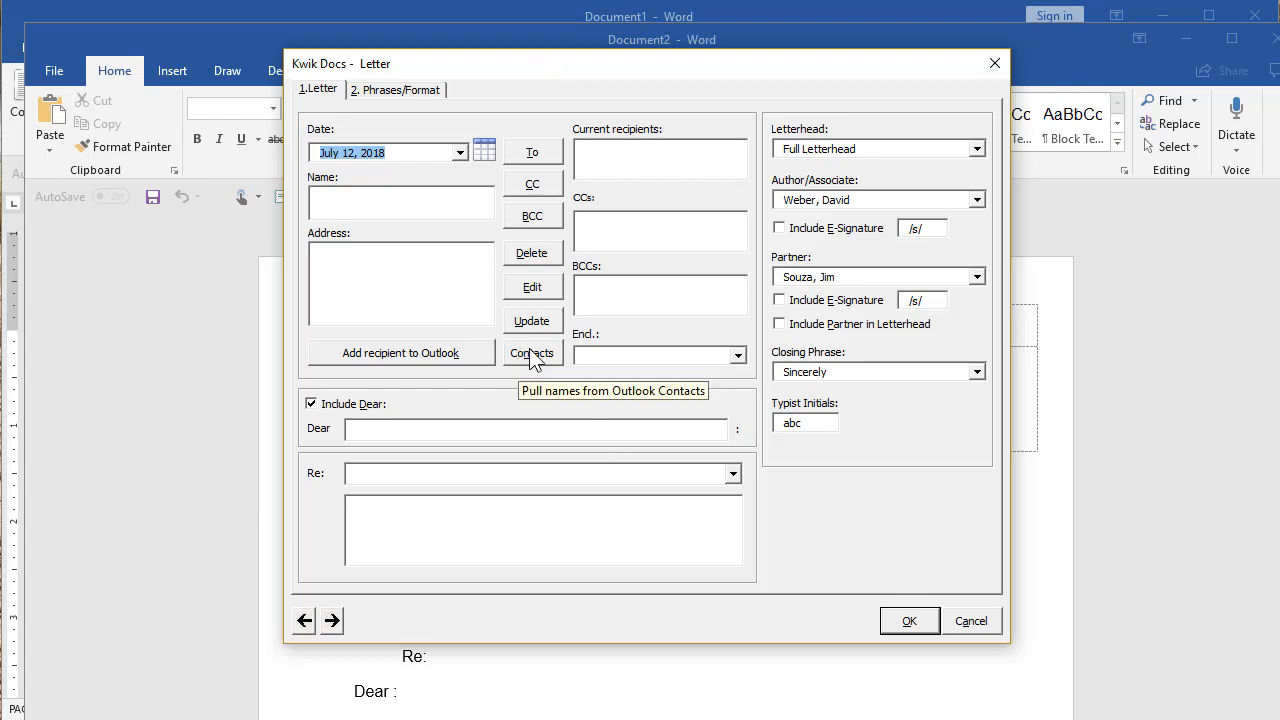
mouse_move(622, 482)
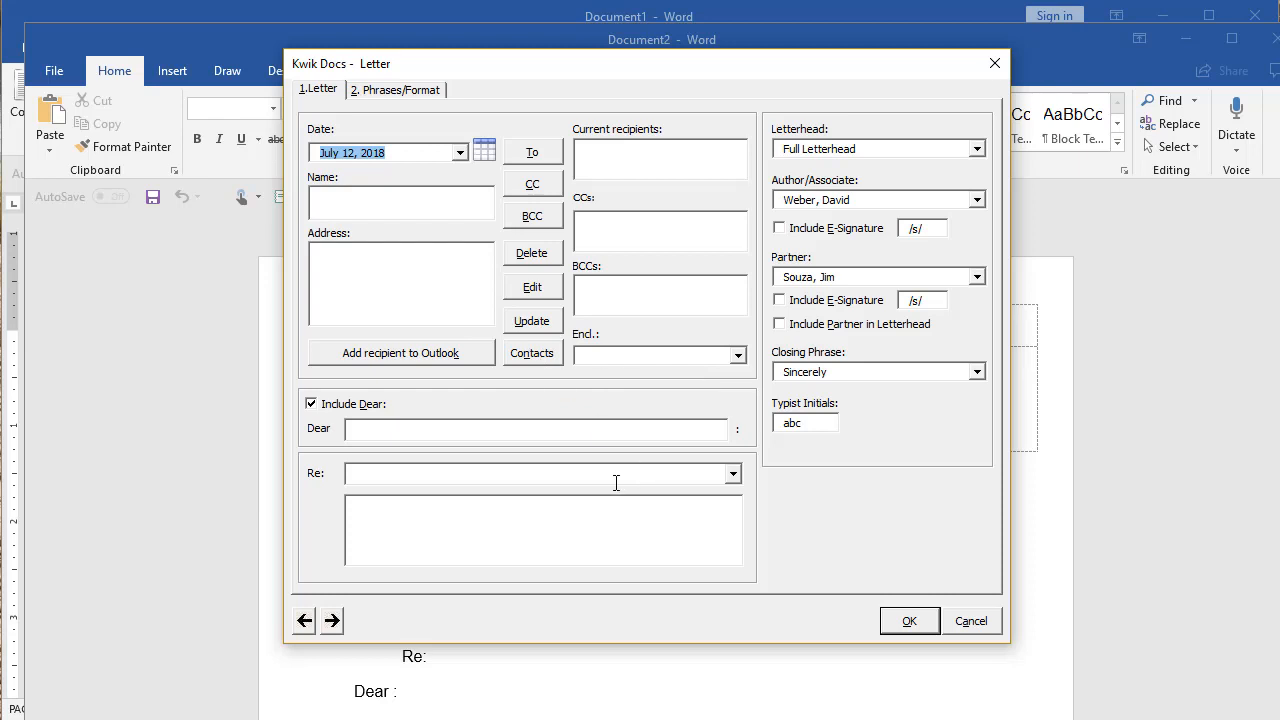
mouse_move(616, 396)
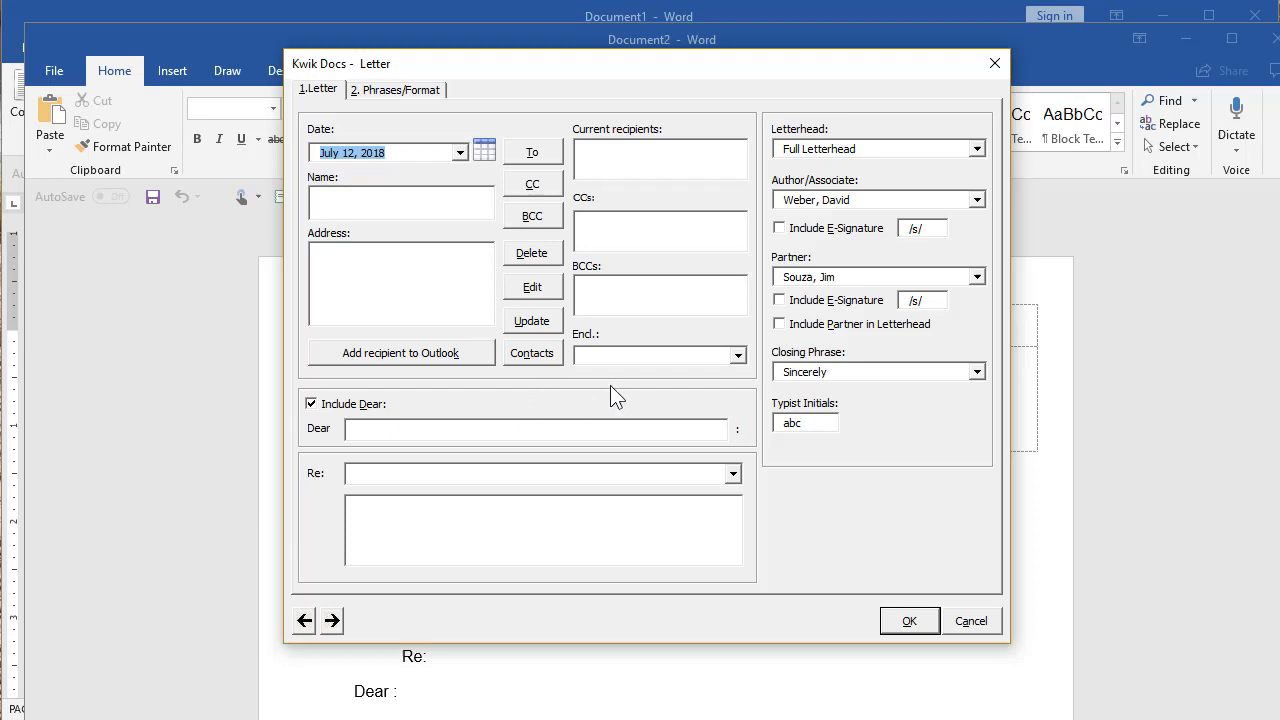
mouse_move(610, 412)
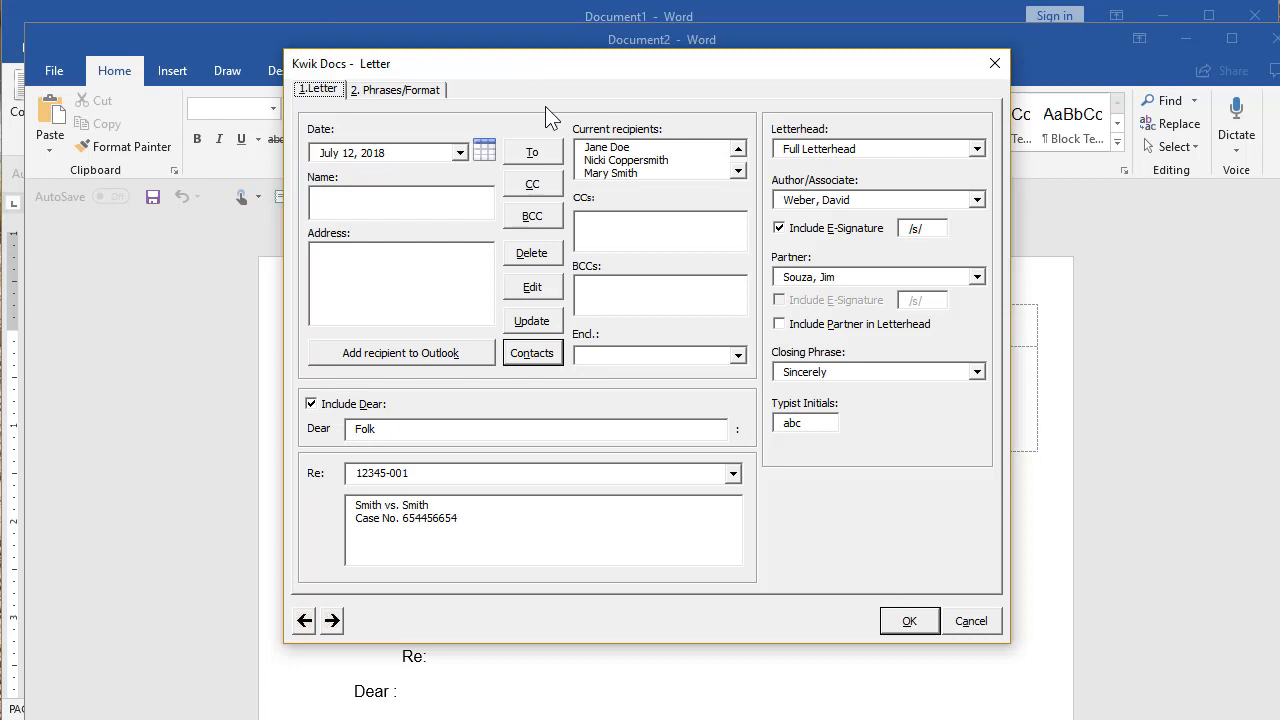
mouse_move(608, 172)
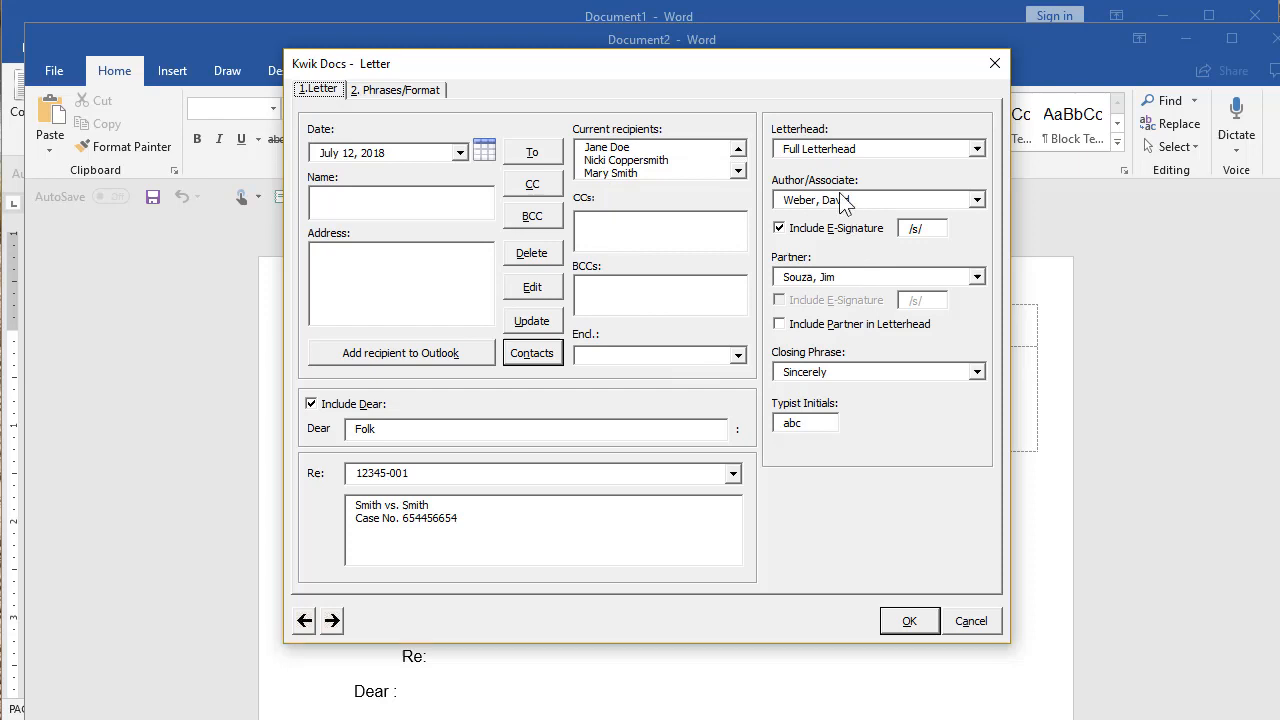
mouse_move(904, 432)
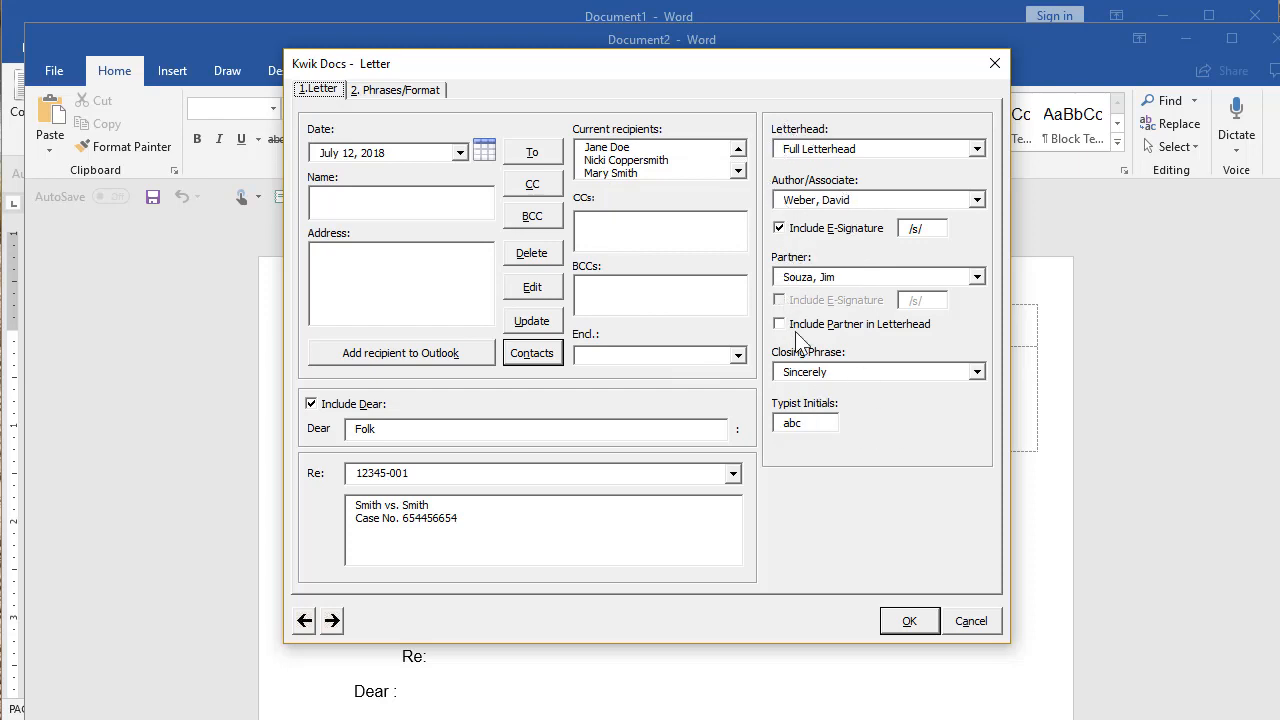
mouse_move(810, 408)
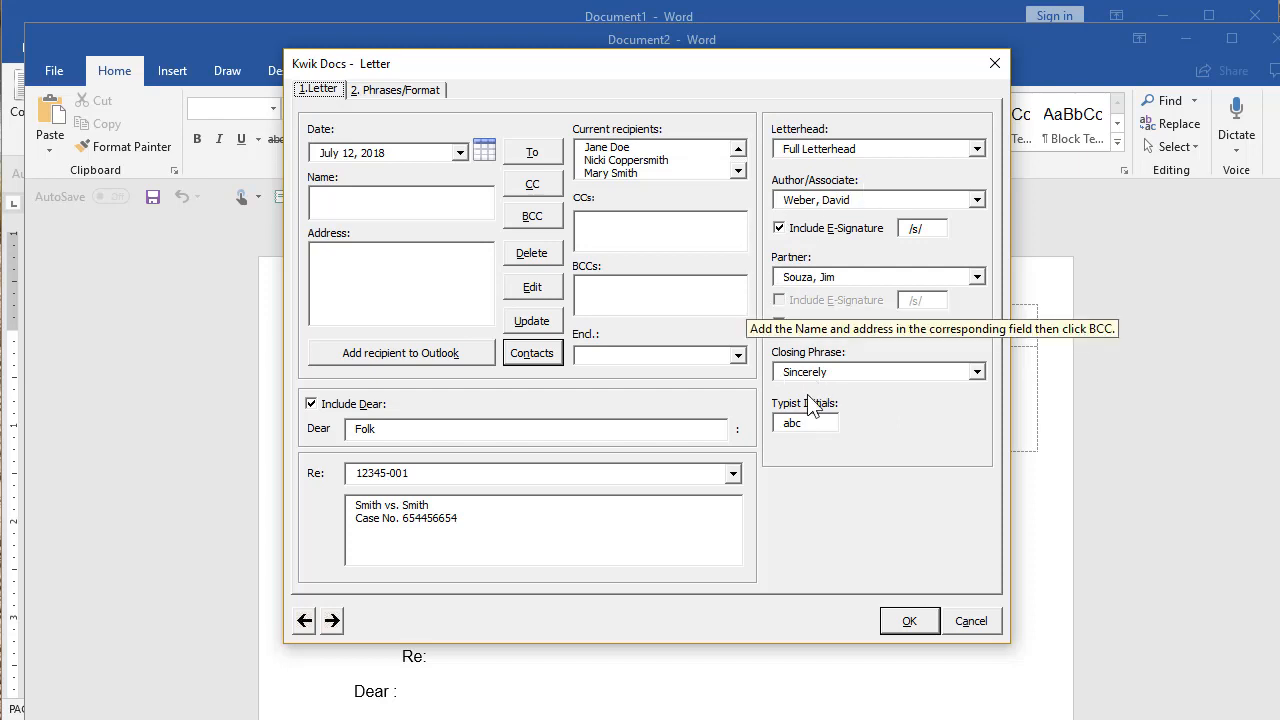
mouse_move(836, 168)
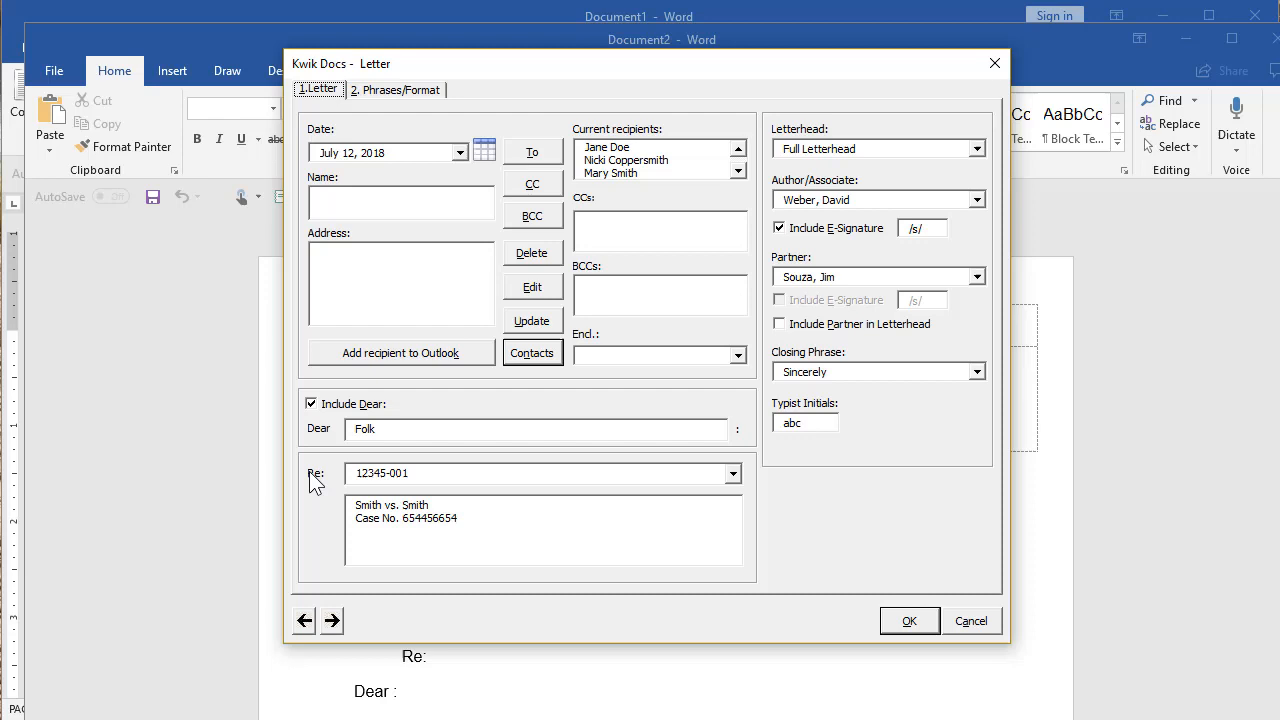
- Try the Jones v. Smith matter reference, then set the Re line back to 12345-001
click(732, 472)
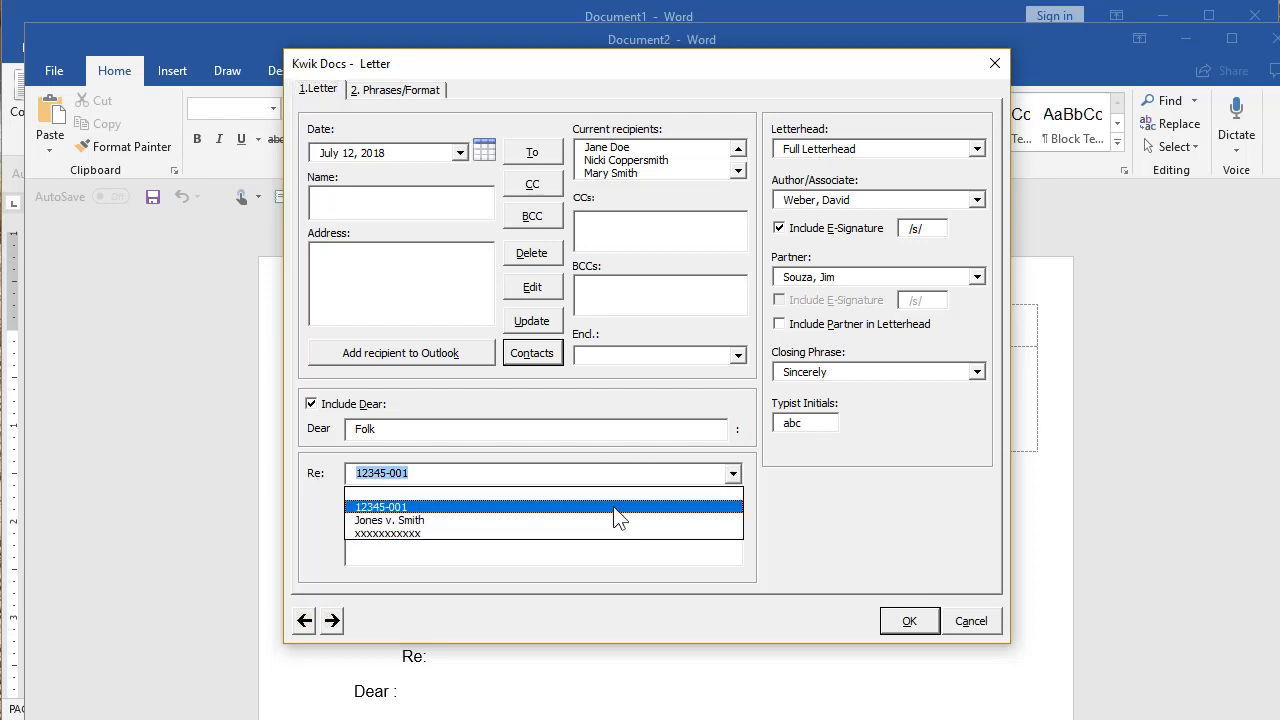
mouse_move(344, 532)
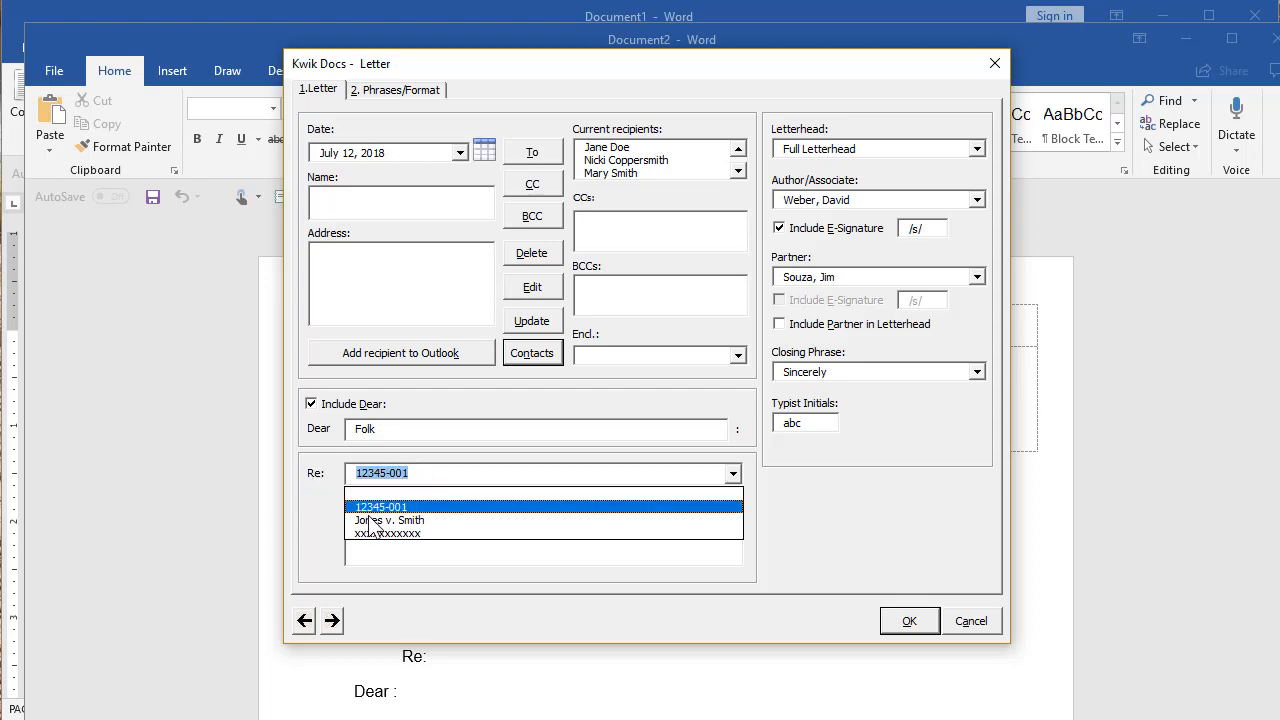
click(388, 520)
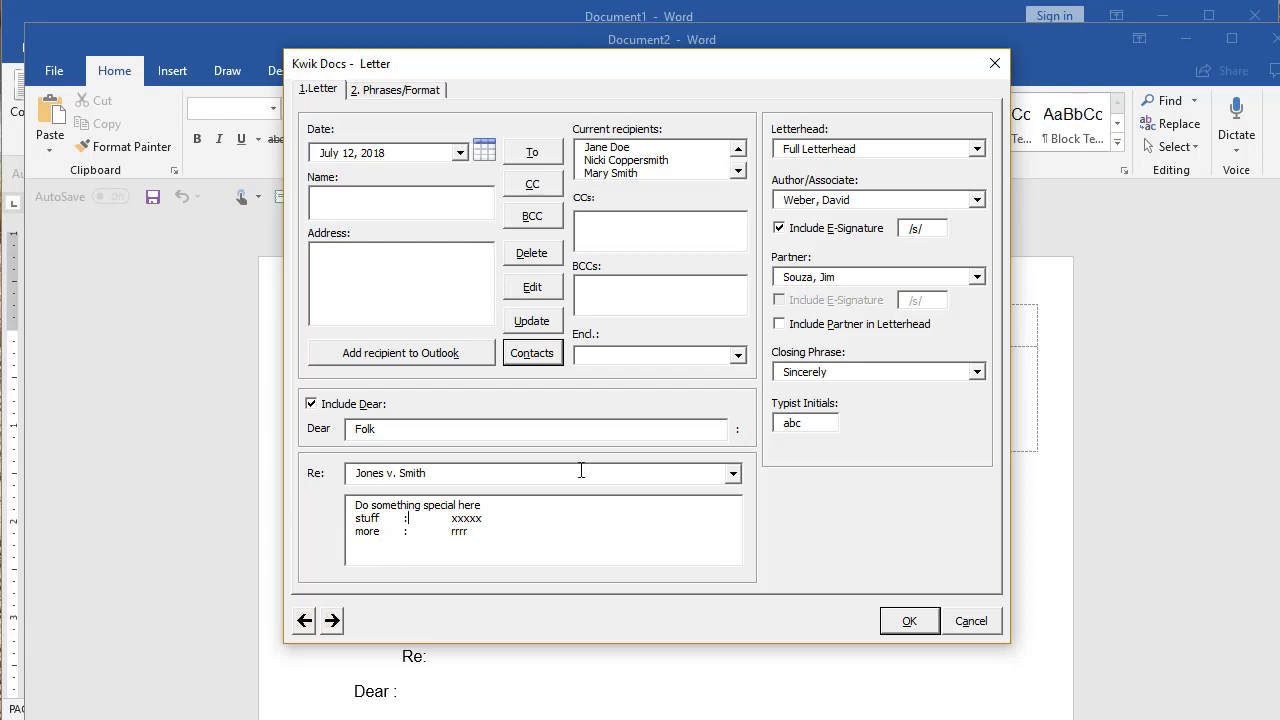
click(732, 472)
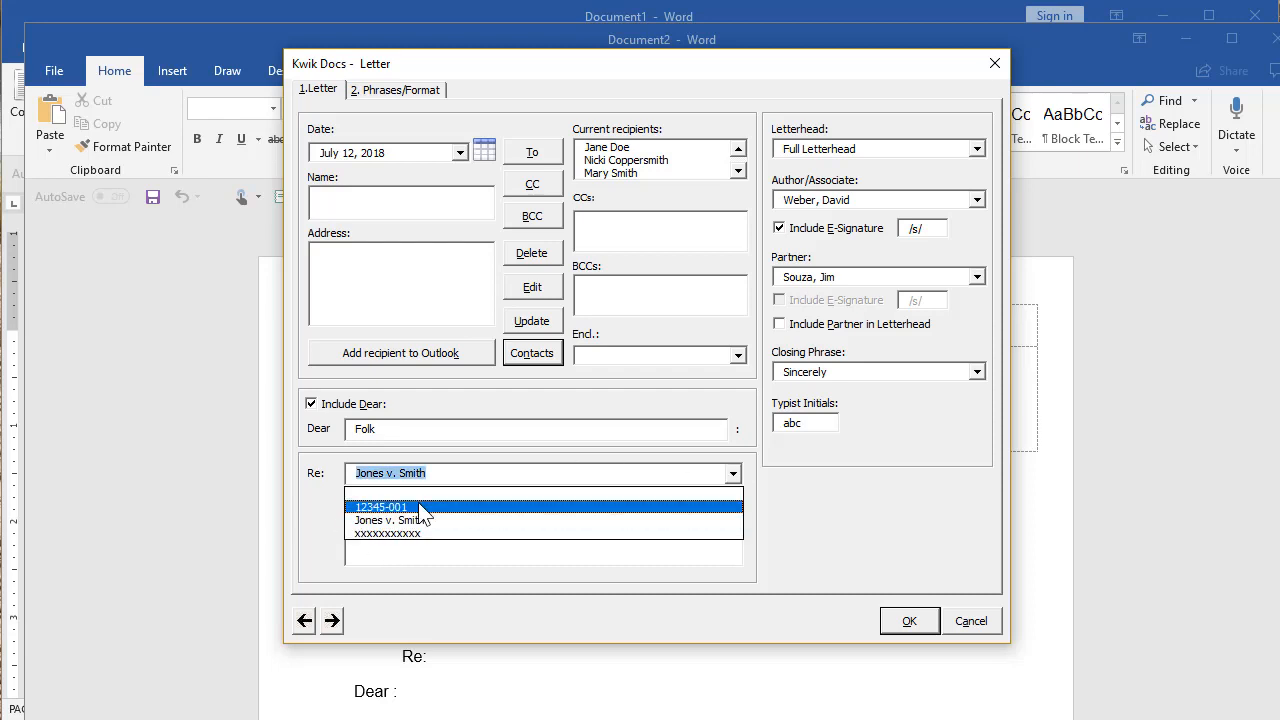
click(380, 508)
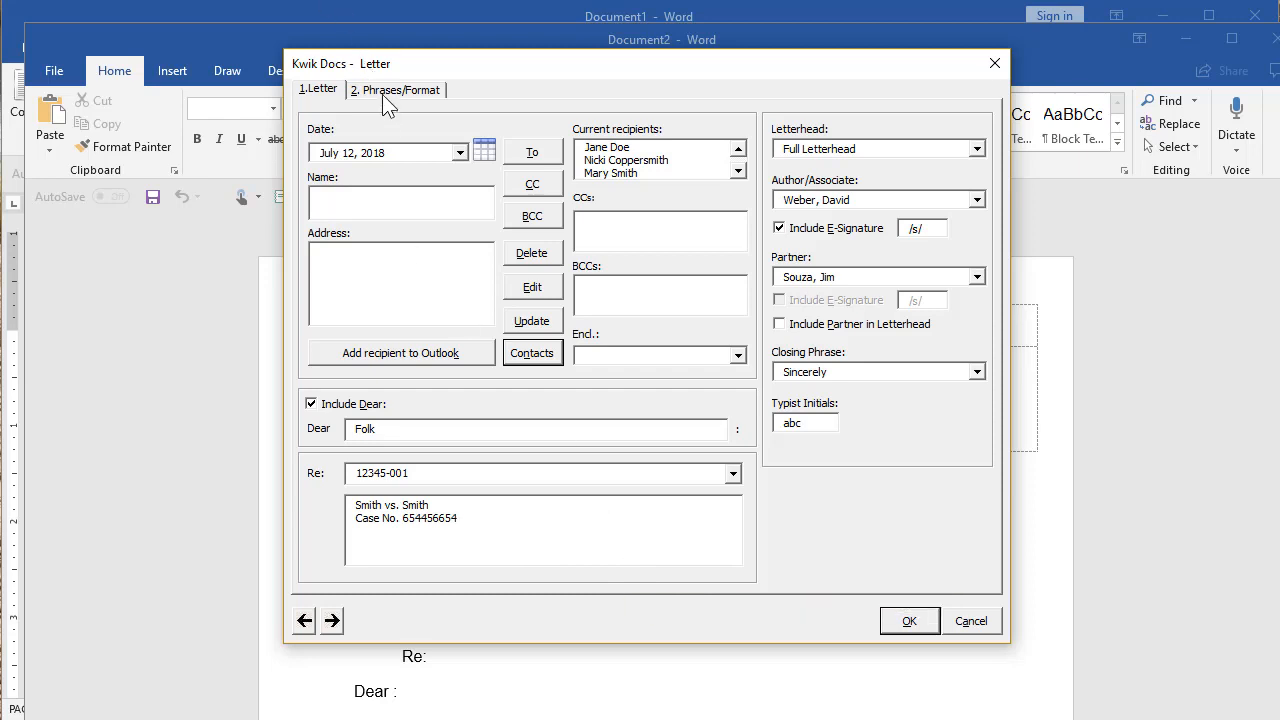
- Review the Letter fields and show the Phrases/Format settings: Personal and Confidential, Certified Mail, Arial 12
click(396, 88)
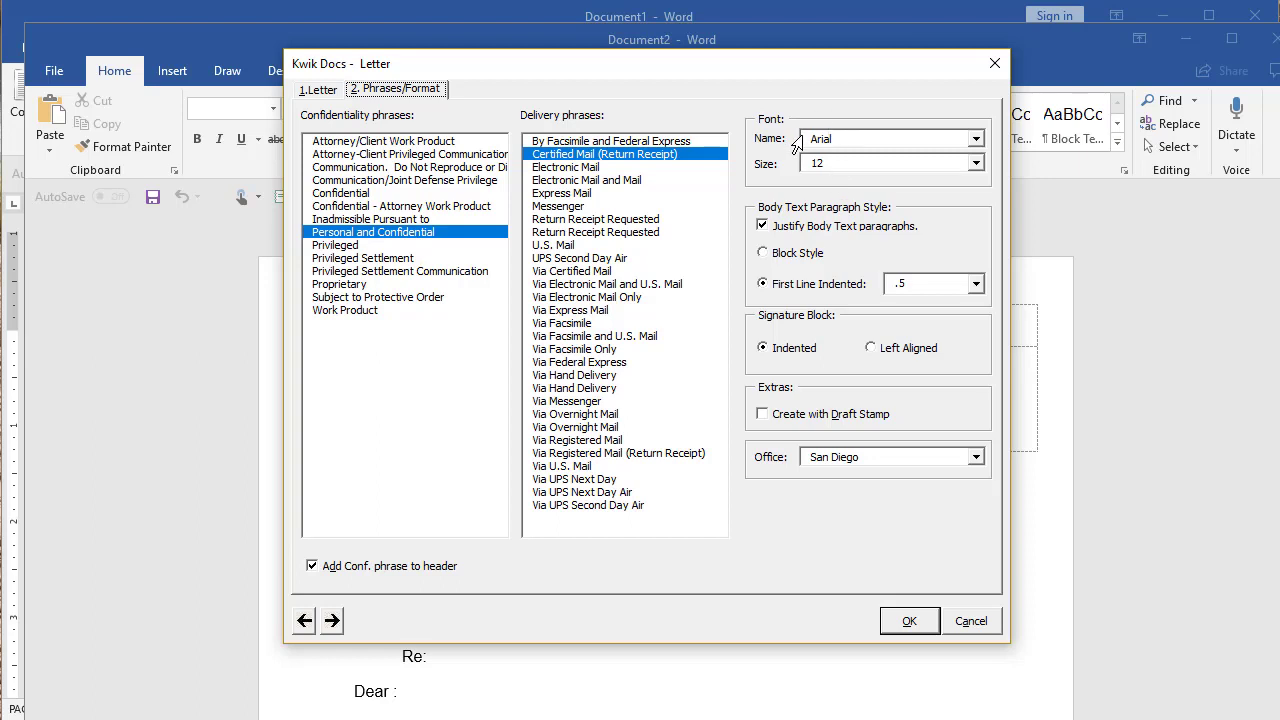
mouse_move(808, 198)
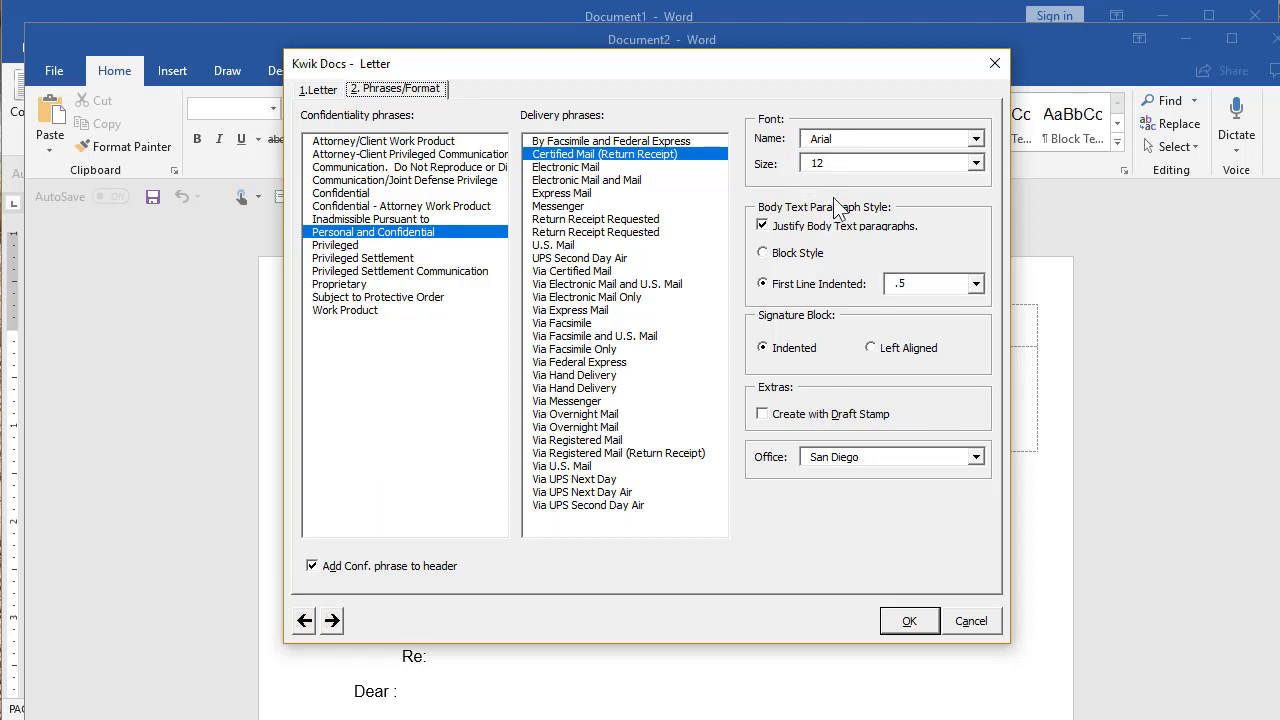
mouse_move(820, 362)
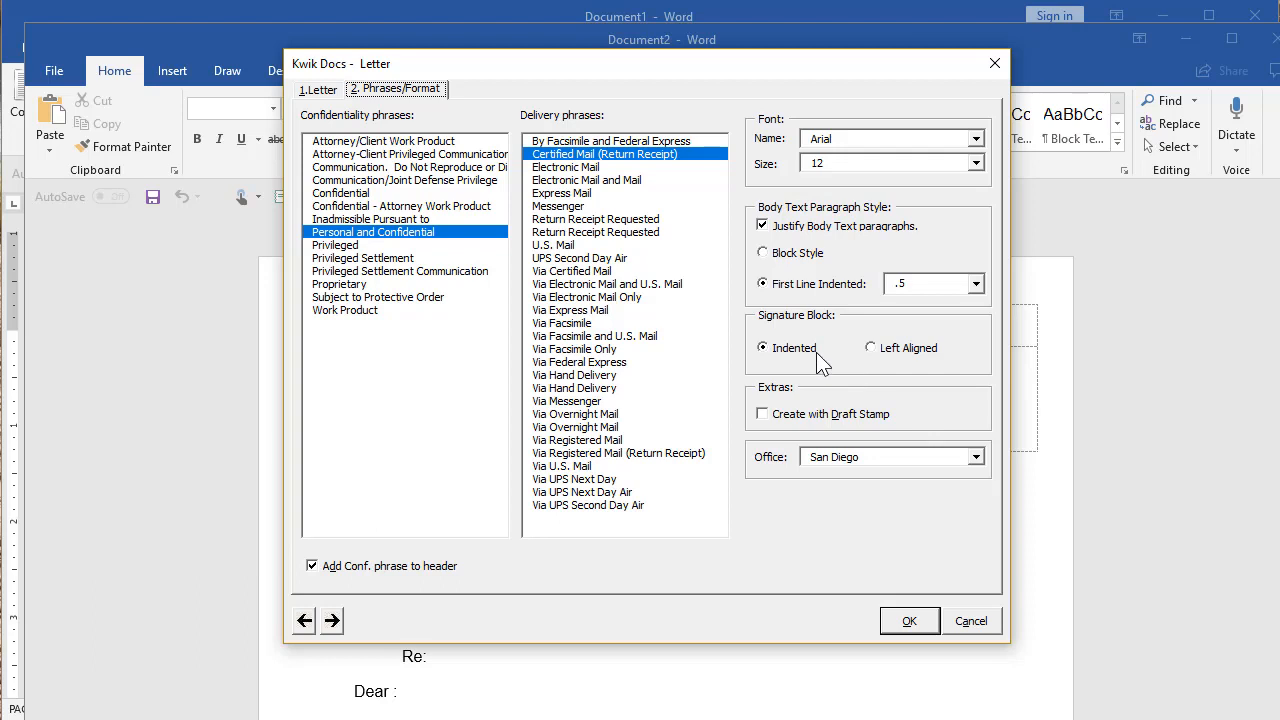
click(976, 456)
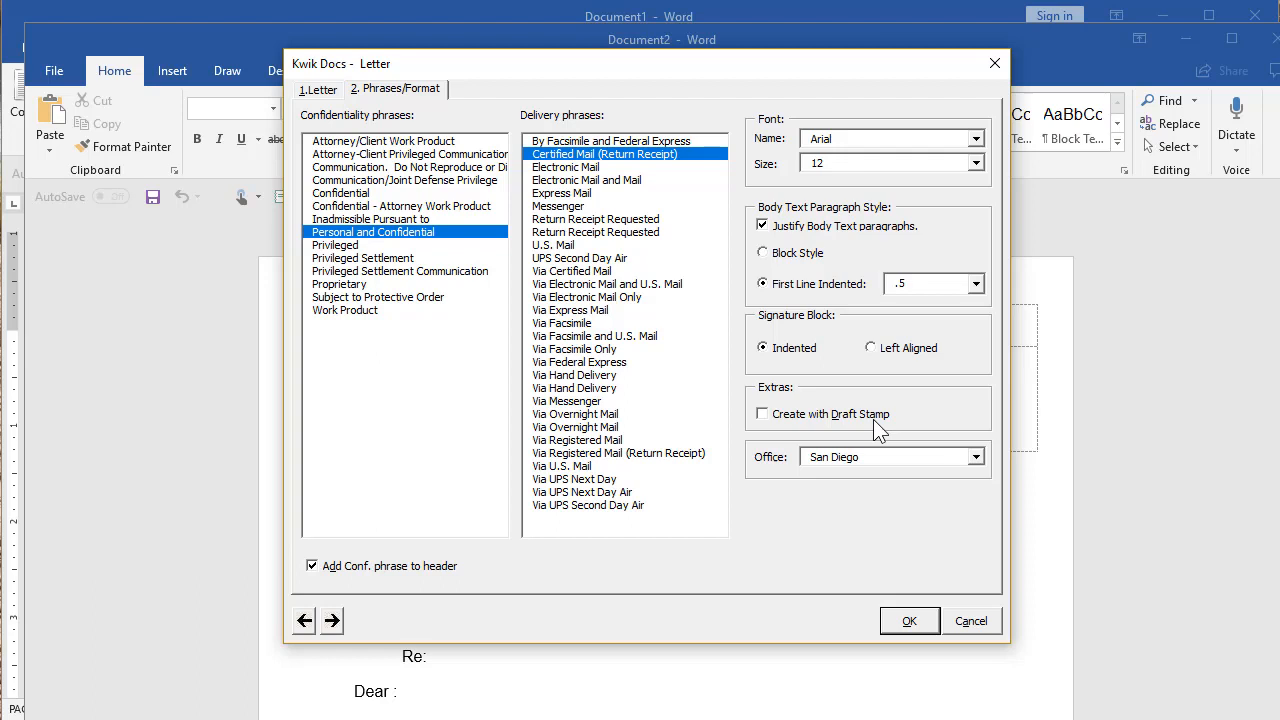
click(318, 88)
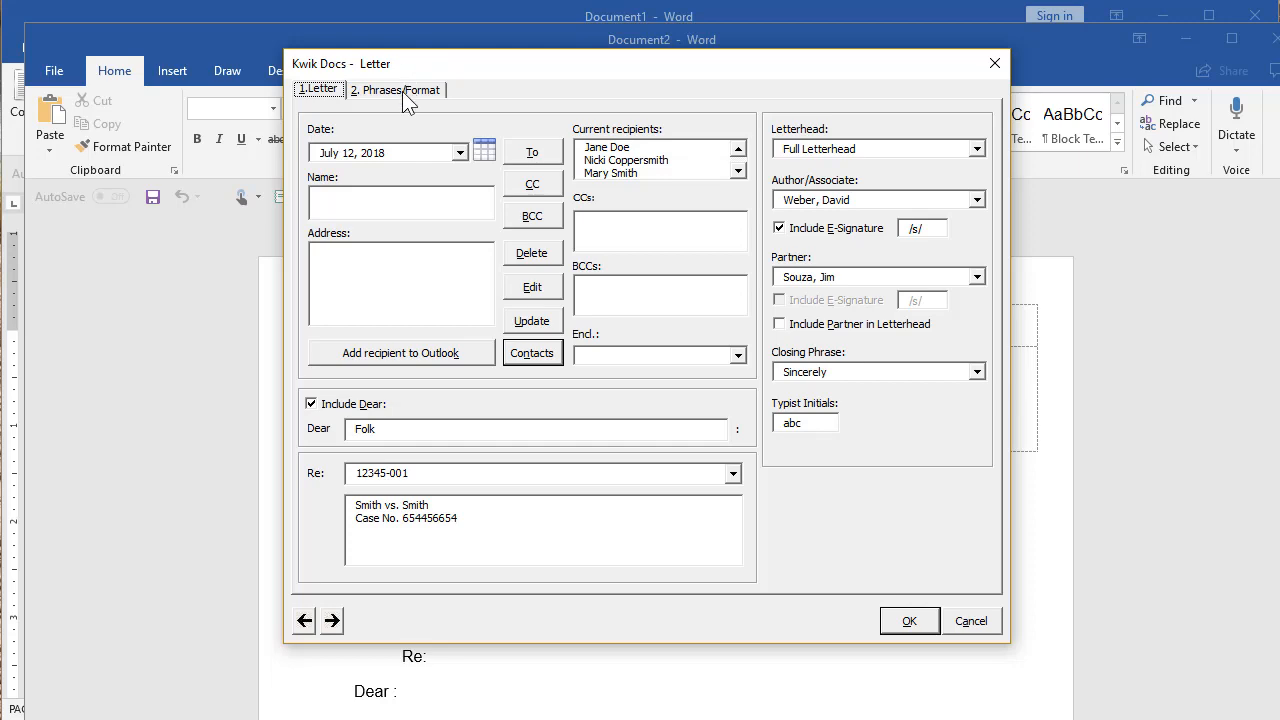
click(394, 88)
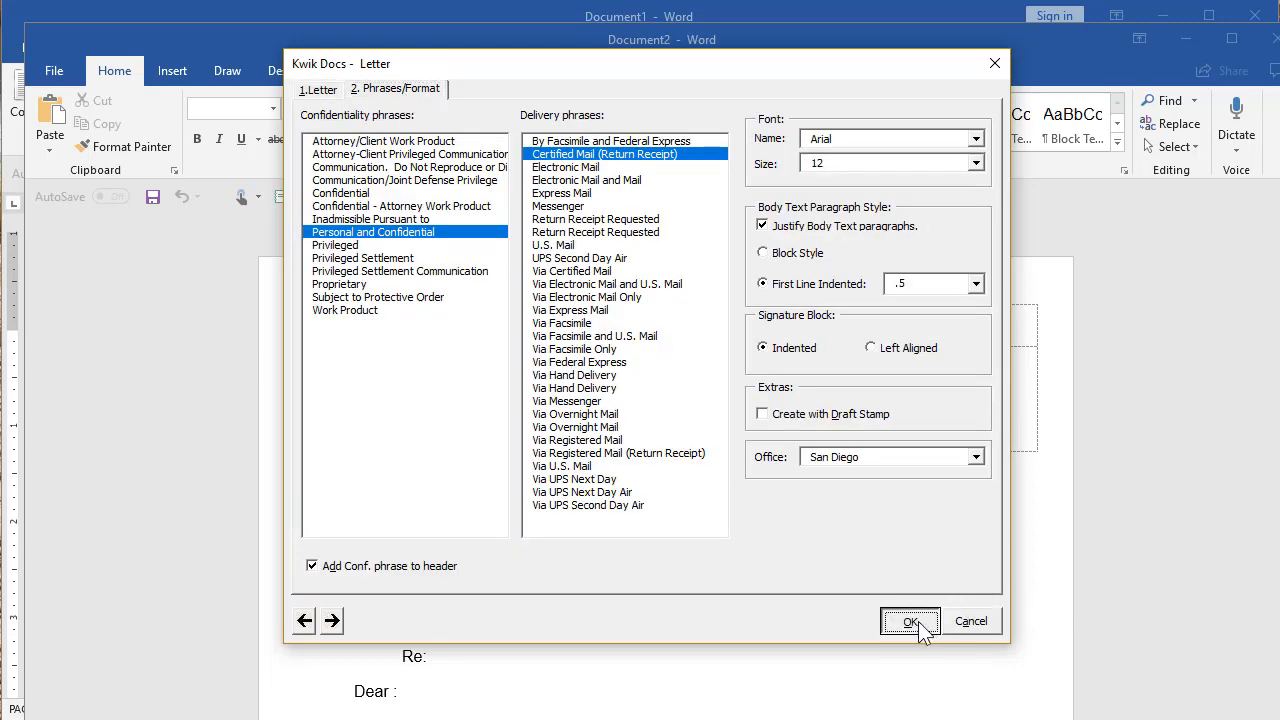
- Generate the Kennedy & Souza letter and select its [Begin typing here.] placeholder
click(908, 620)
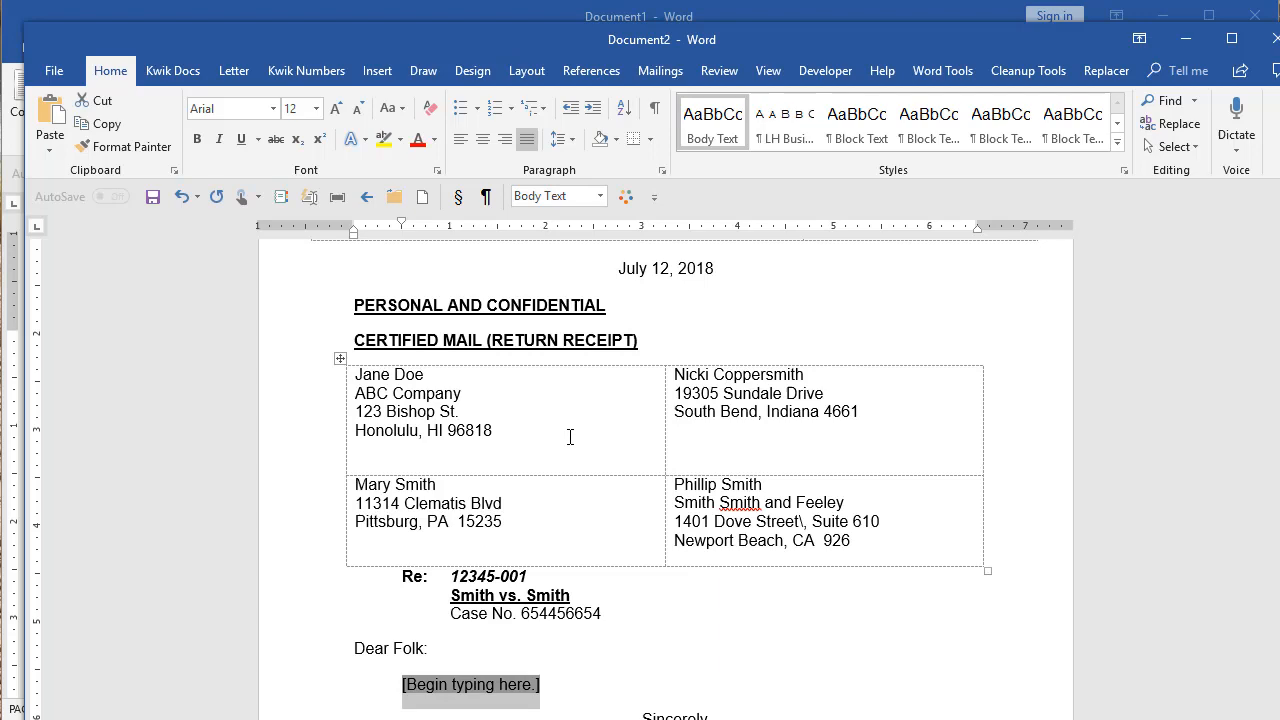
mouse_move(528, 42)
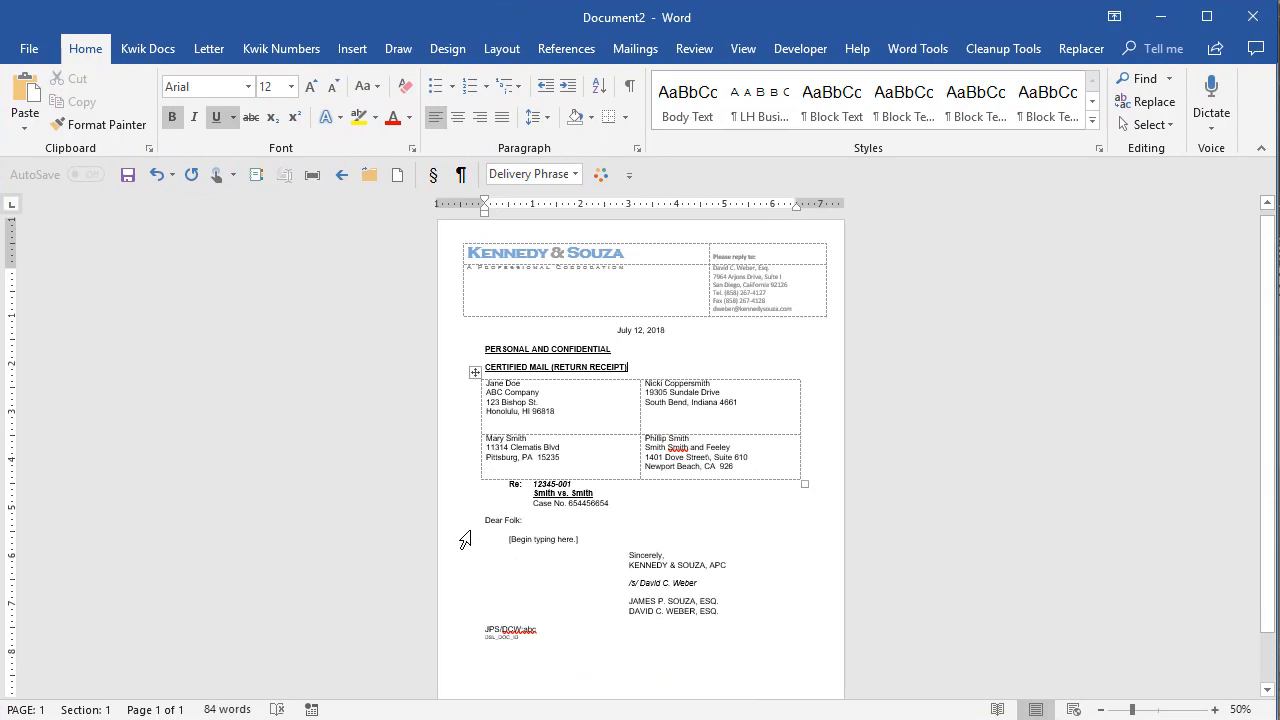
click(544, 540)
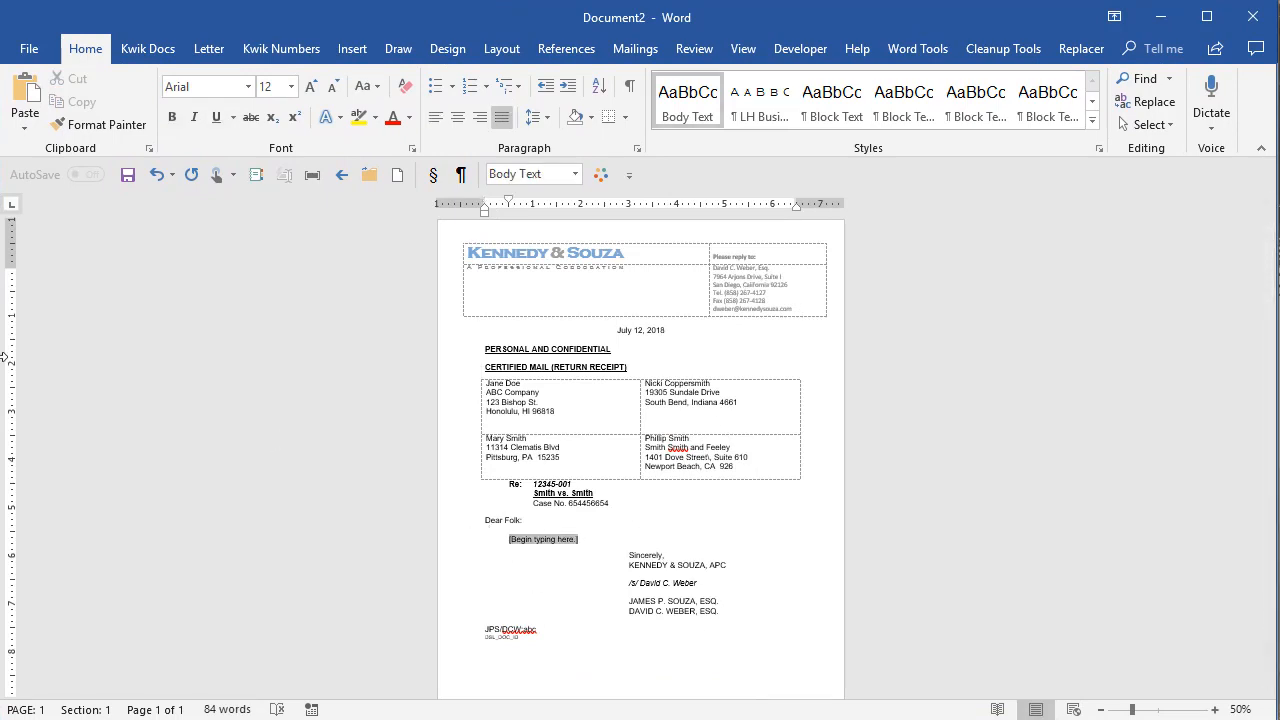
click(542, 540)
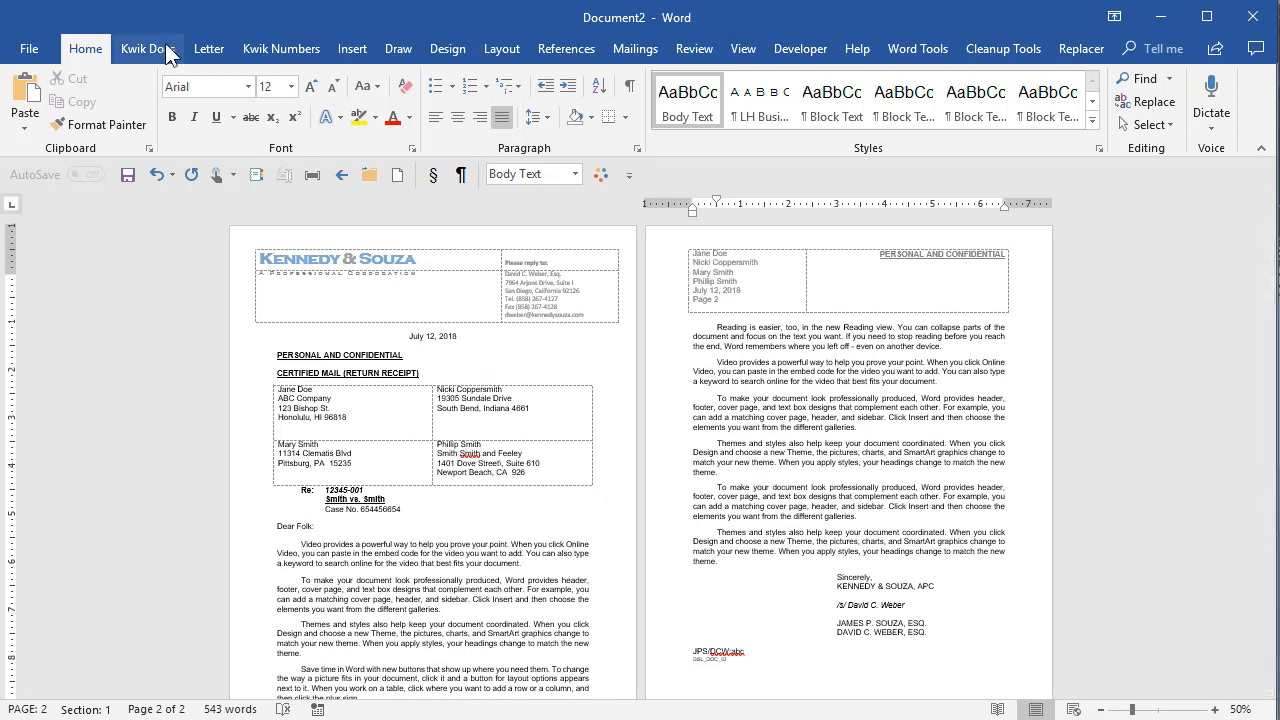
- Browse the Kwik Docs Body Styles list (Body Text, Block Quote, Block 2) for the letter body
click(148, 48)
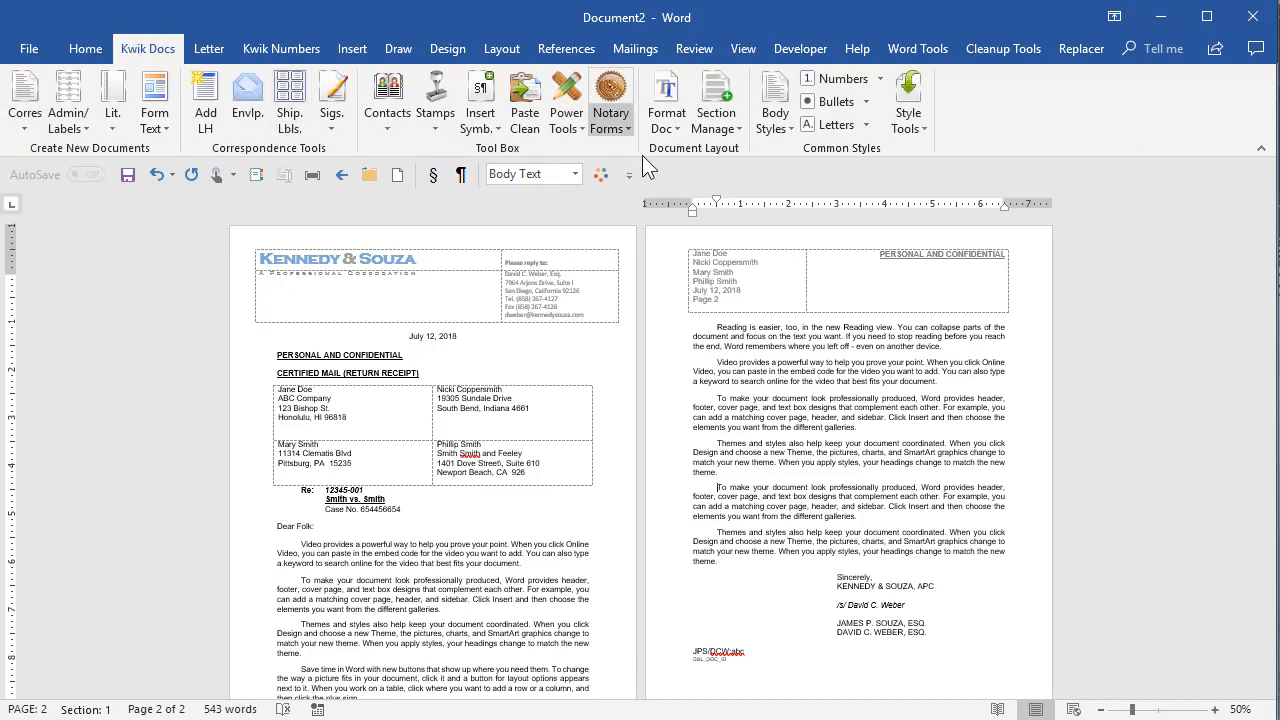
click(776, 100)
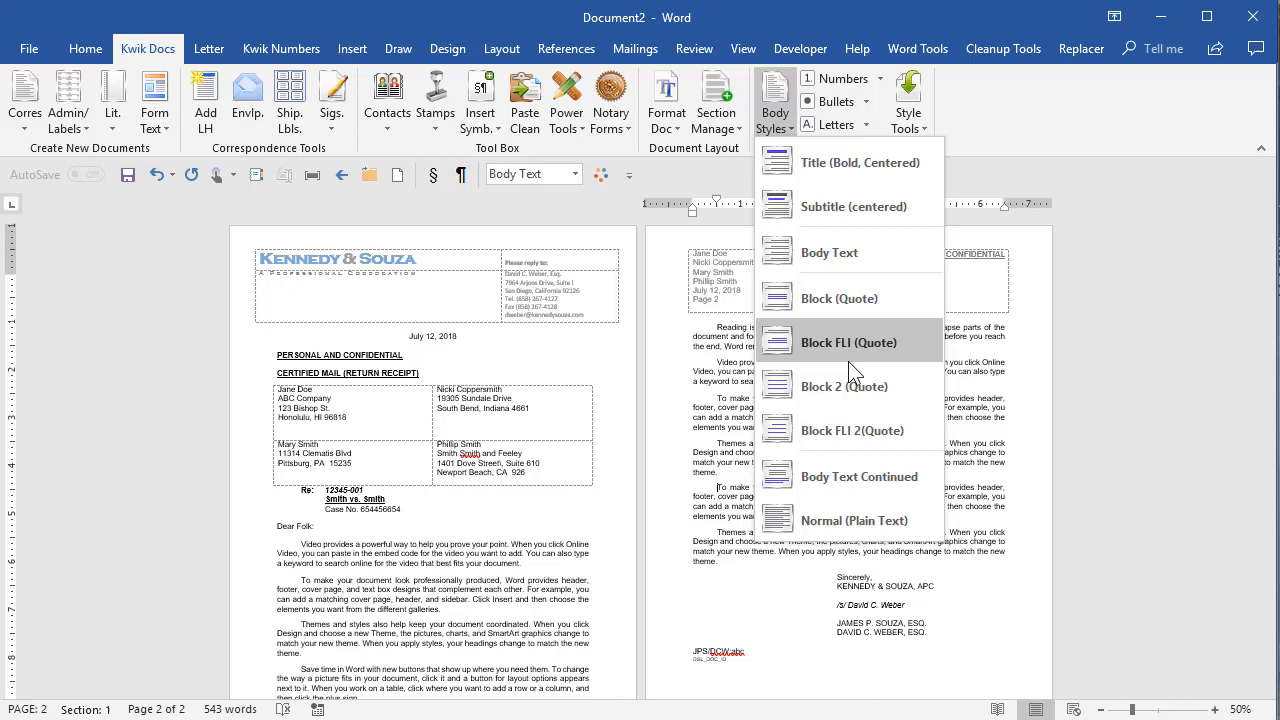
mouse_move(850, 386)
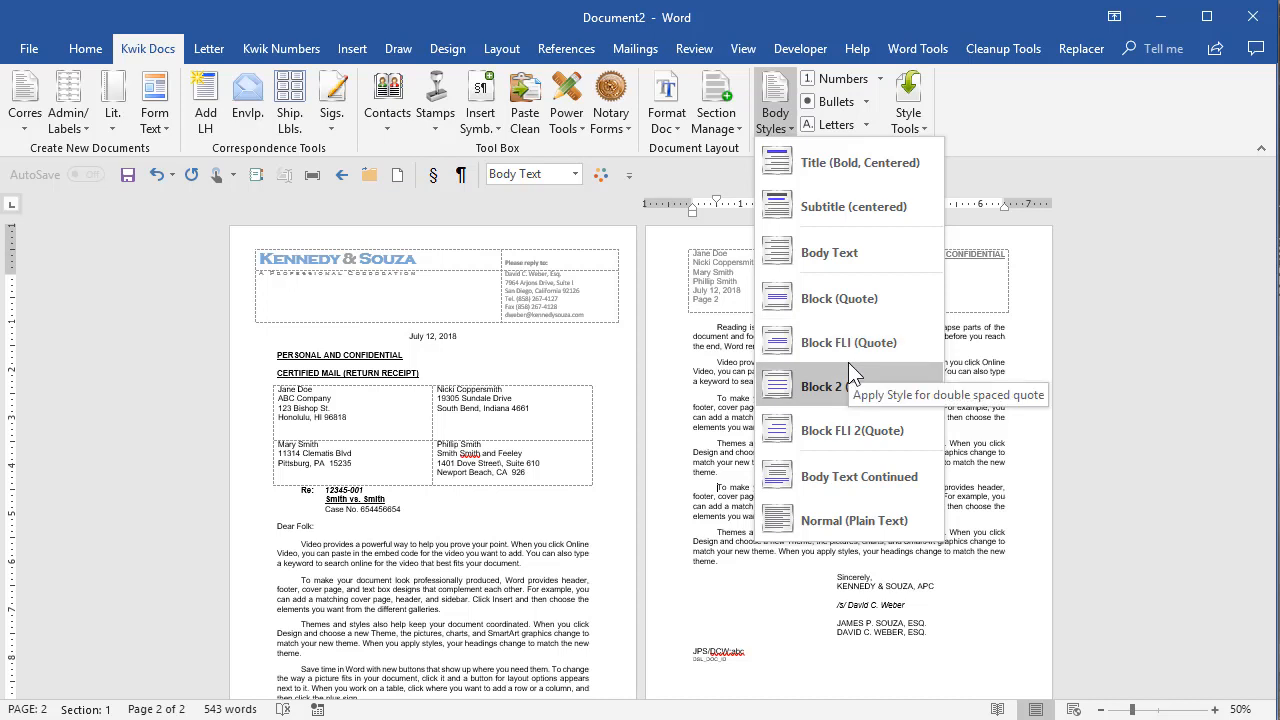
mouse_move(484, 556)
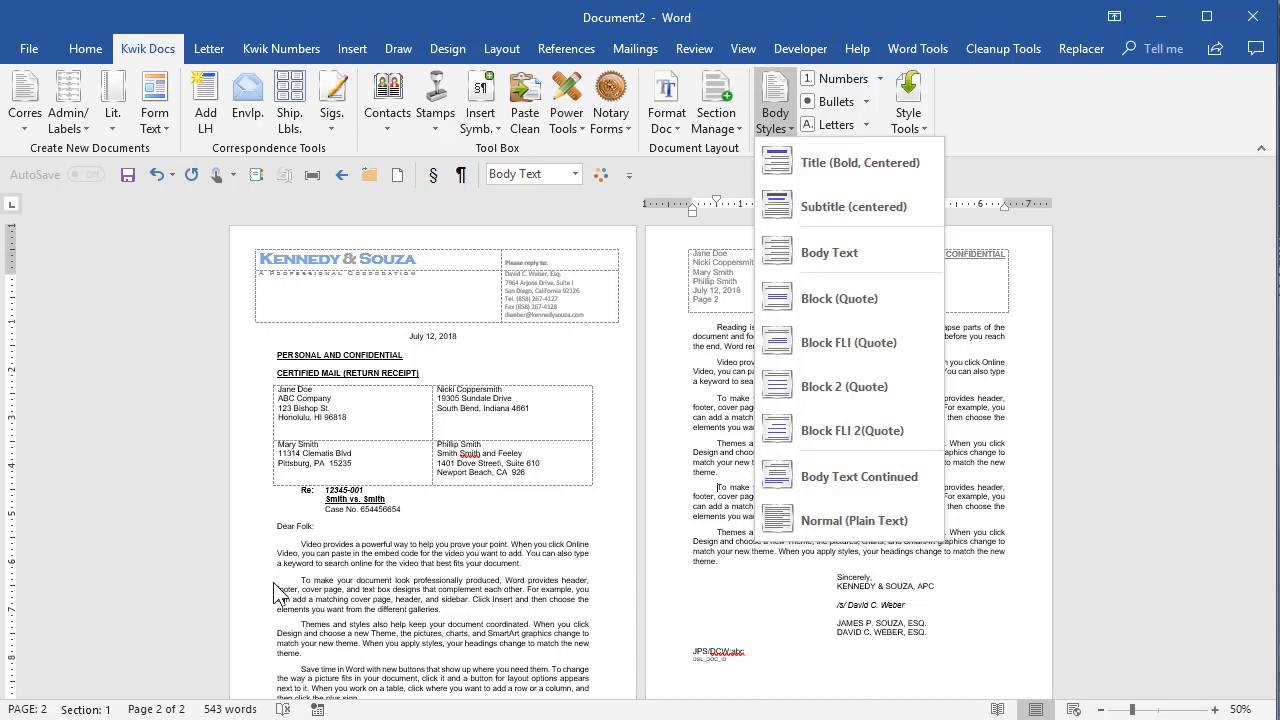
mouse_move(592, 584)
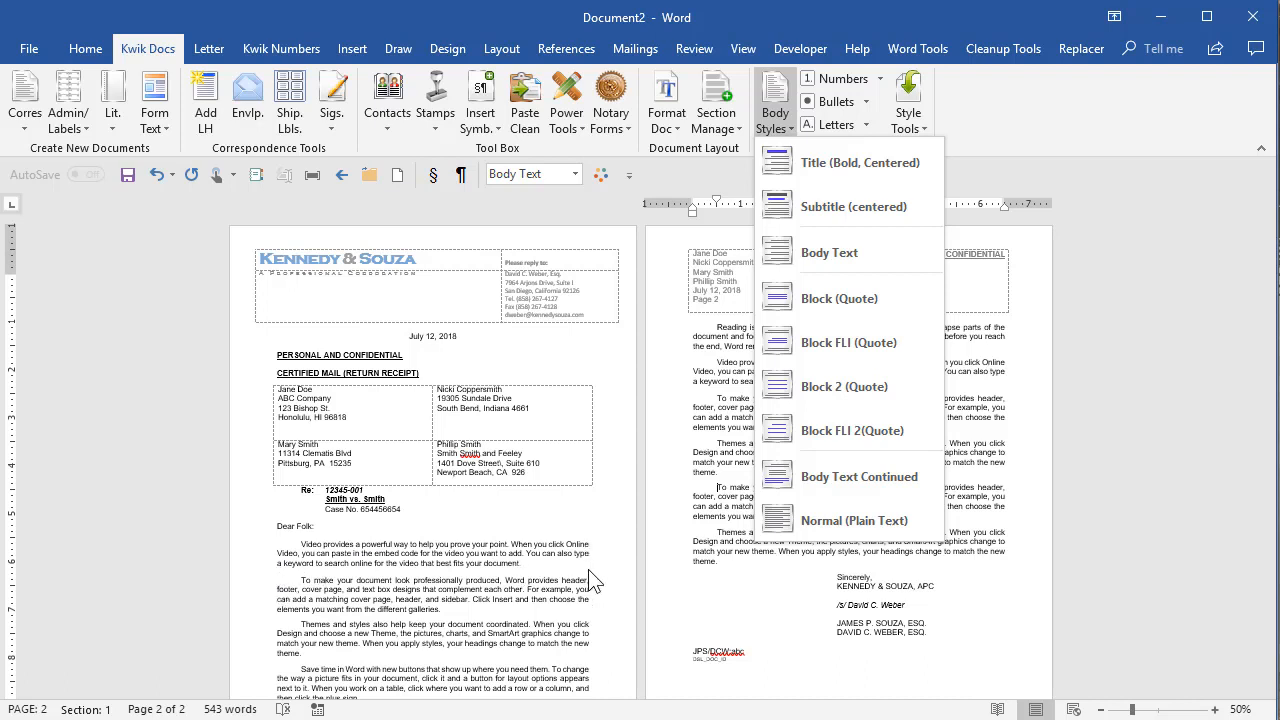
mouse_move(320, 576)
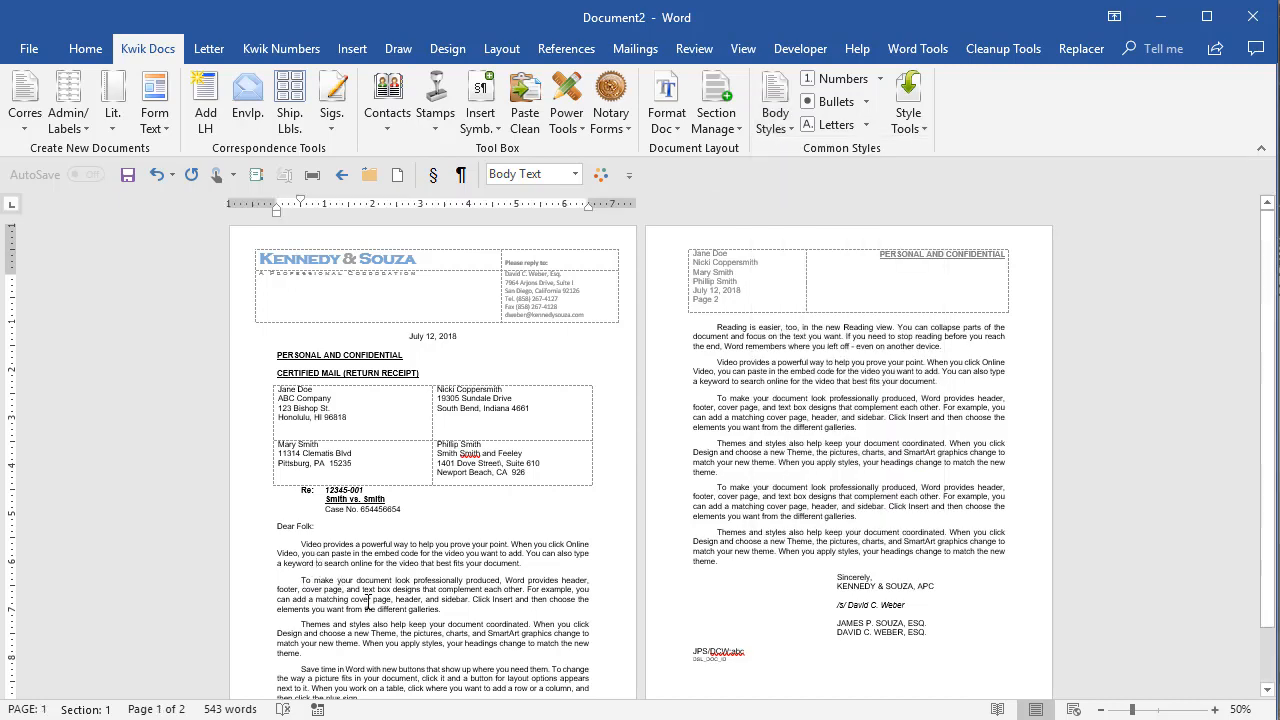
click(776, 100)
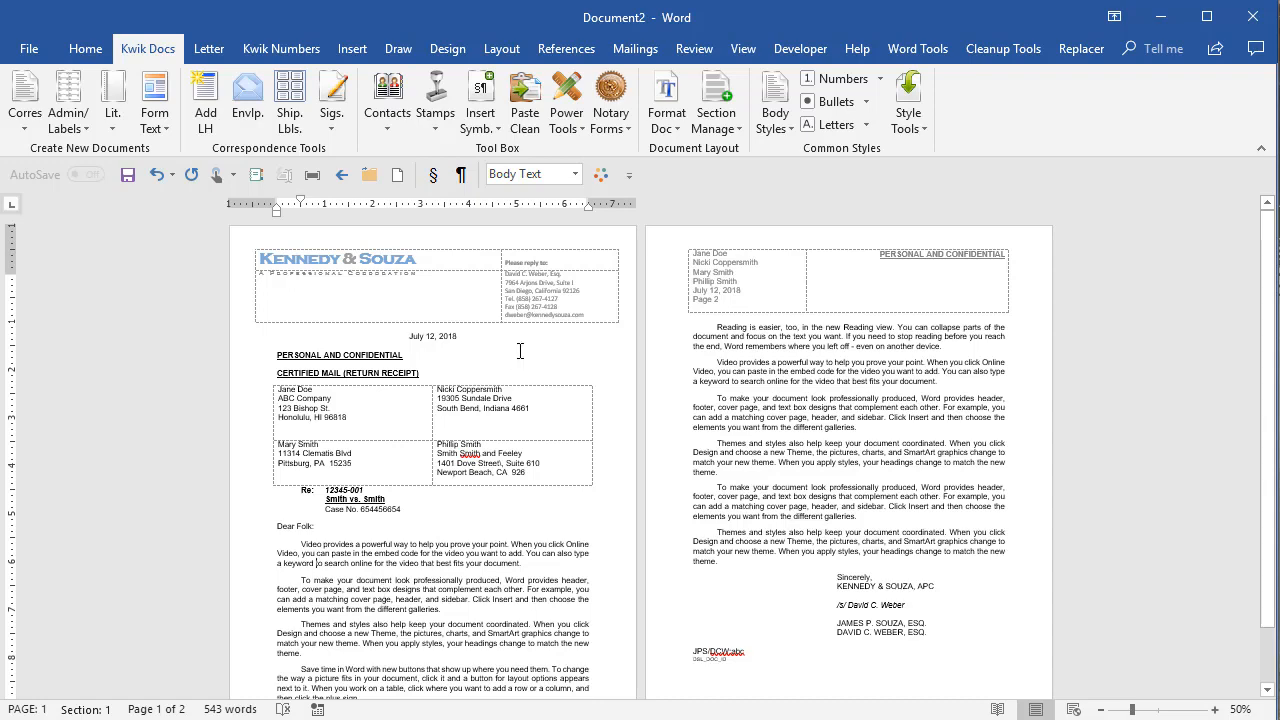
click(776, 104)
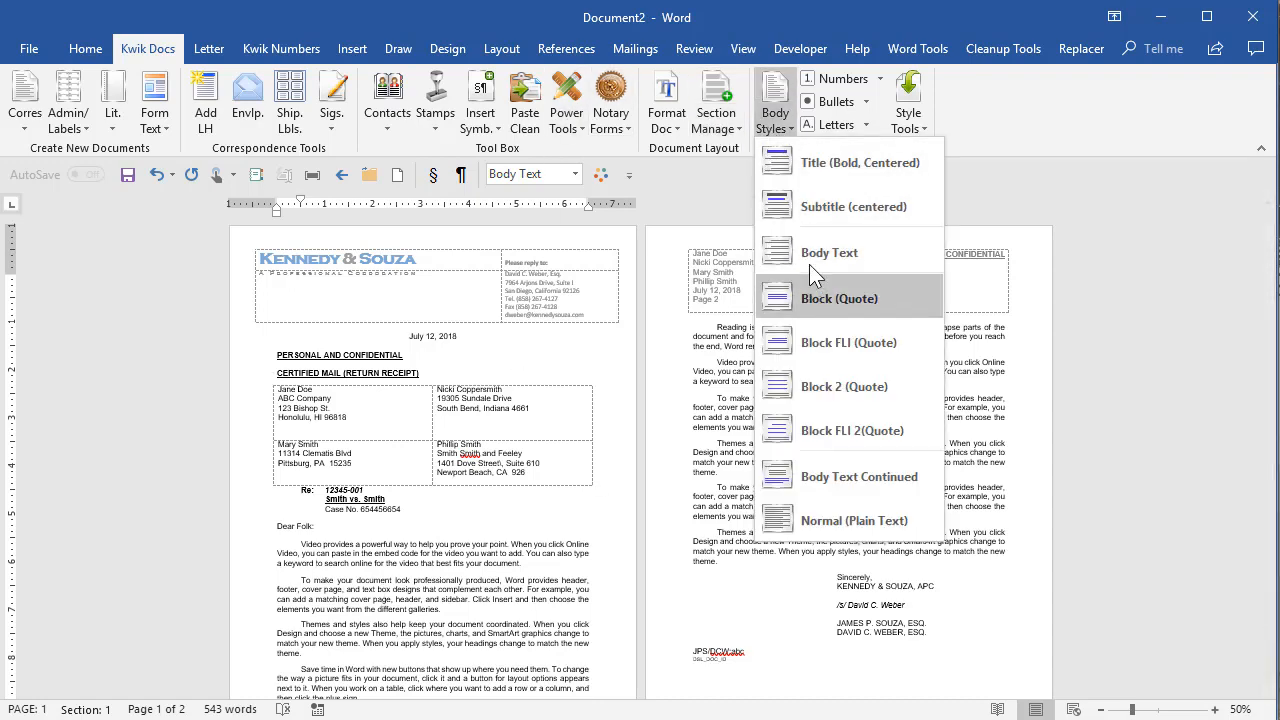
mouse_move(828, 252)
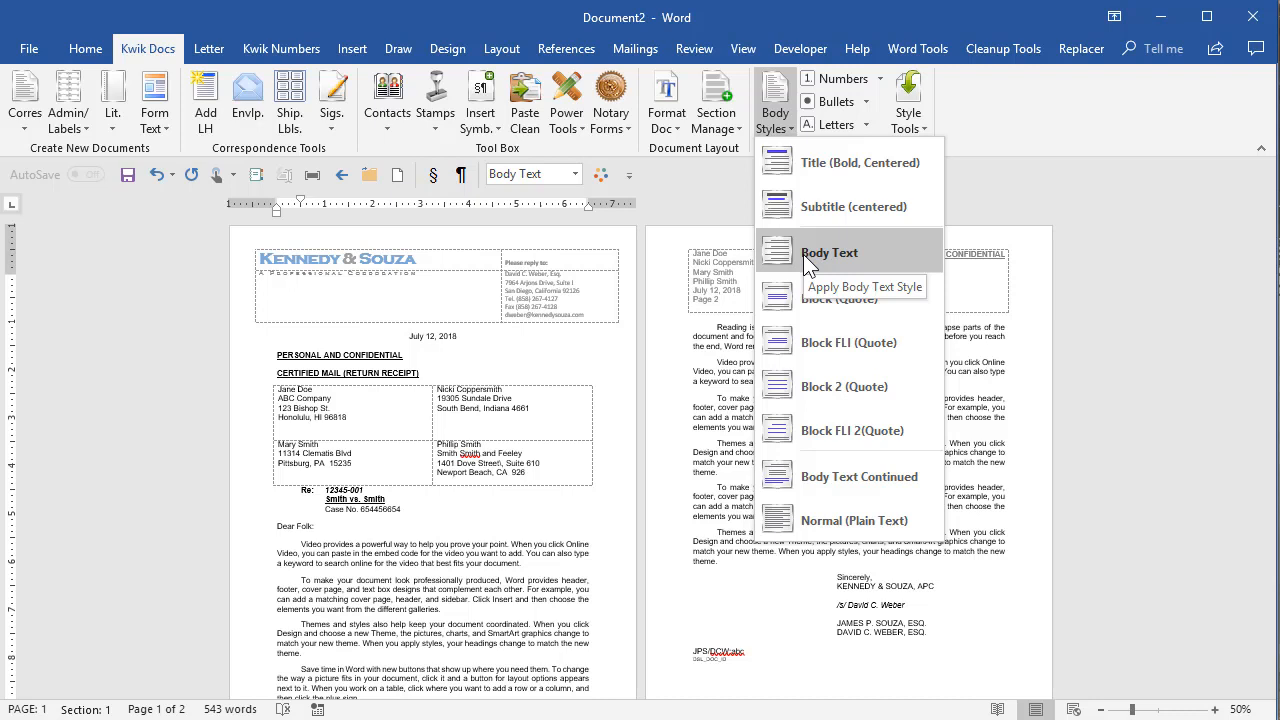
mouse_move(418, 560)
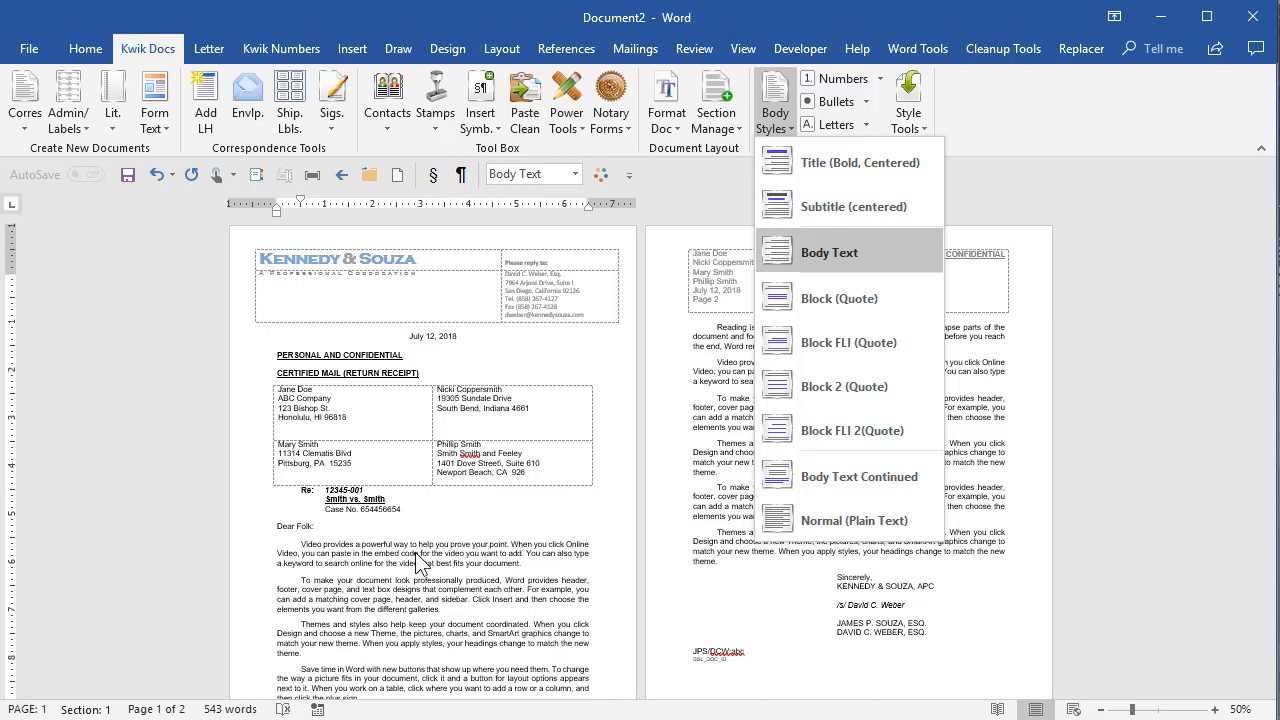
mouse_move(490, 336)
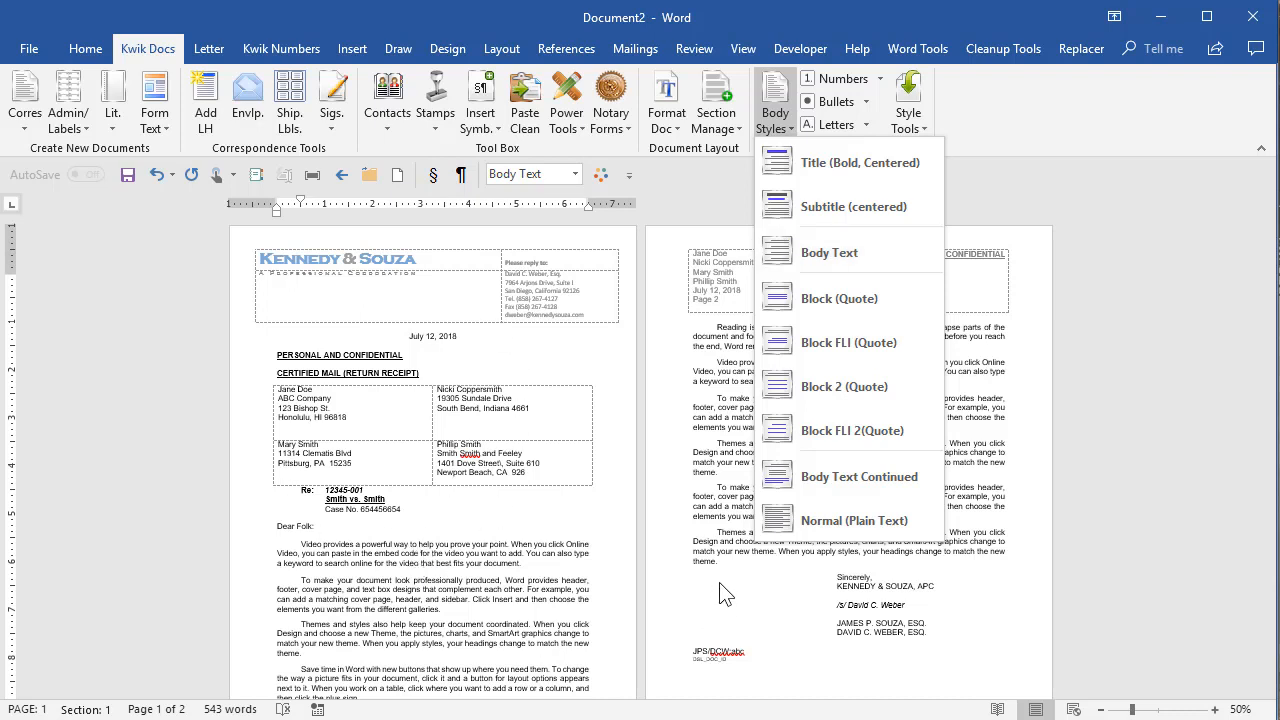
mouse_move(750, 496)
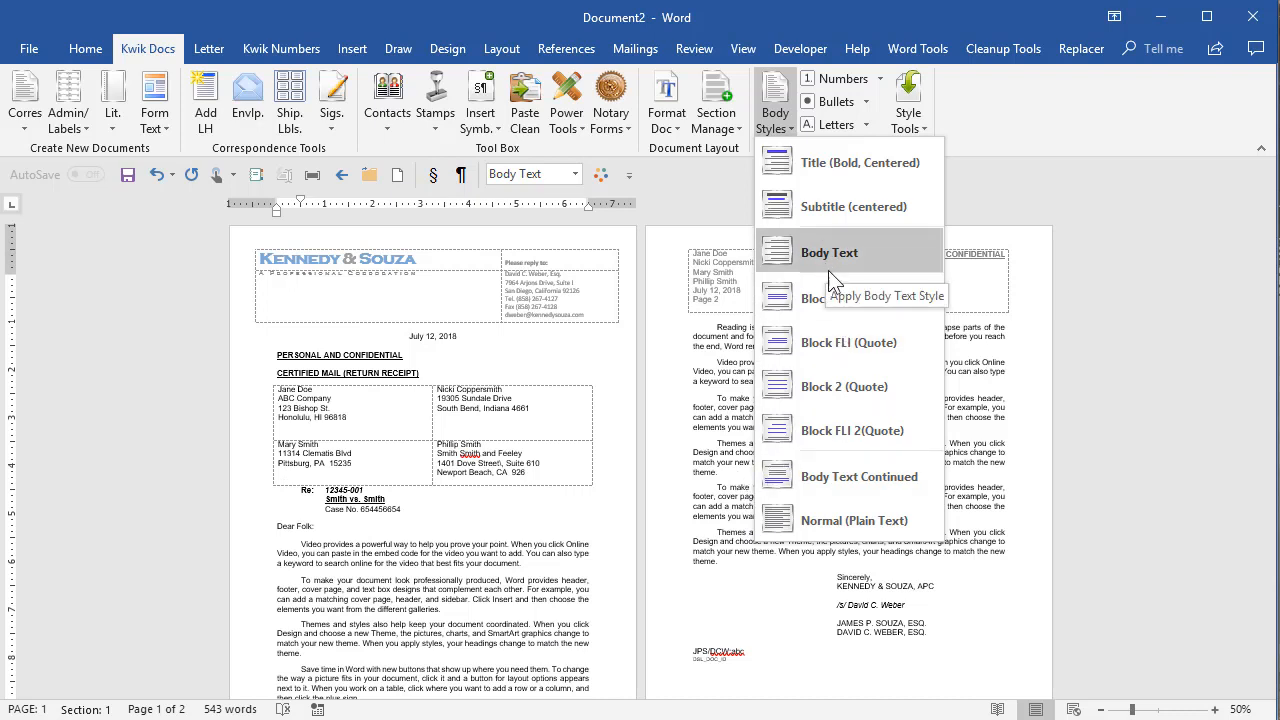
mouse_move(848, 298)
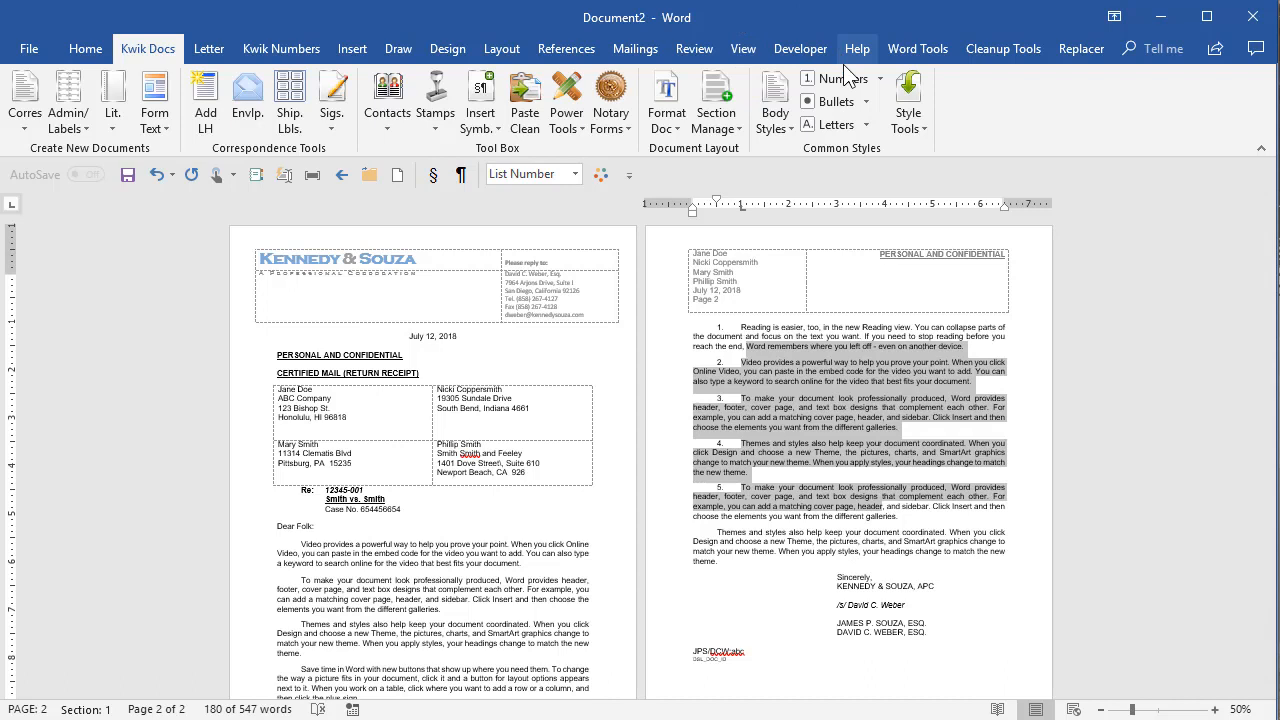
mouse_move(890, 486)
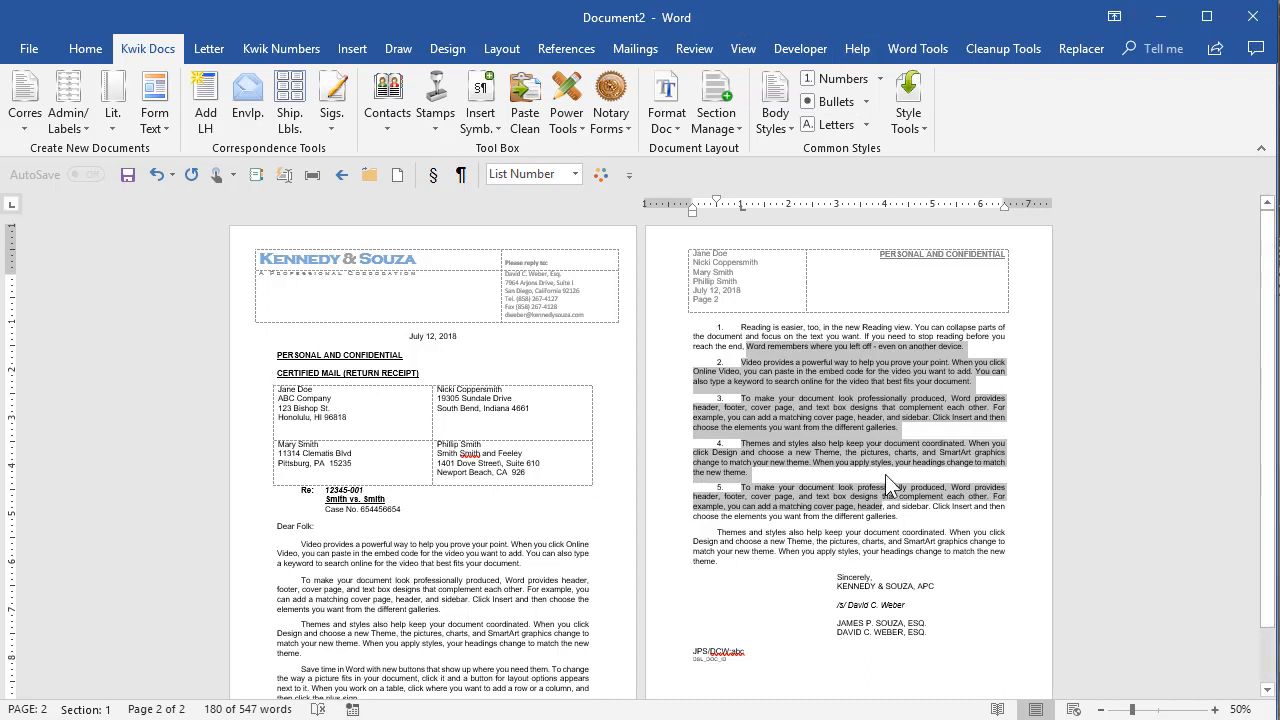
- Number the second-page body paragraphs 1 through 5 with the List Number style
click(548, 556)
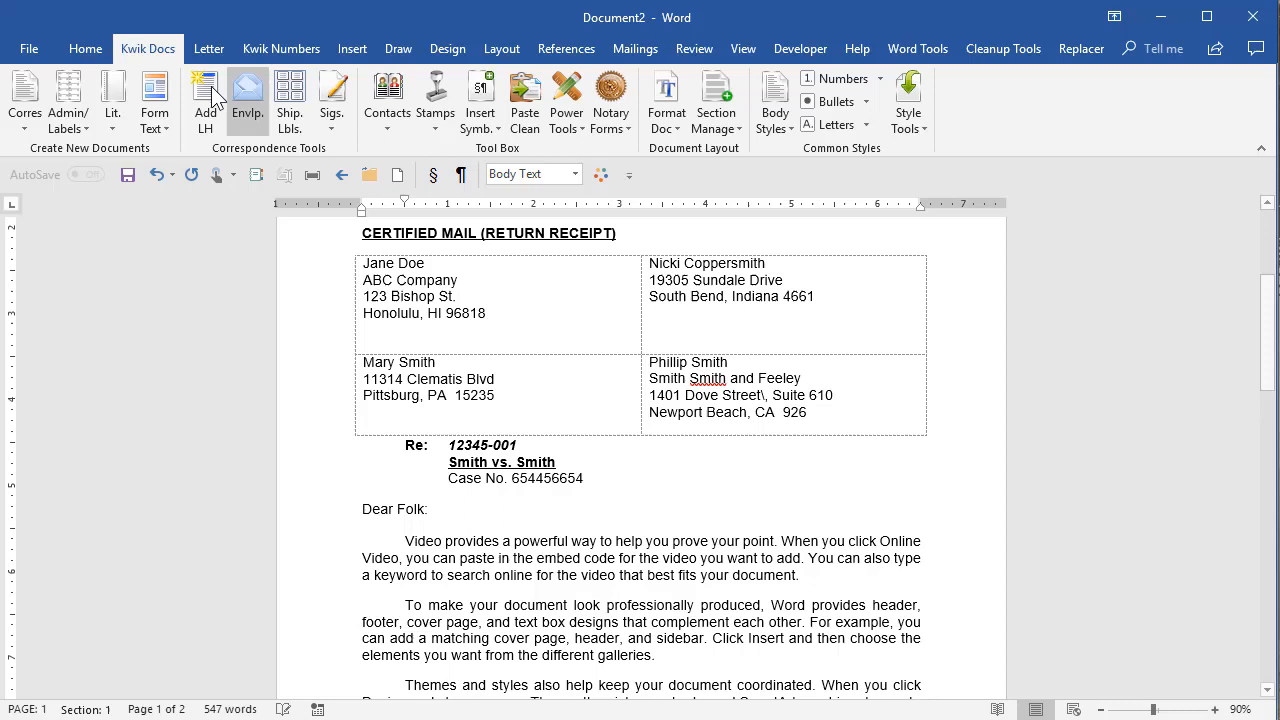
click(208, 48)
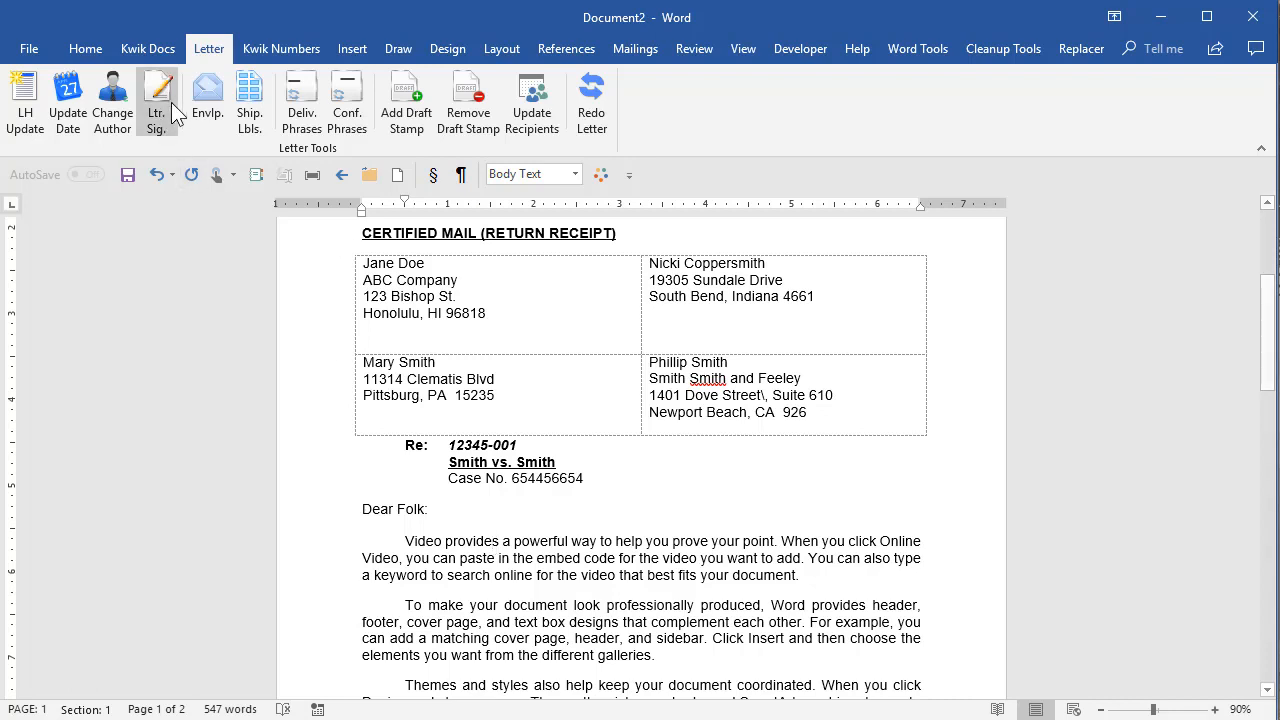
mouse_move(148, 48)
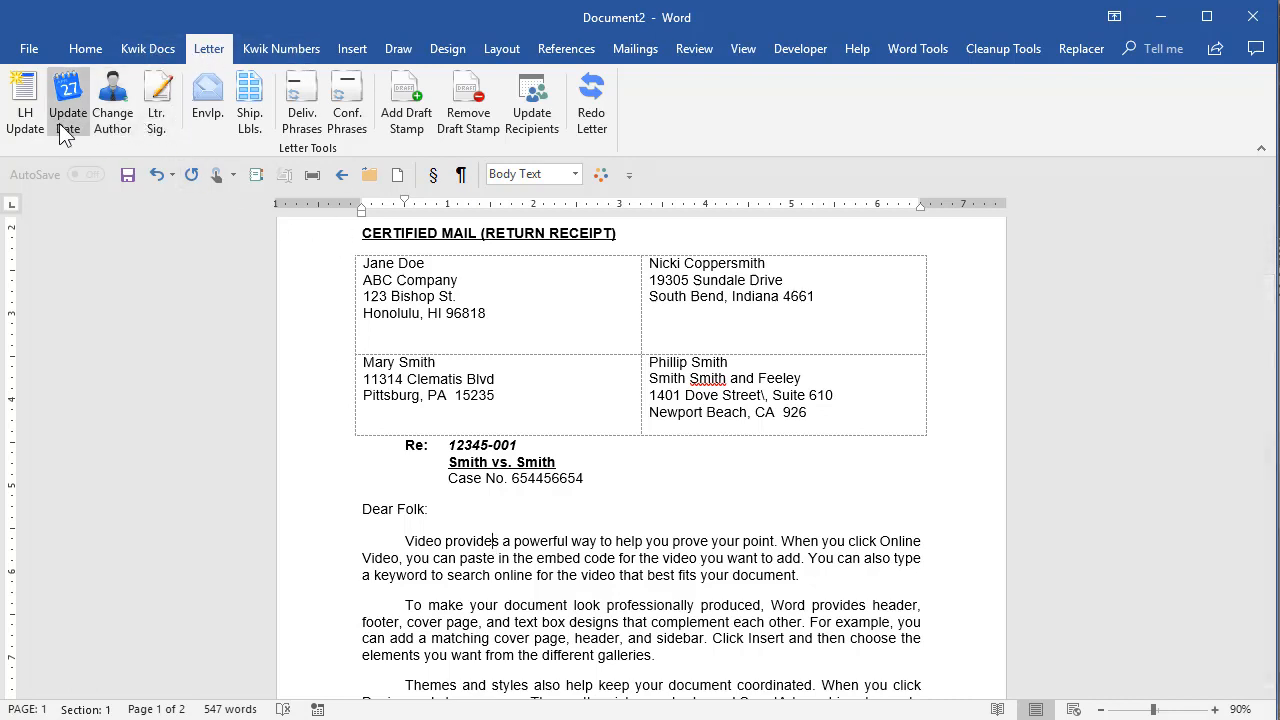
mouse_move(500, 144)
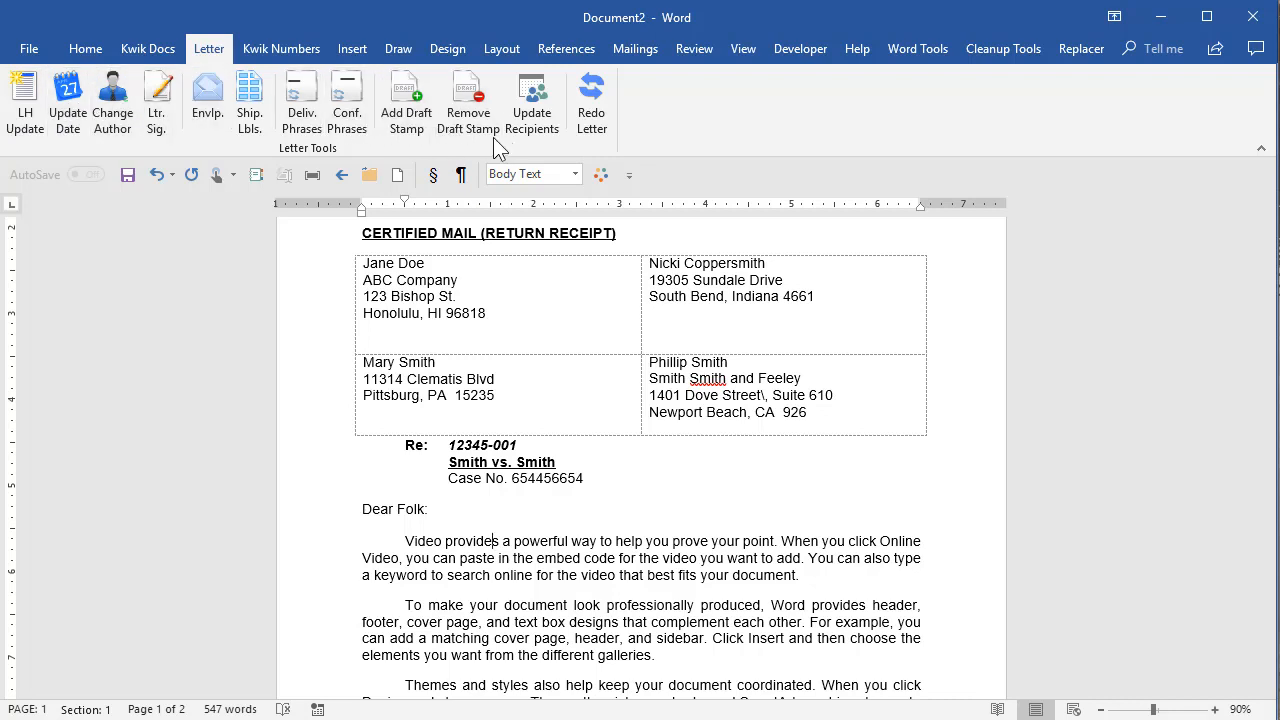
mouse_move(24, 96)
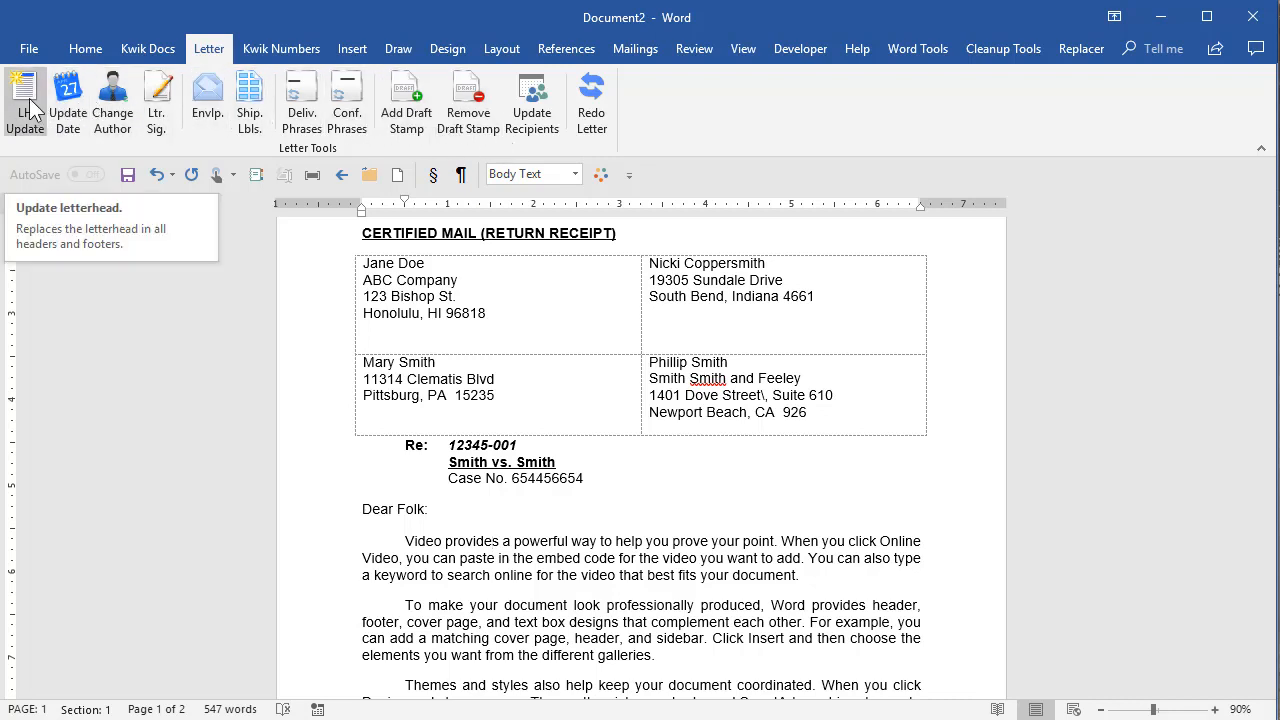
mouse_move(112, 100)
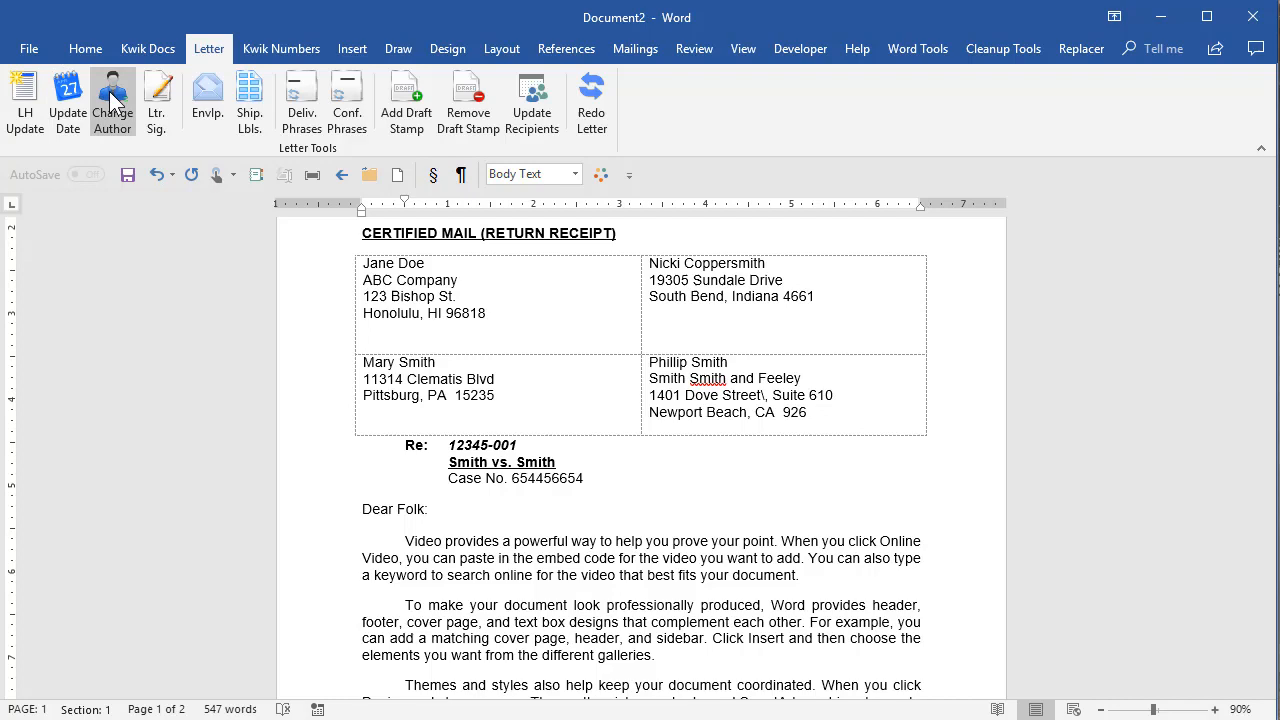
mouse_move(112, 100)
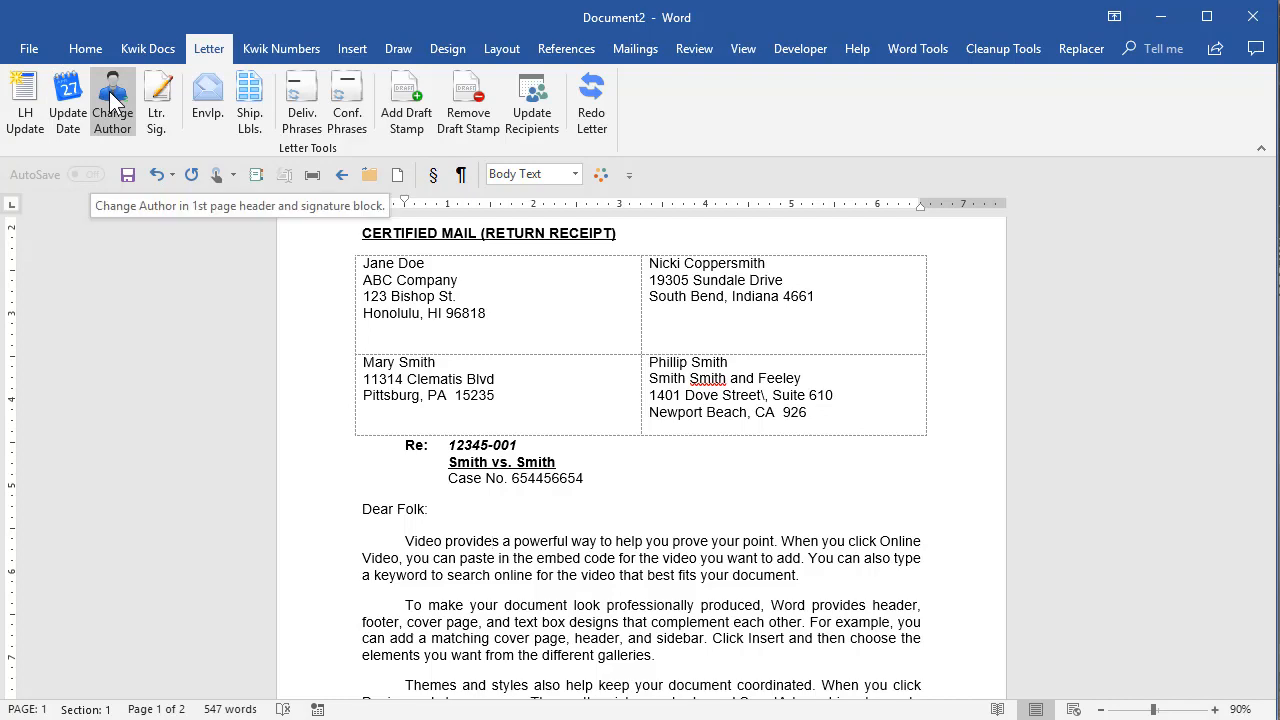
mouse_move(736, 558)
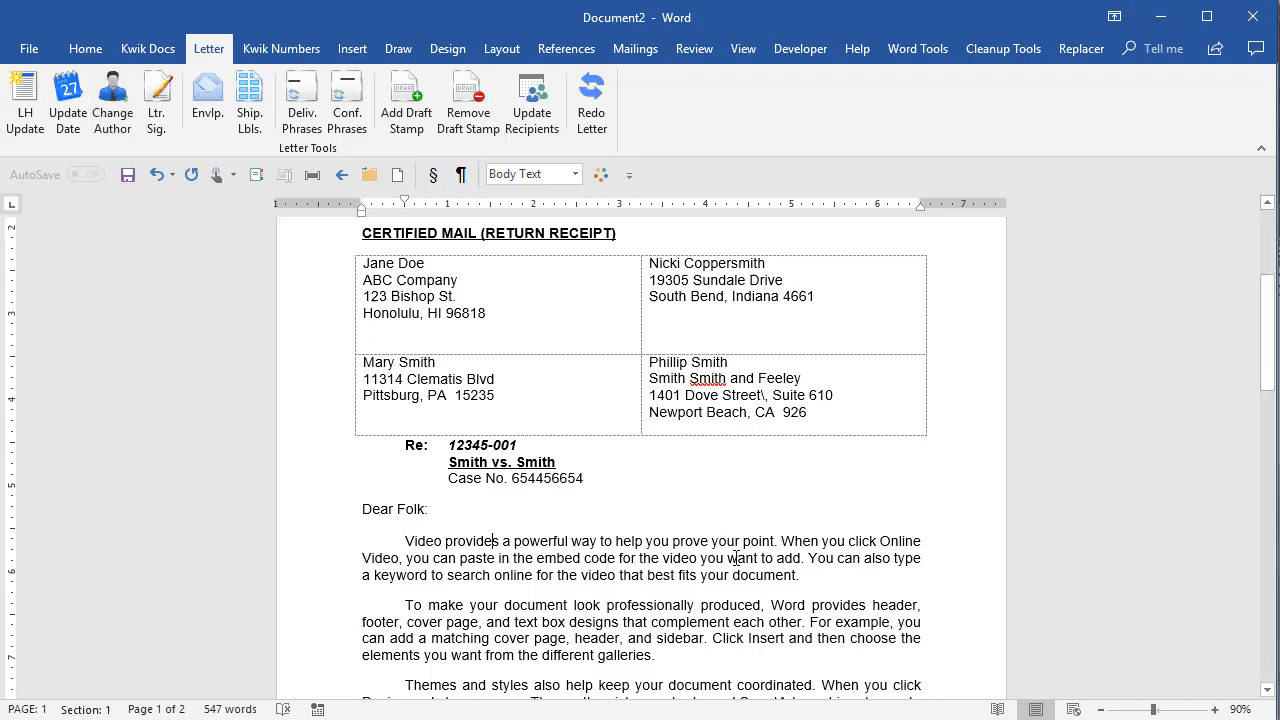
scroll(down, 3)
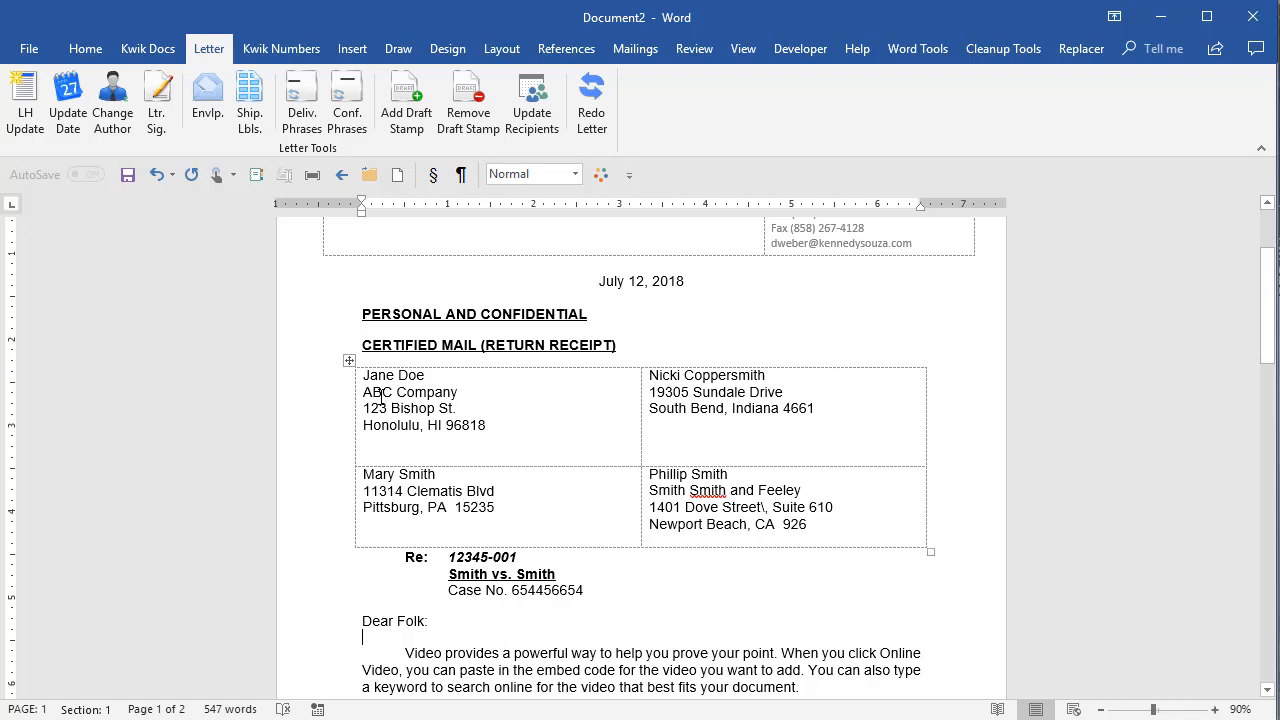
mouse_move(742, 556)
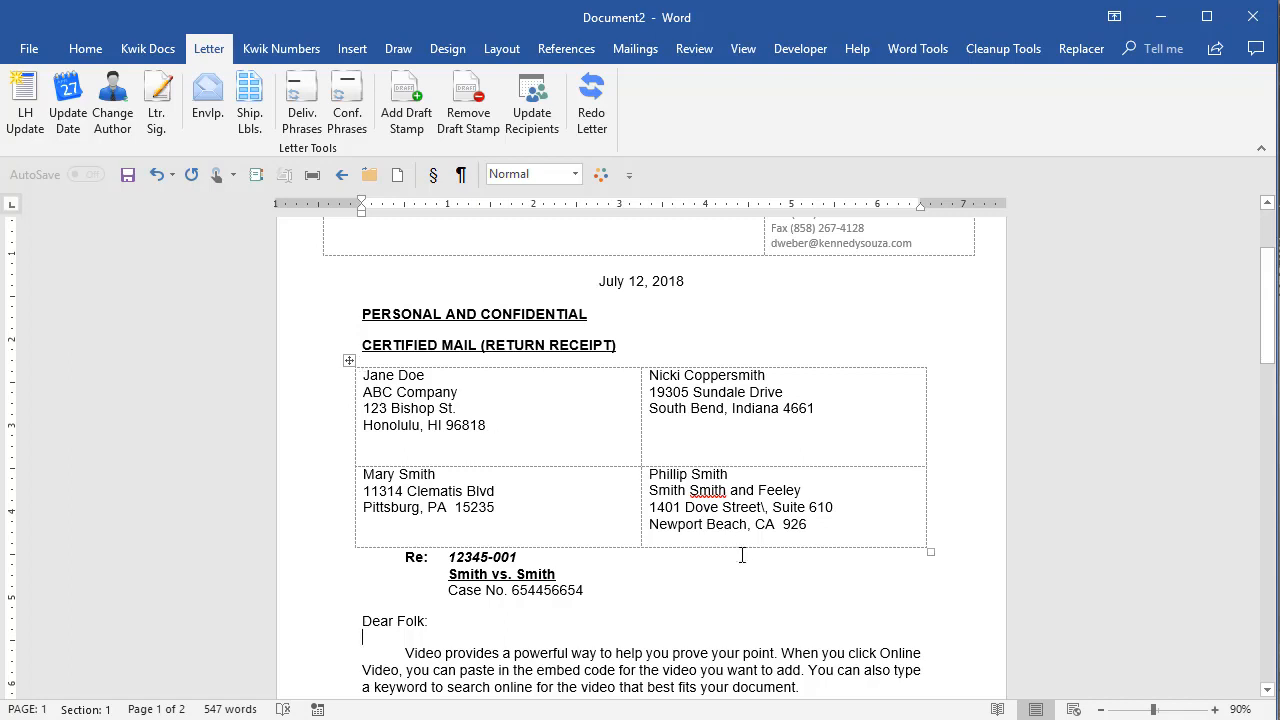
mouse_move(730, 552)
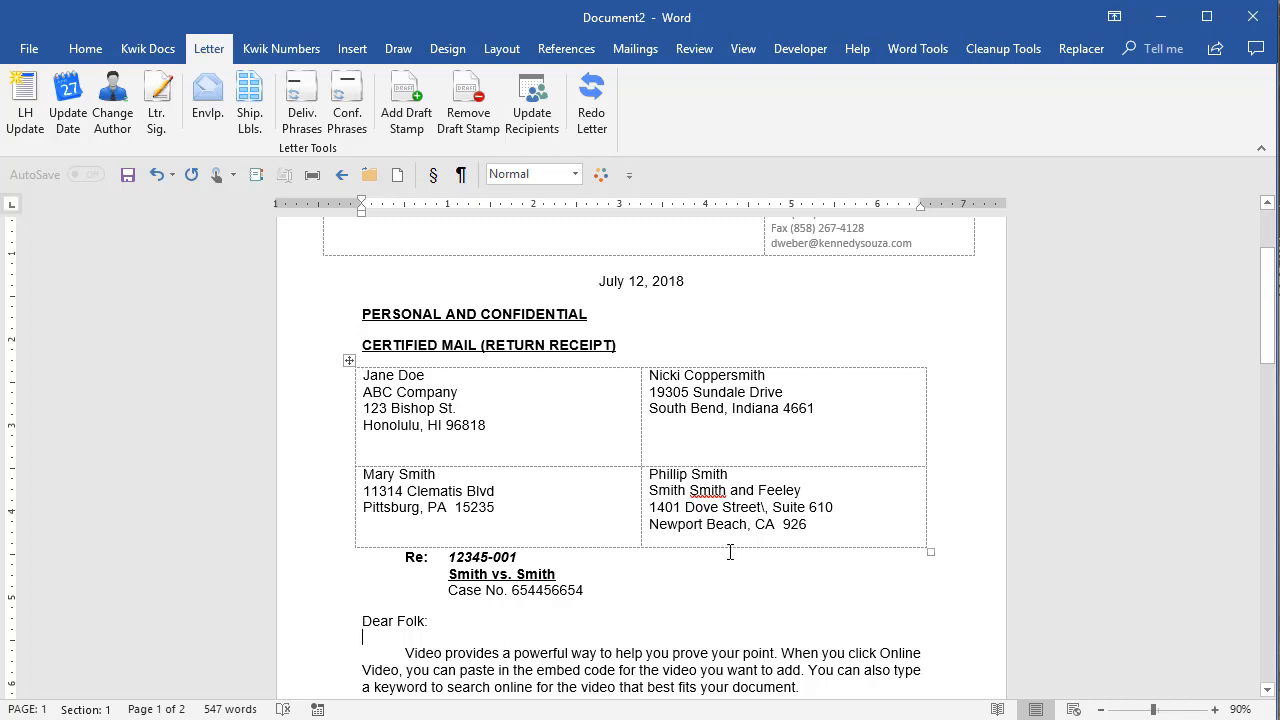
mouse_move(548, 304)
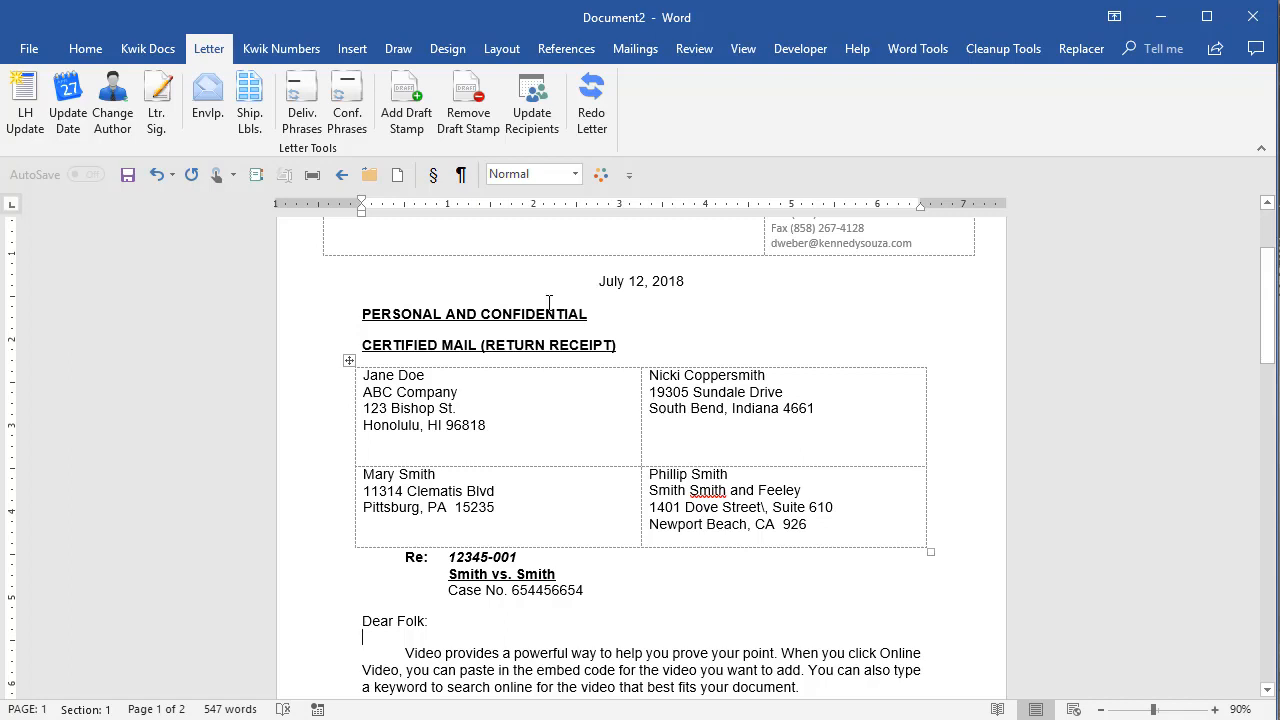
mouse_move(314, 400)
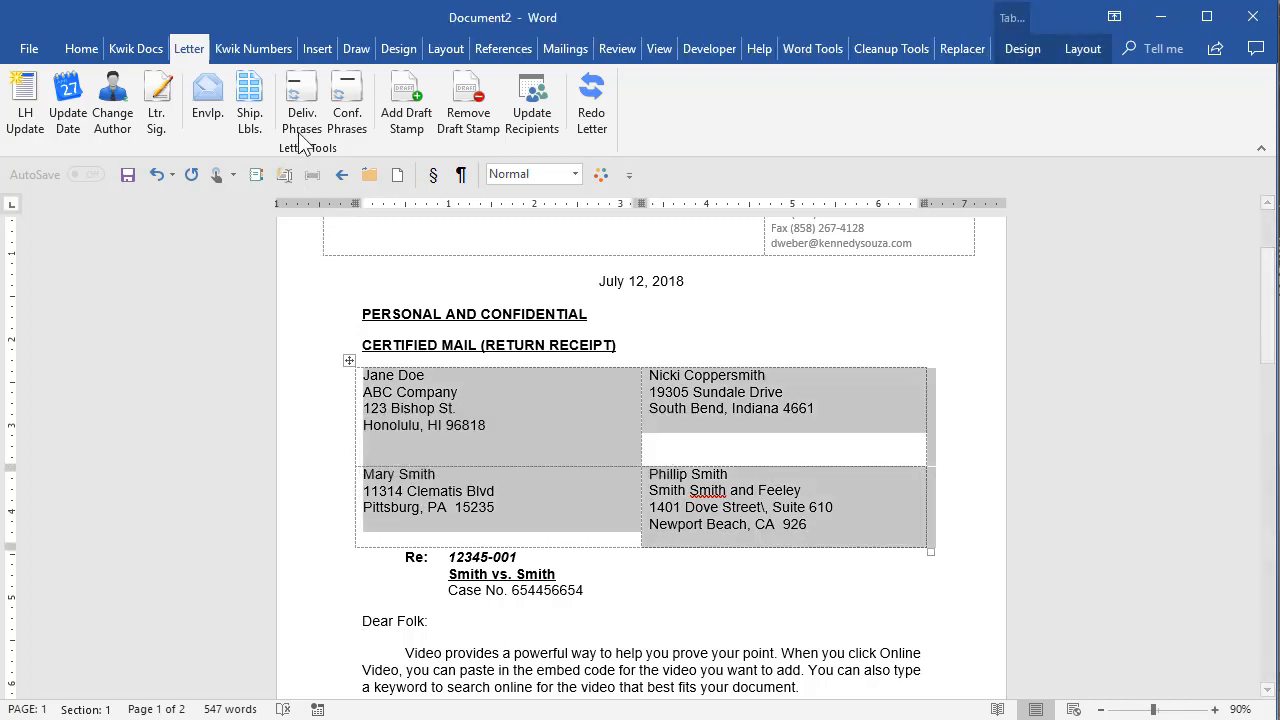
click(208, 100)
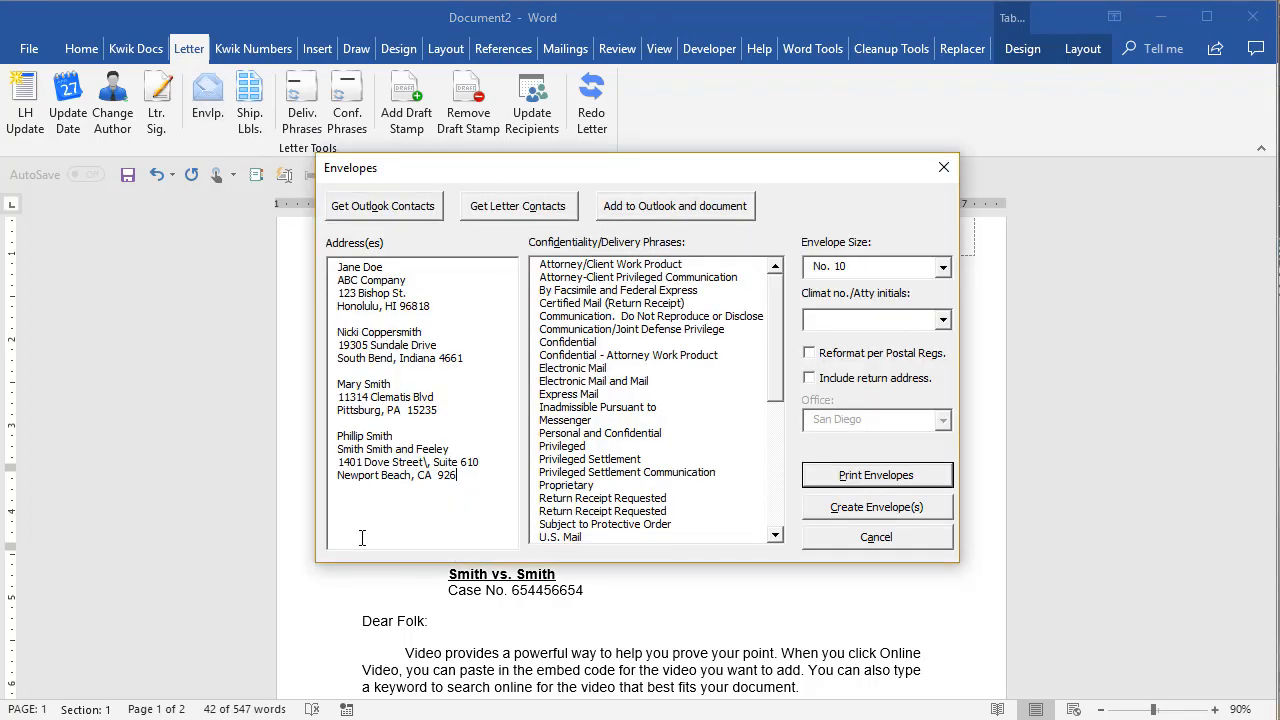
click(632, 328)
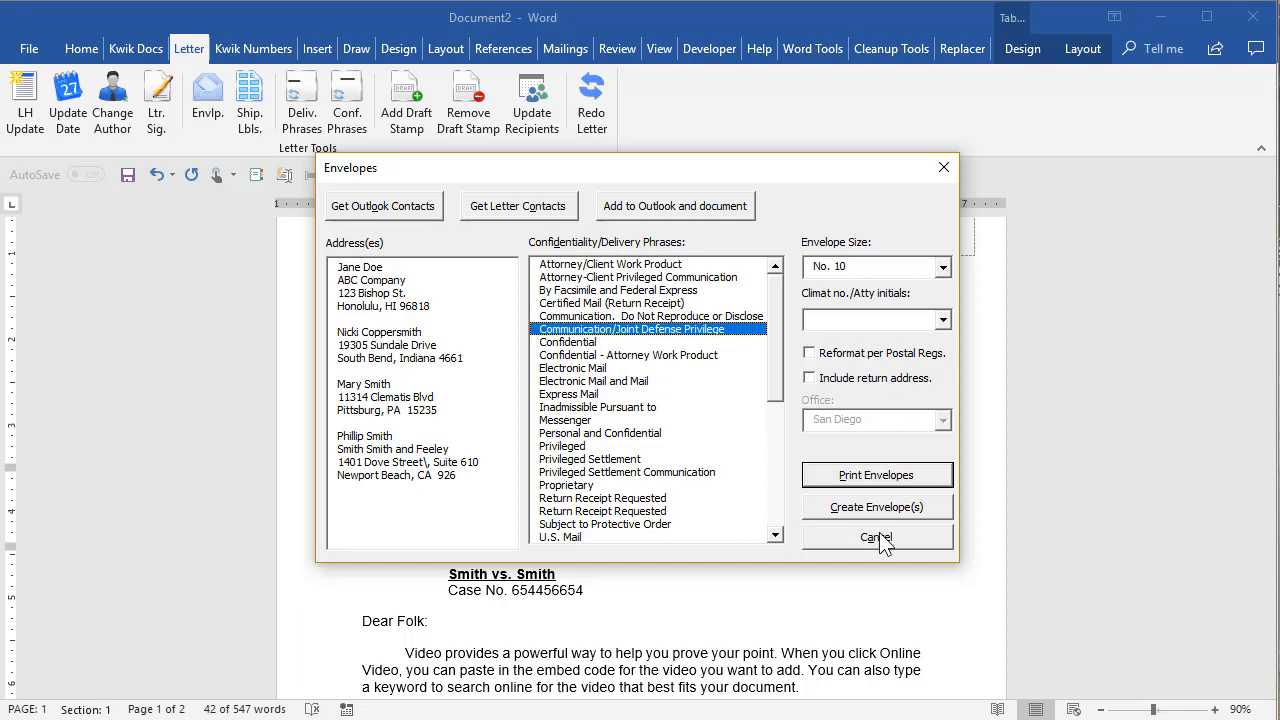
click(876, 536)
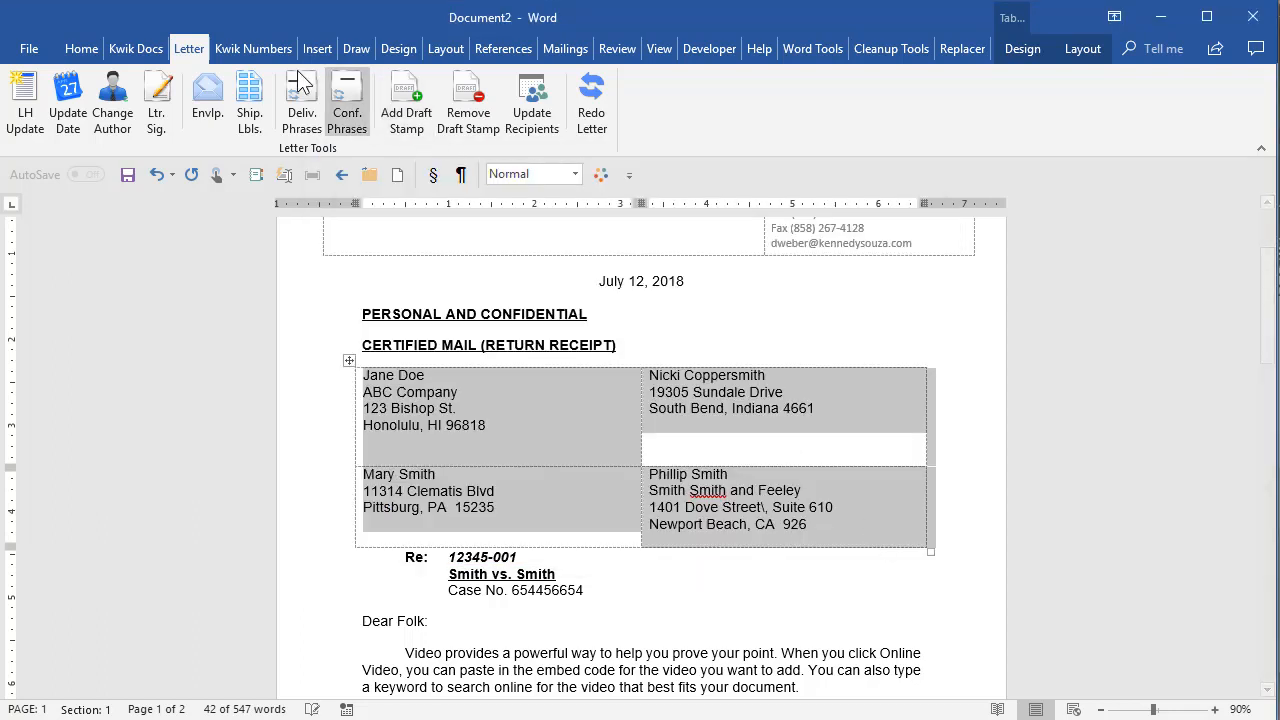
click(430, 408)
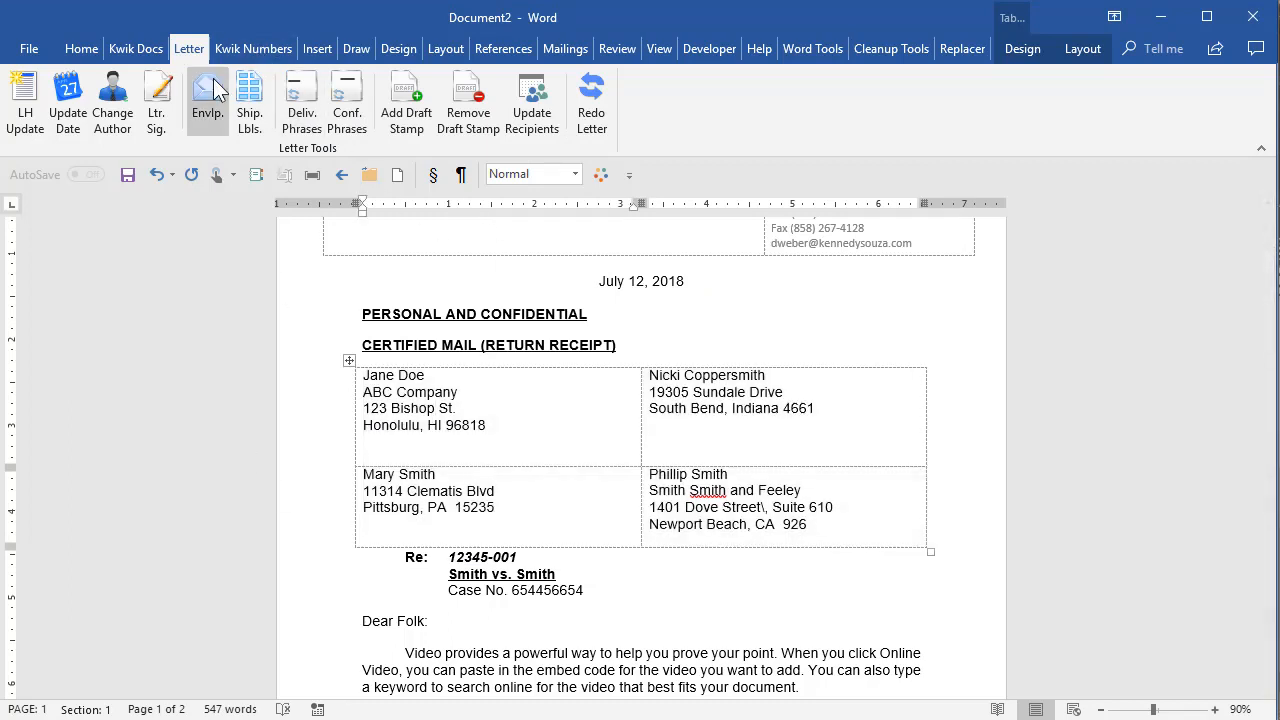
- Create shipping labels for the letter contacts with client no. 12345-001 and Via UPS Next Day
click(248, 104)
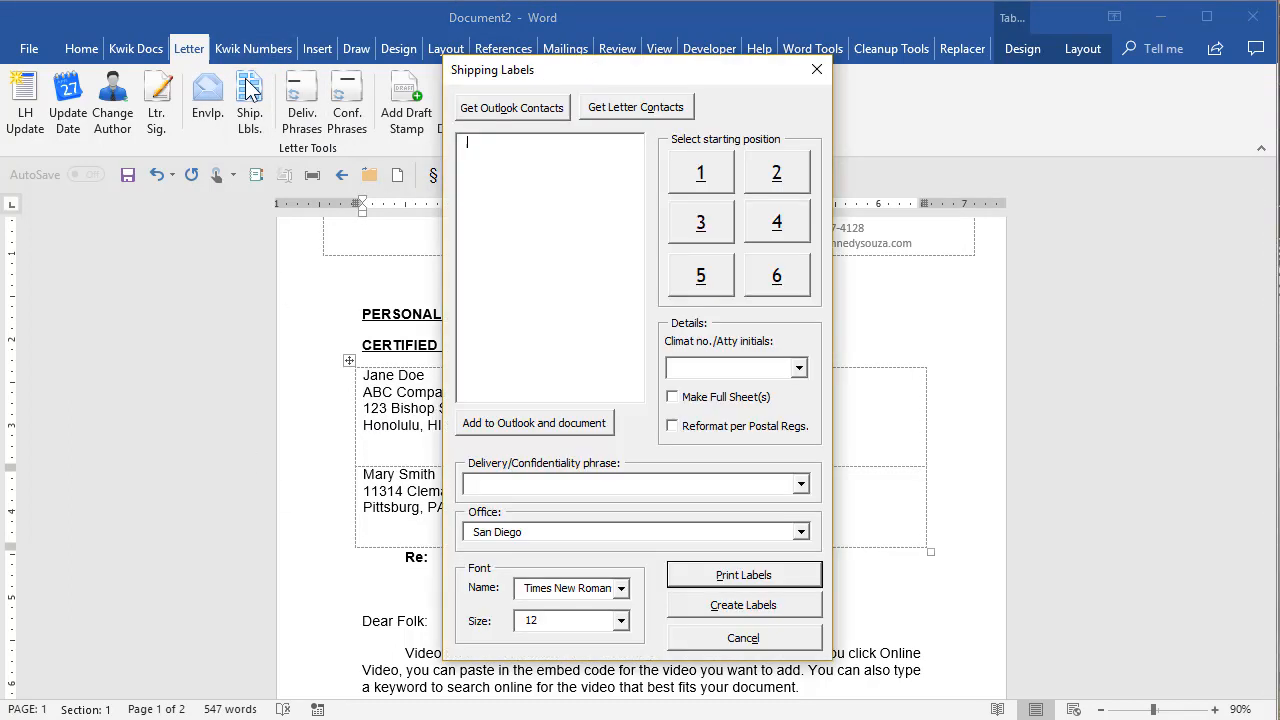
mouse_move(640, 90)
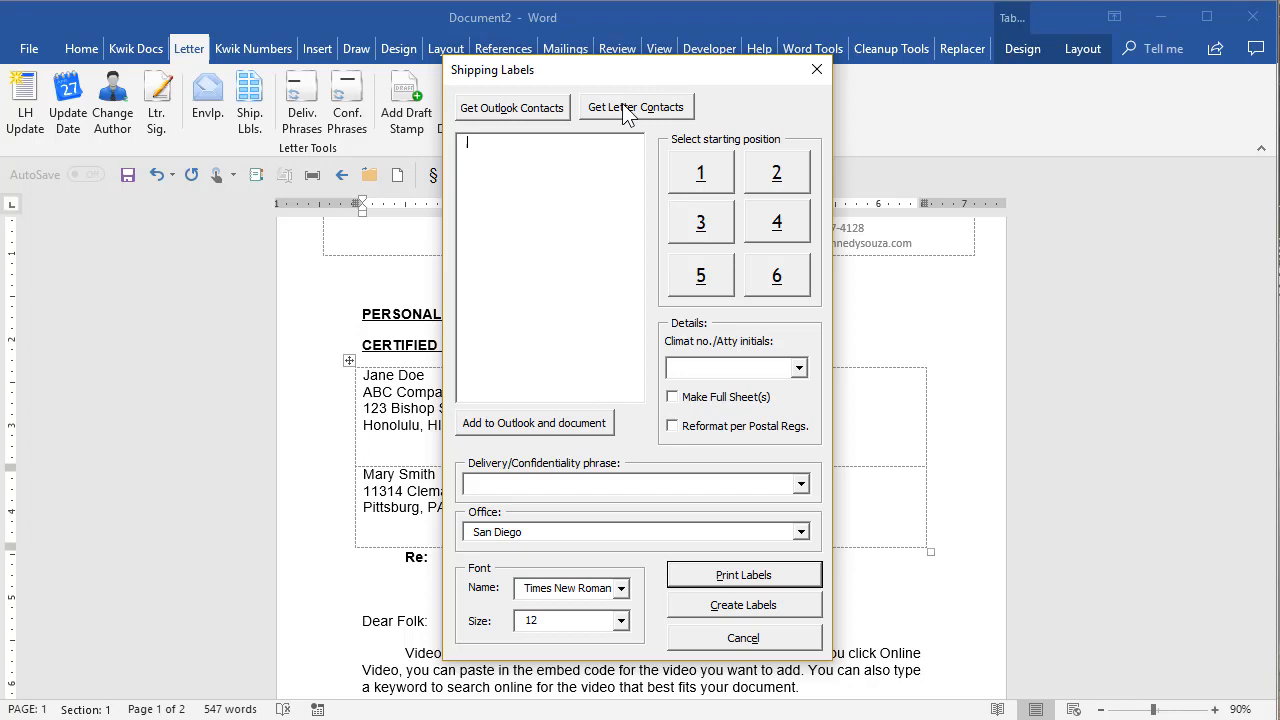
click(636, 108)
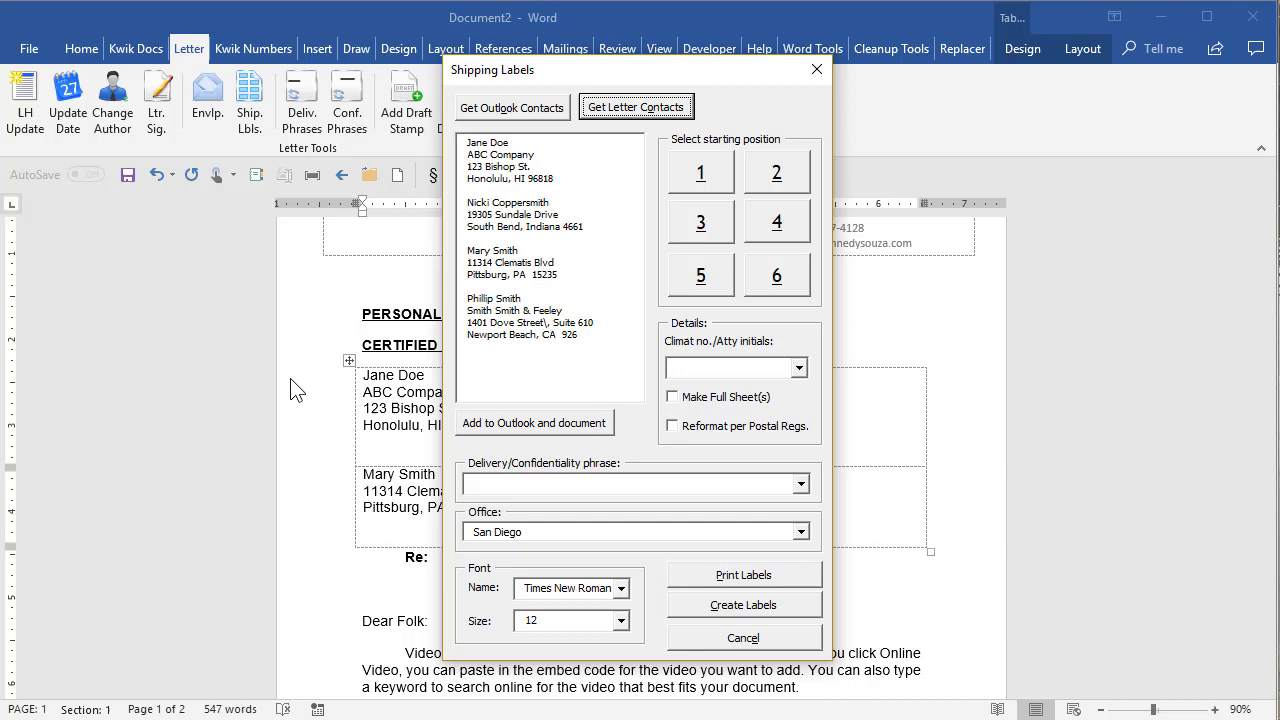
mouse_move(620, 18)
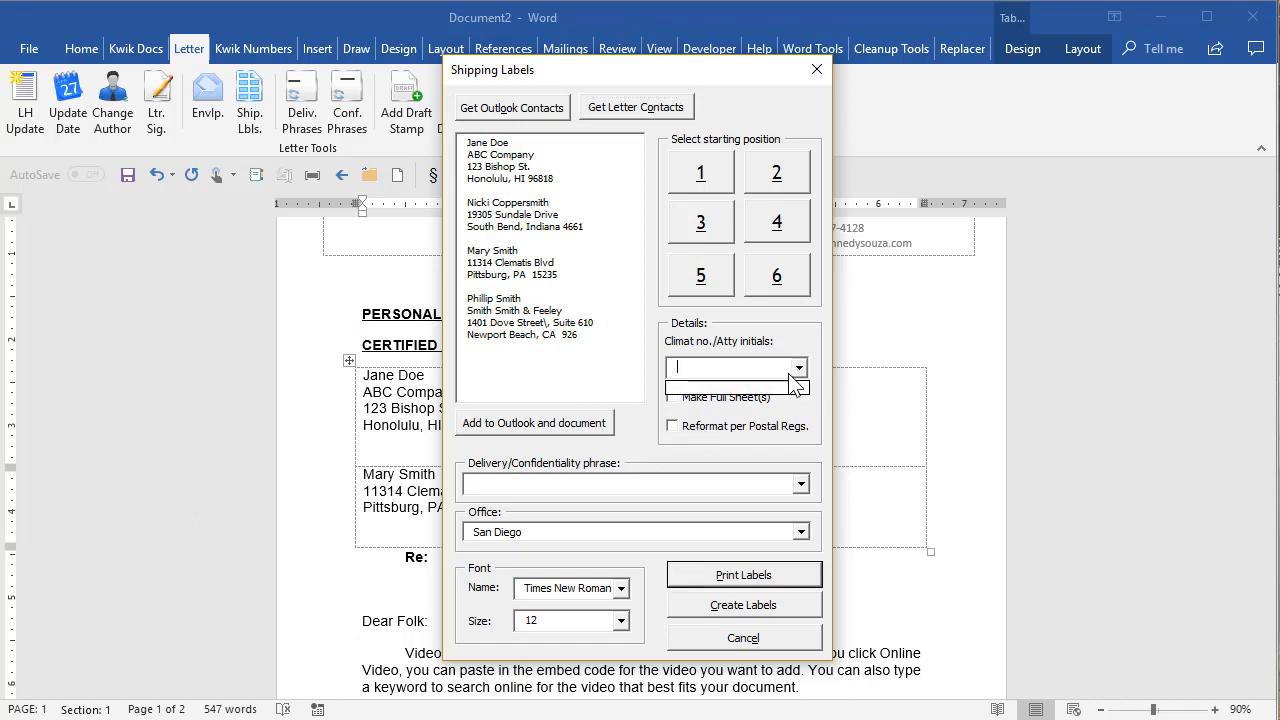
text(12345-001)
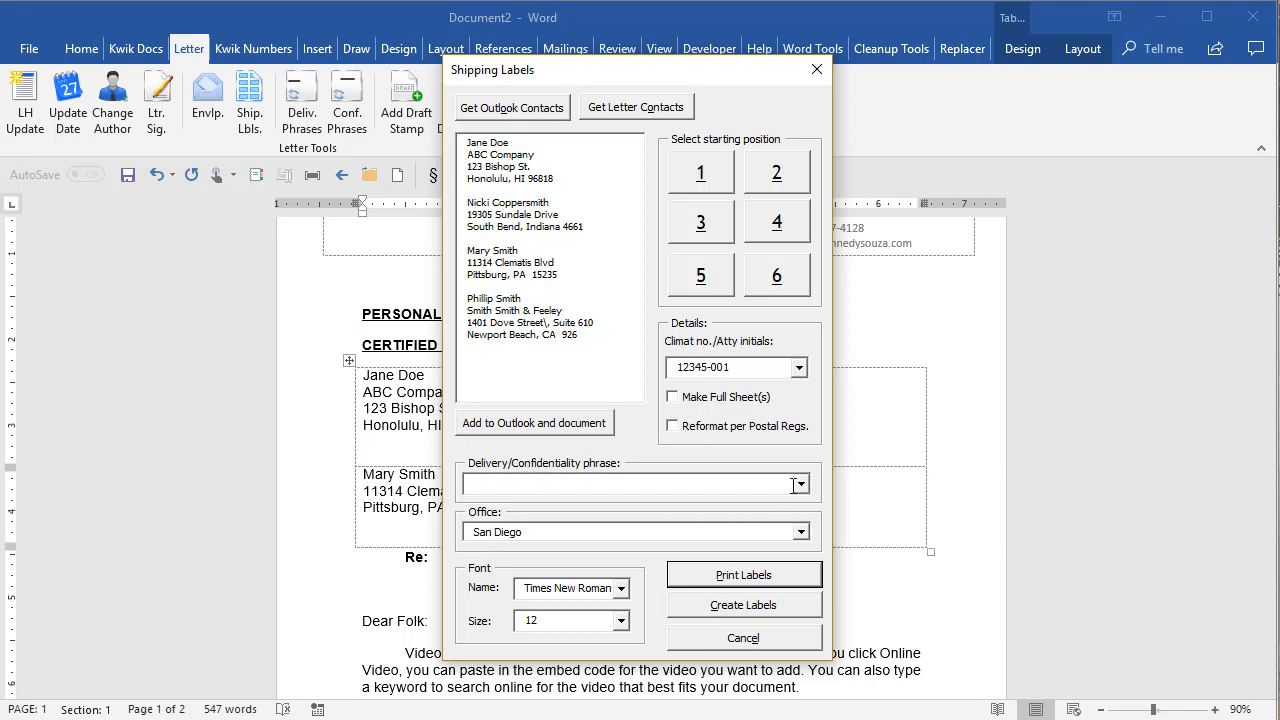
click(800, 484)
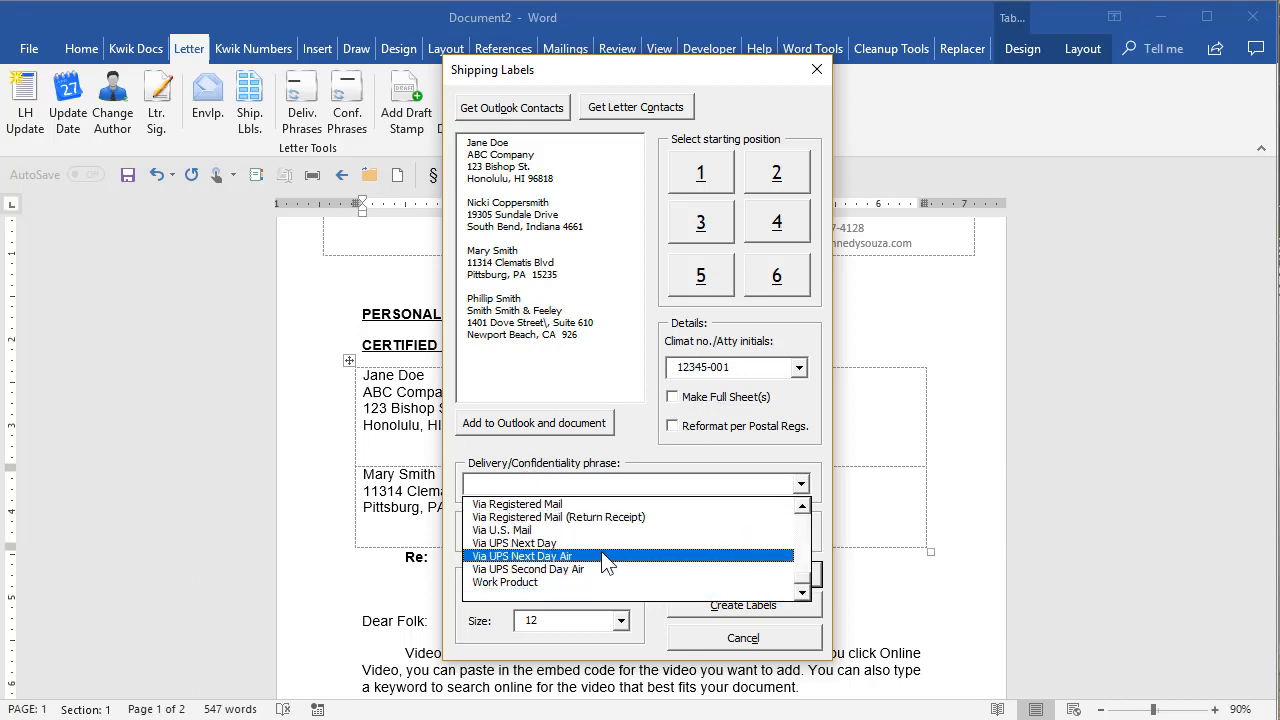
click(516, 544)
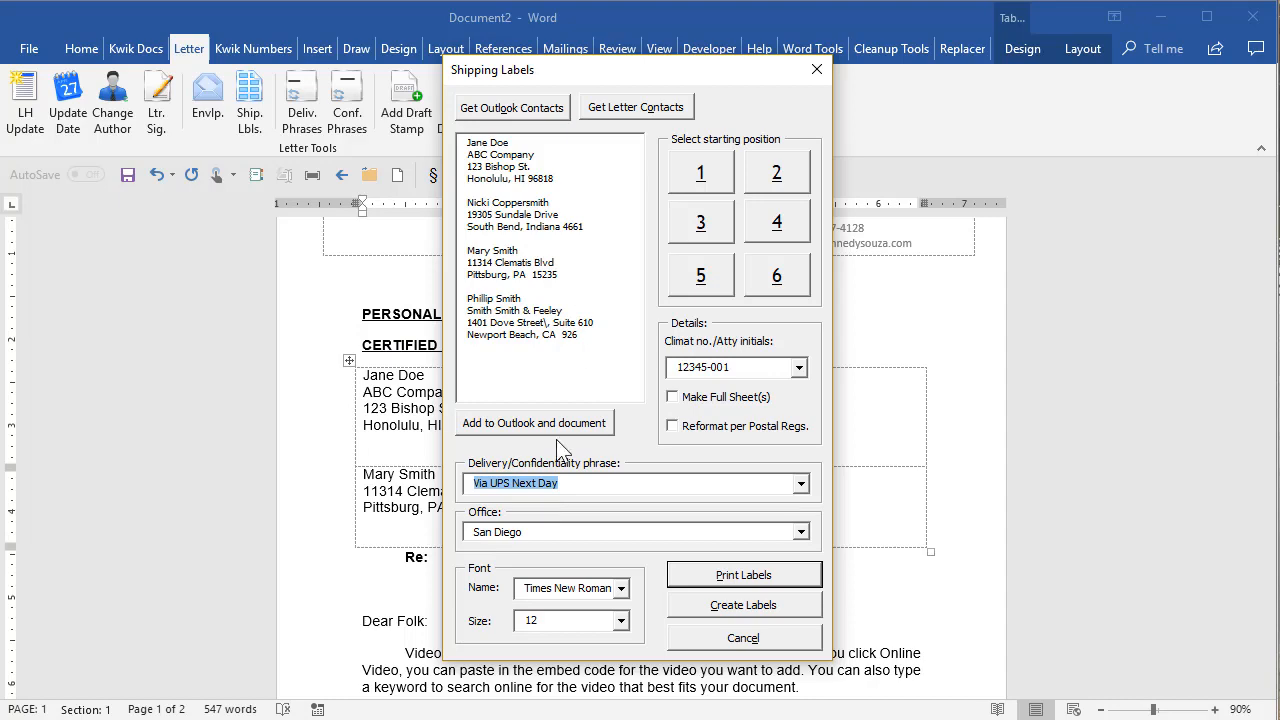
click(744, 604)
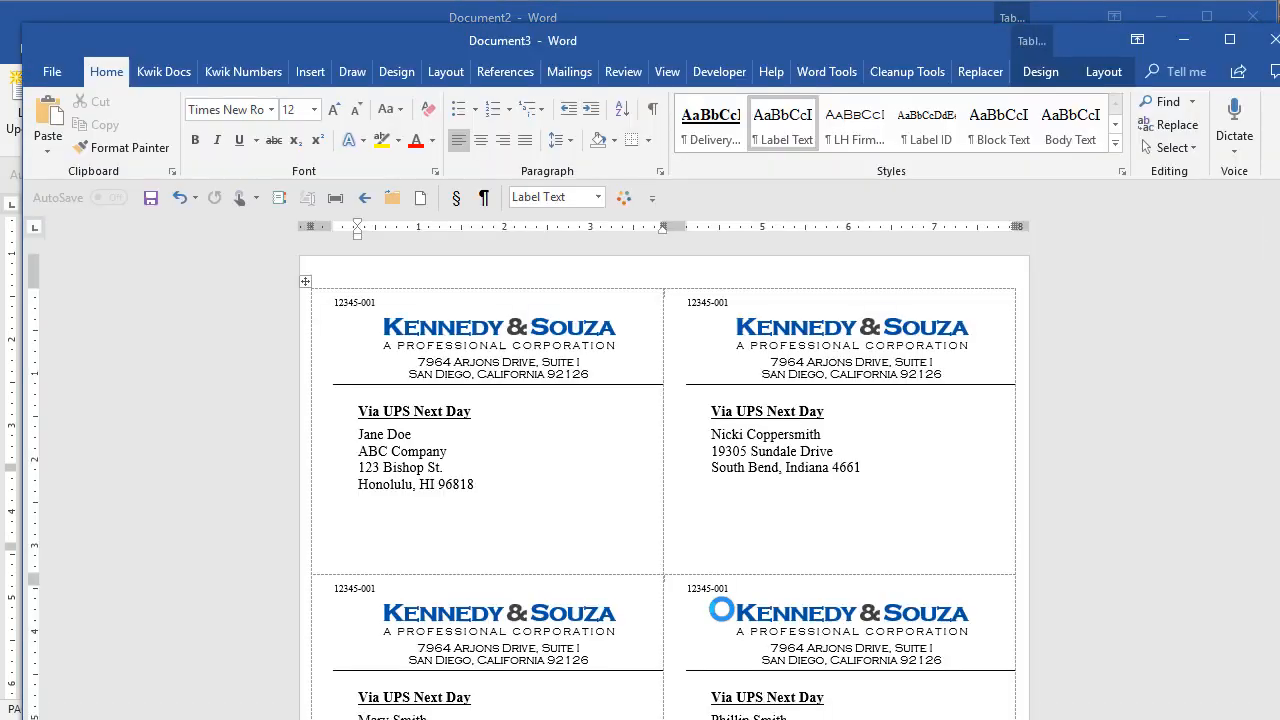
scroll(down, 3)
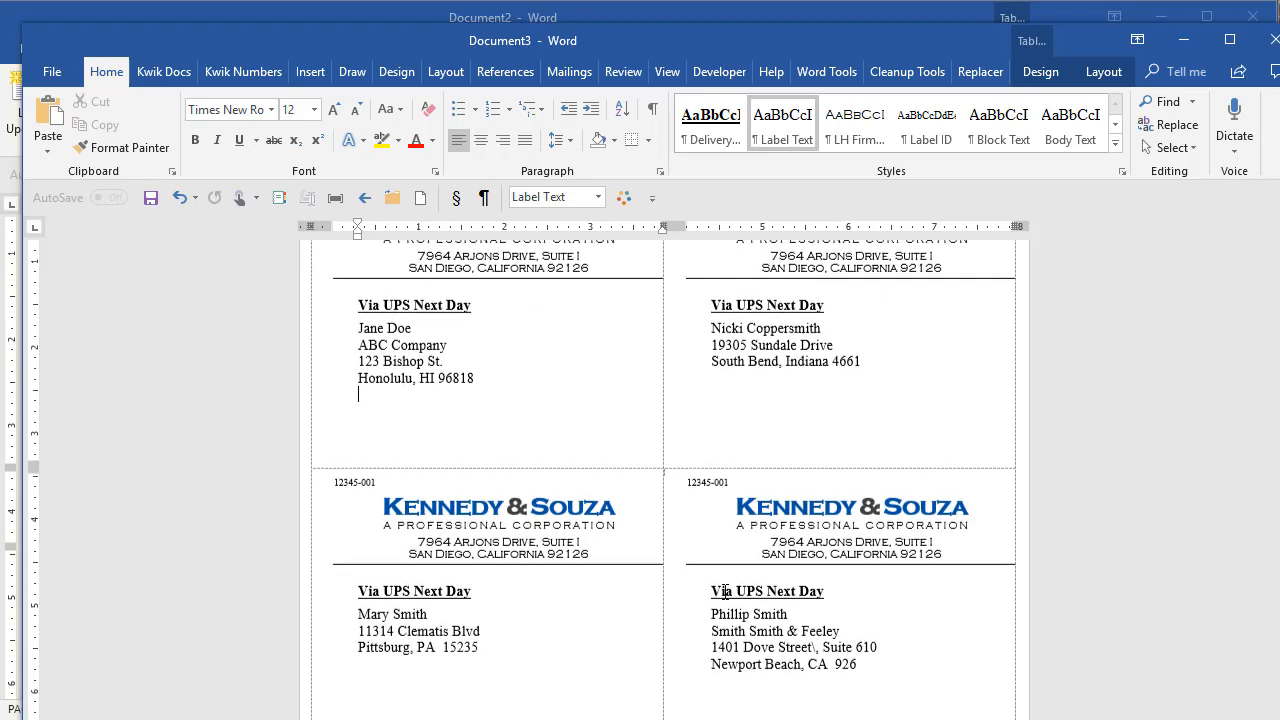
scroll(up, 3)
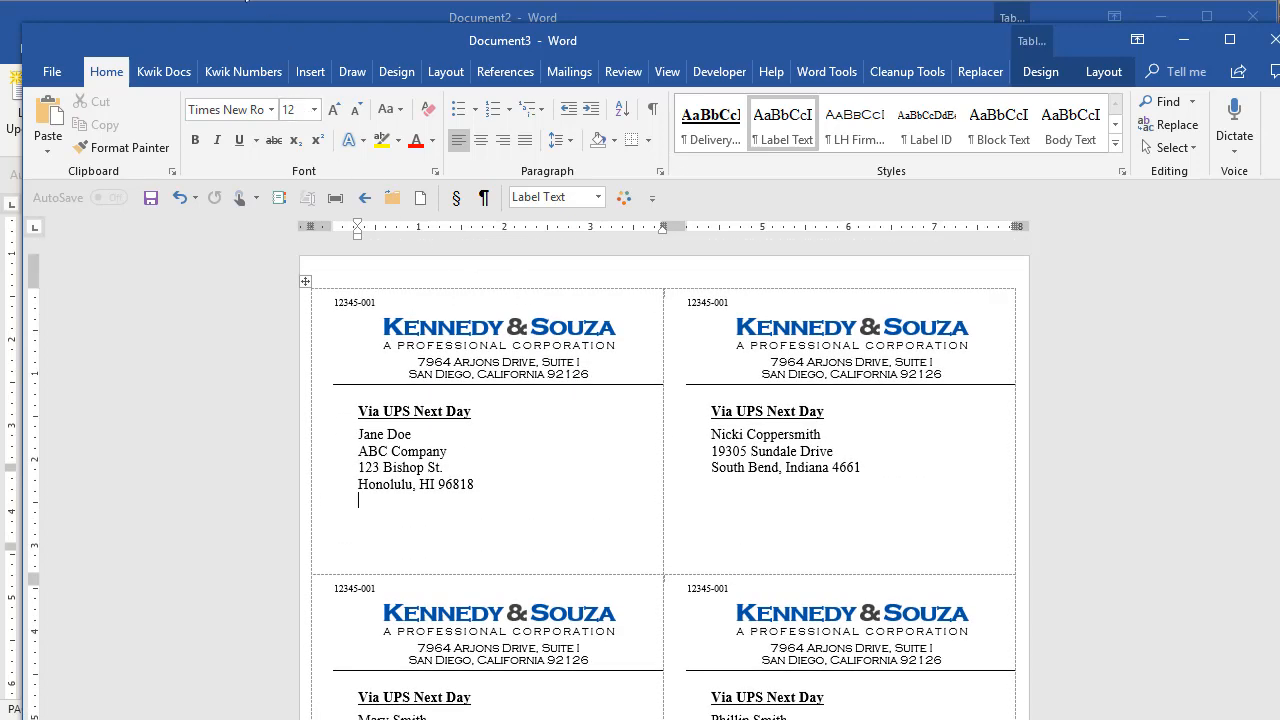
mouse_move(148, 264)
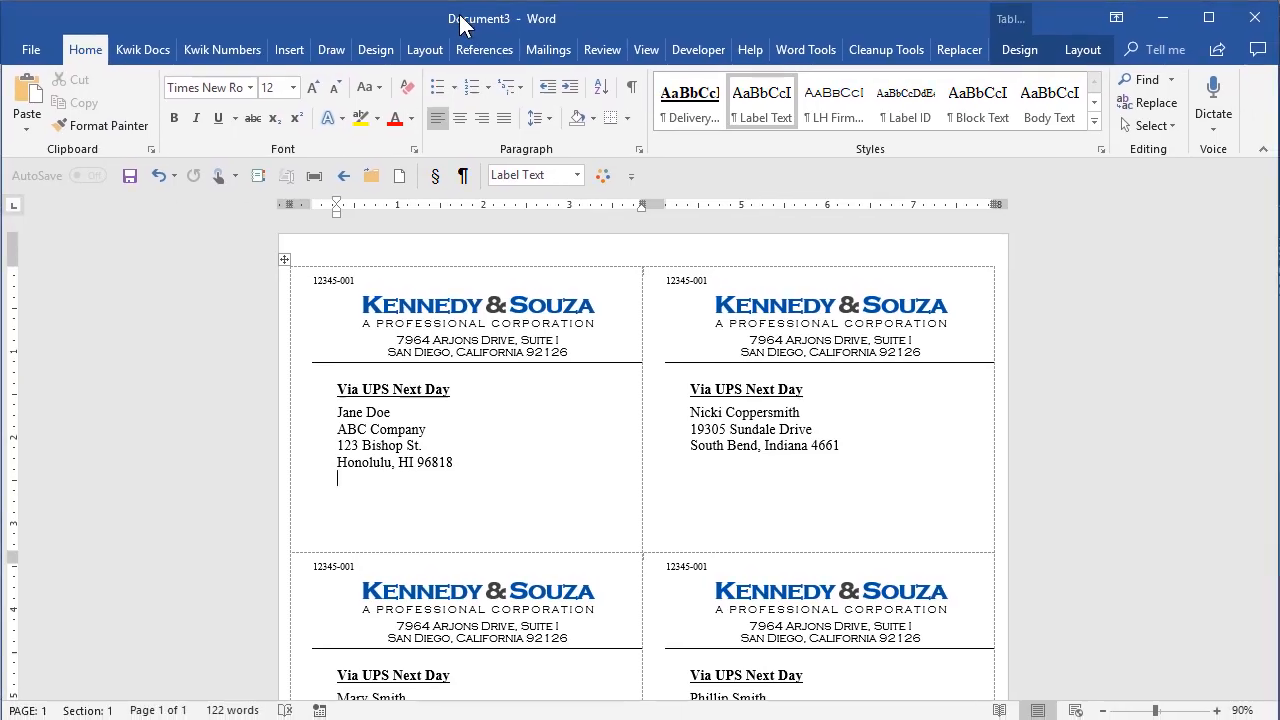
mouse_move(142, 48)
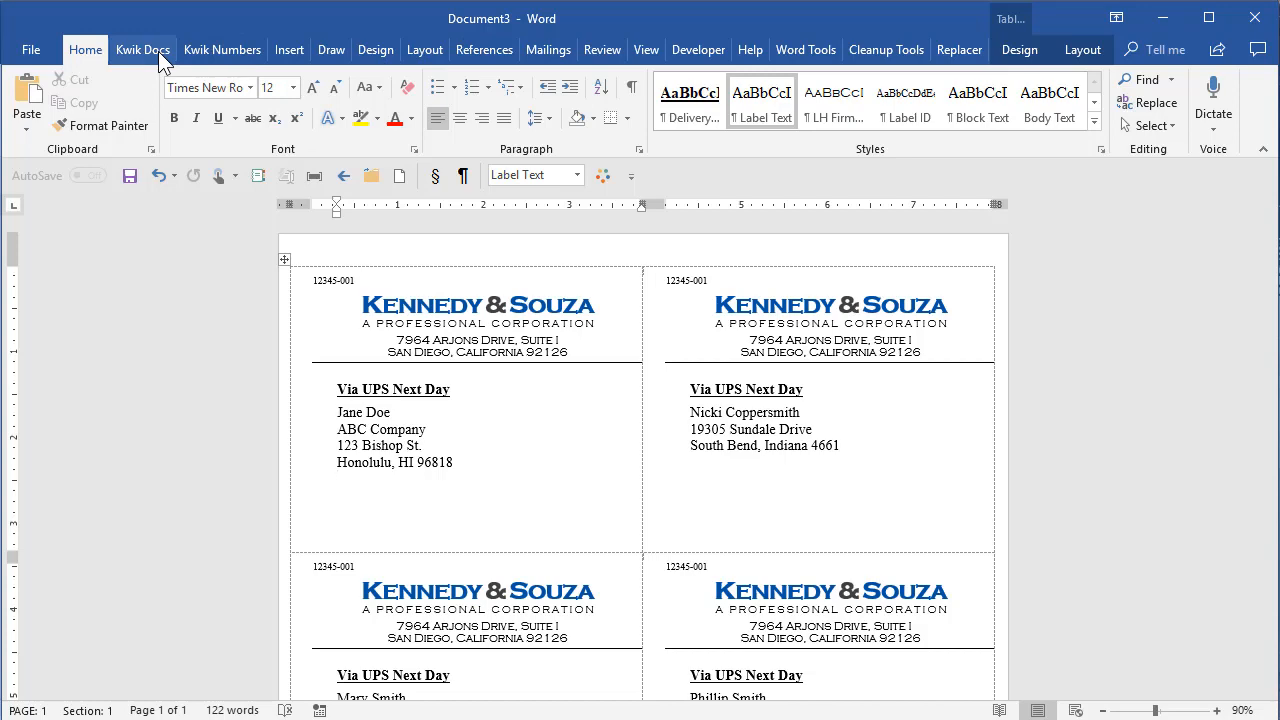
- Bring up the legal document creation tools for a new pleading
click(142, 48)
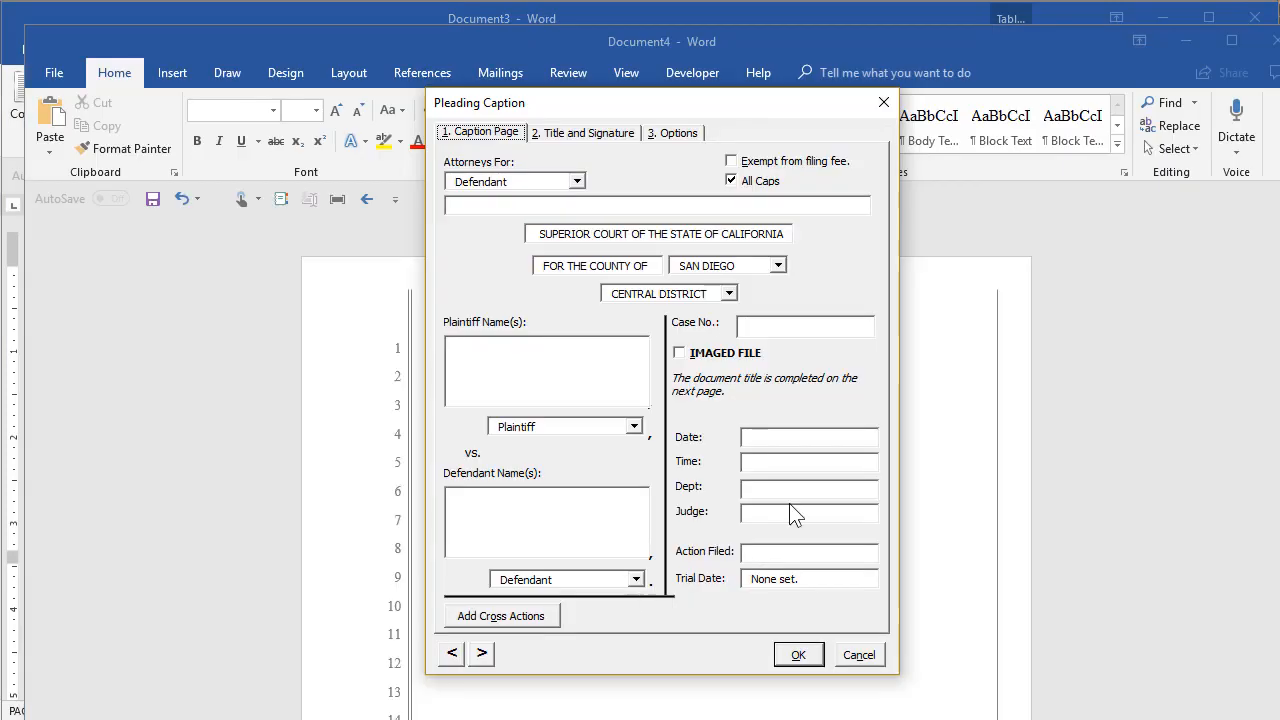
mouse_move(798, 654)
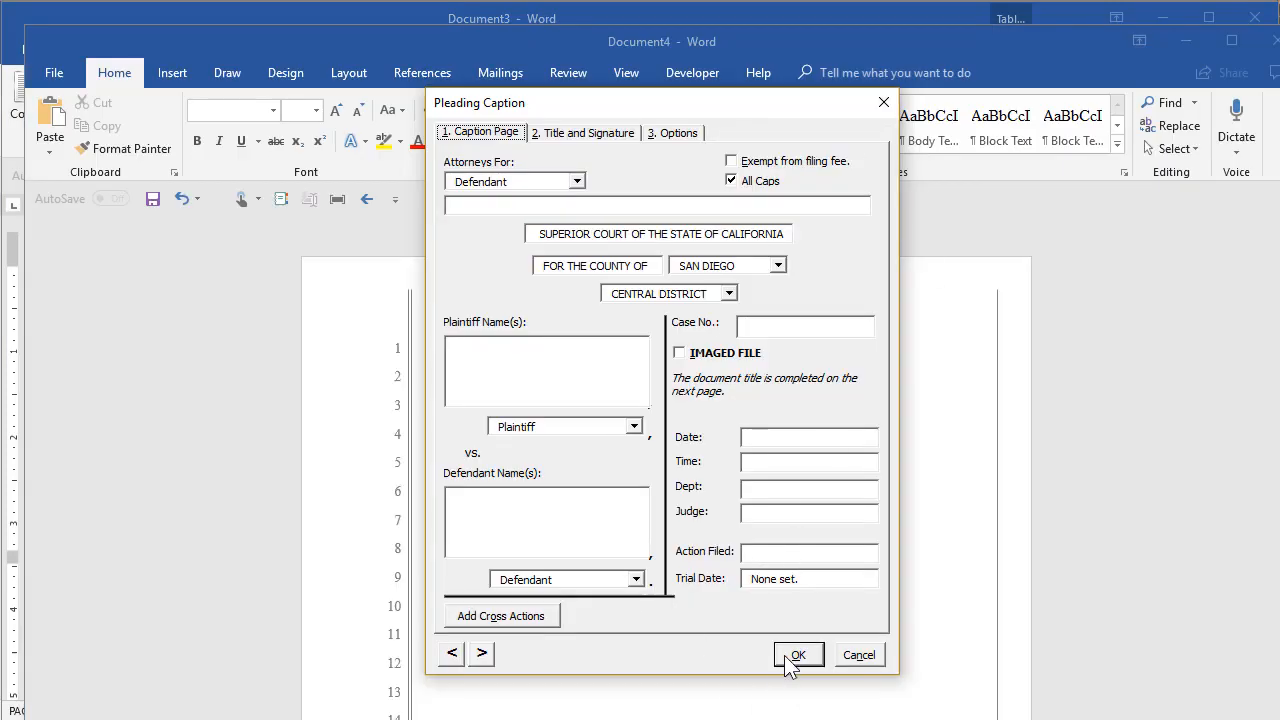
mouse_move(584, 158)
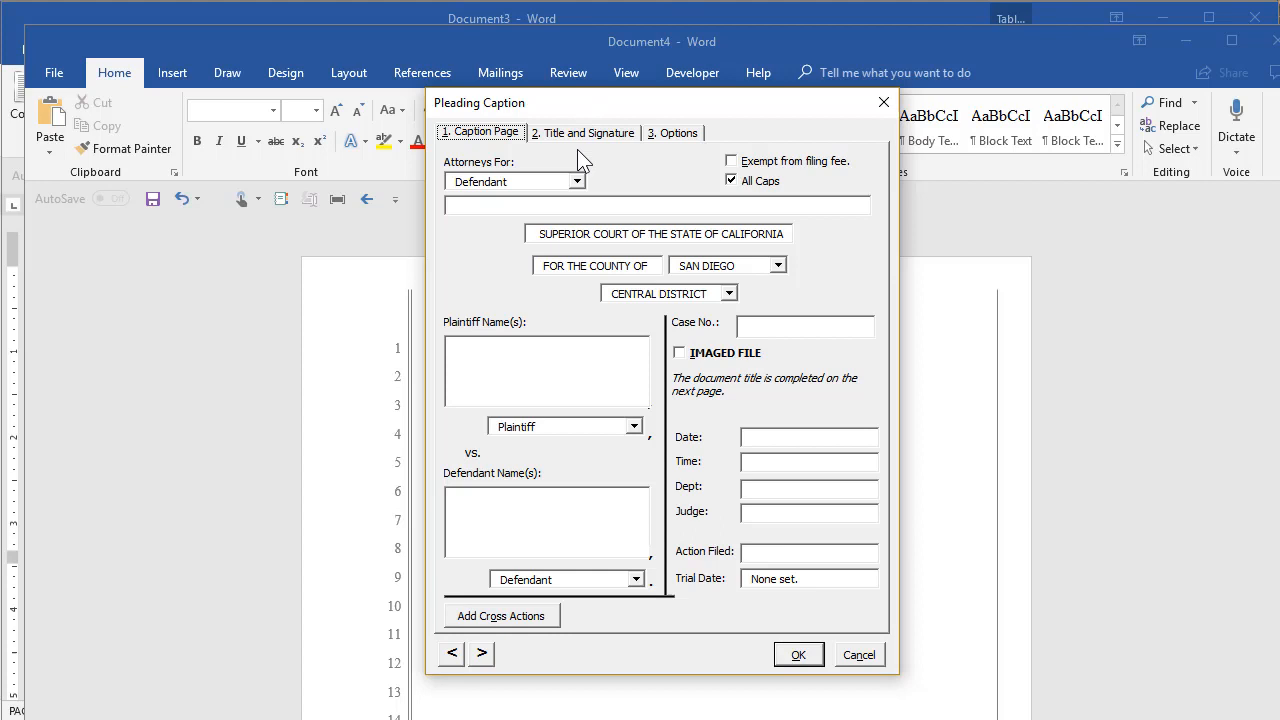
- Title the pleading MOTION FOR COMMOTION, copy the title to the footer, and generate it
click(584, 132)
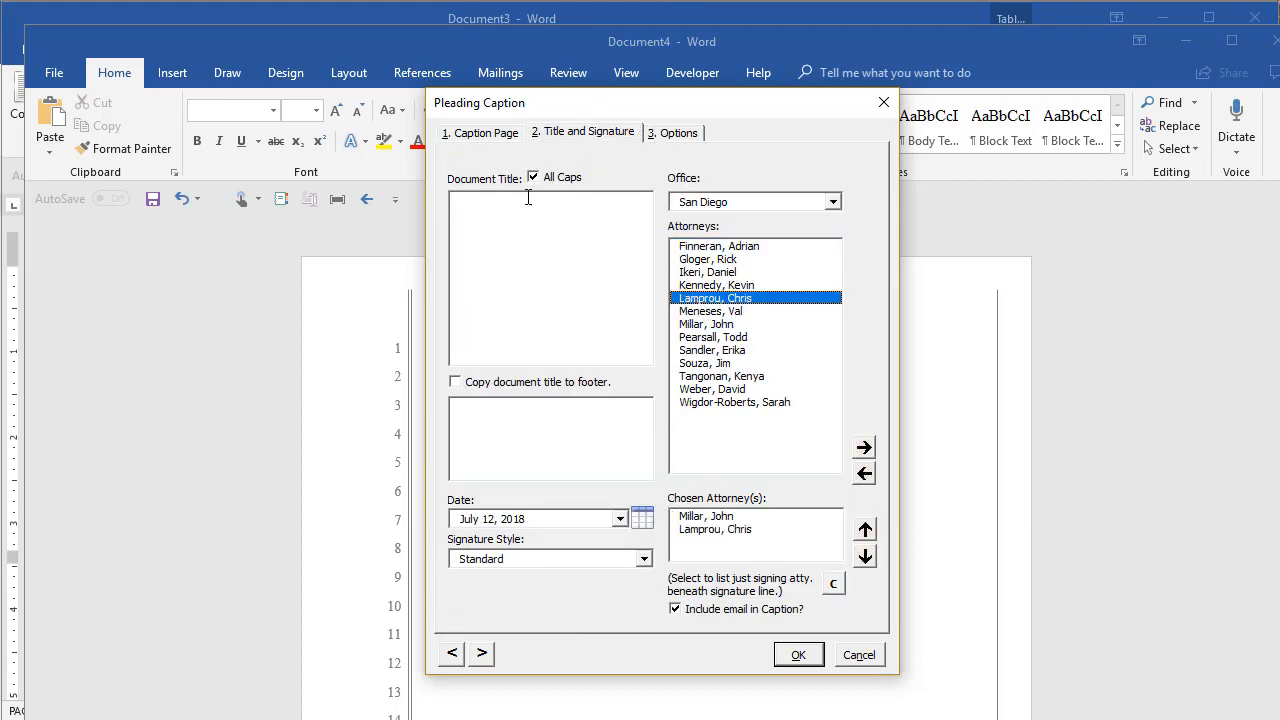
text(mot)
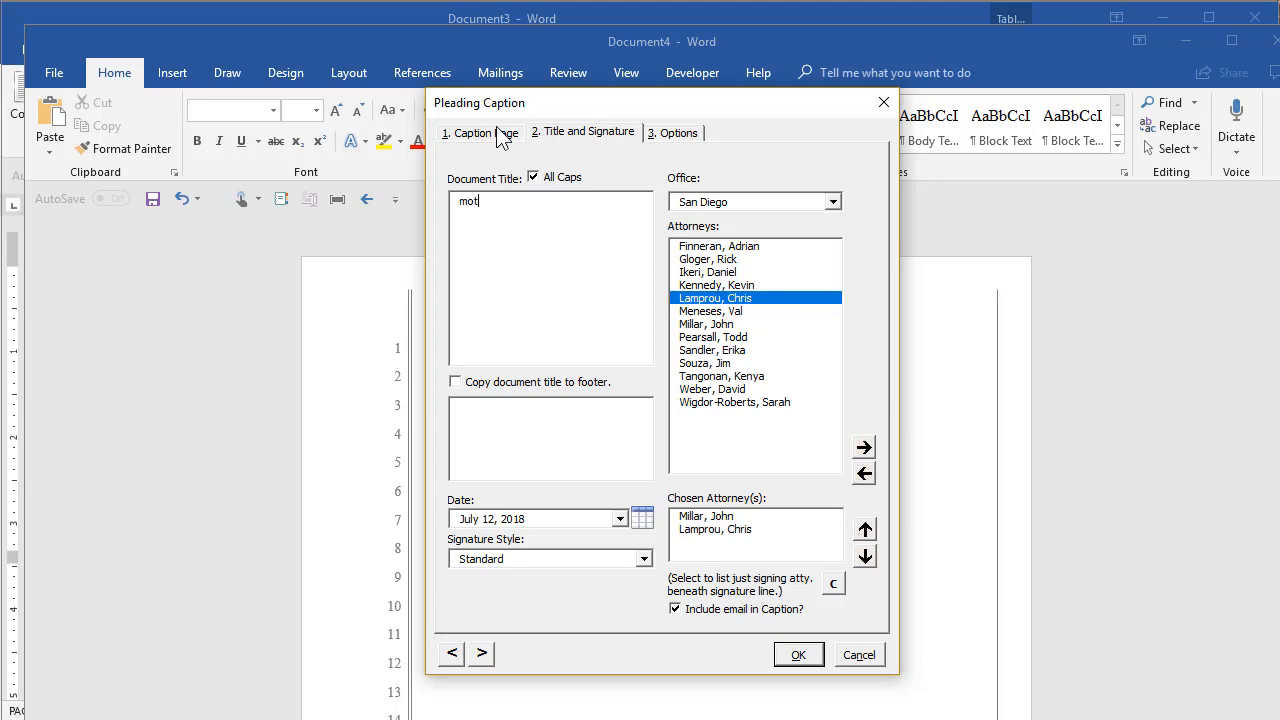
text(ion for commo)
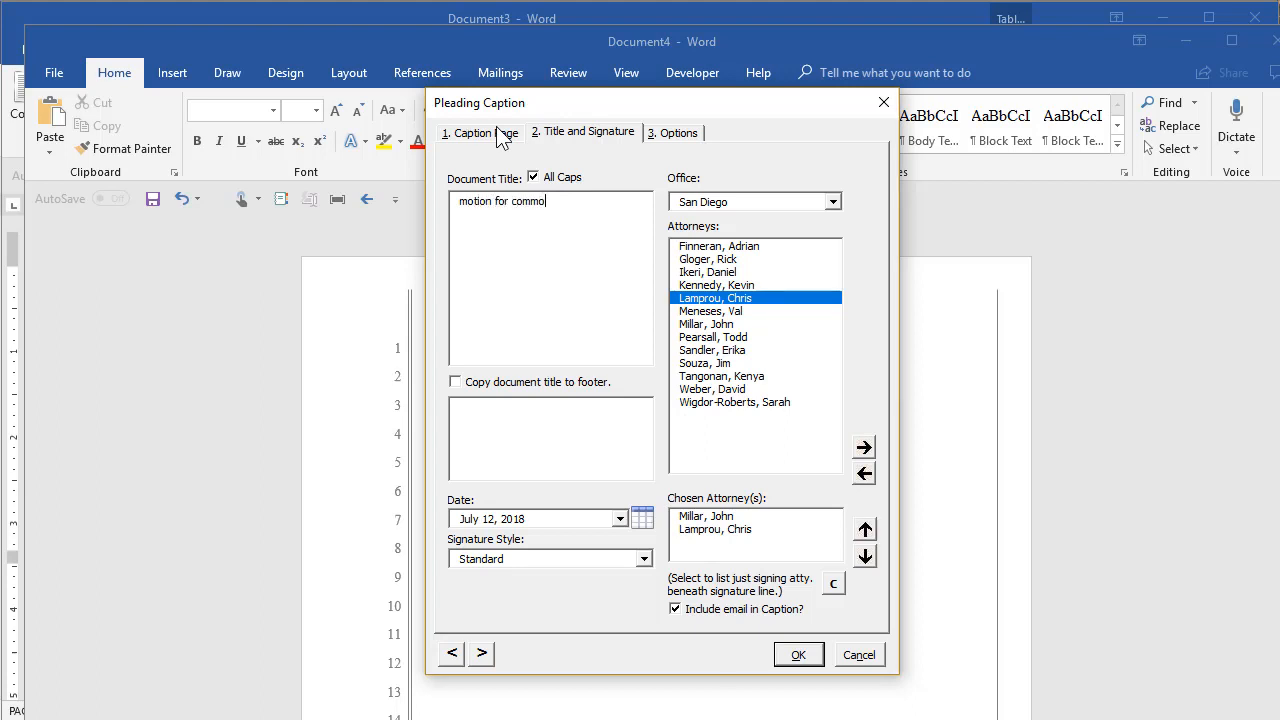
click(456, 382)
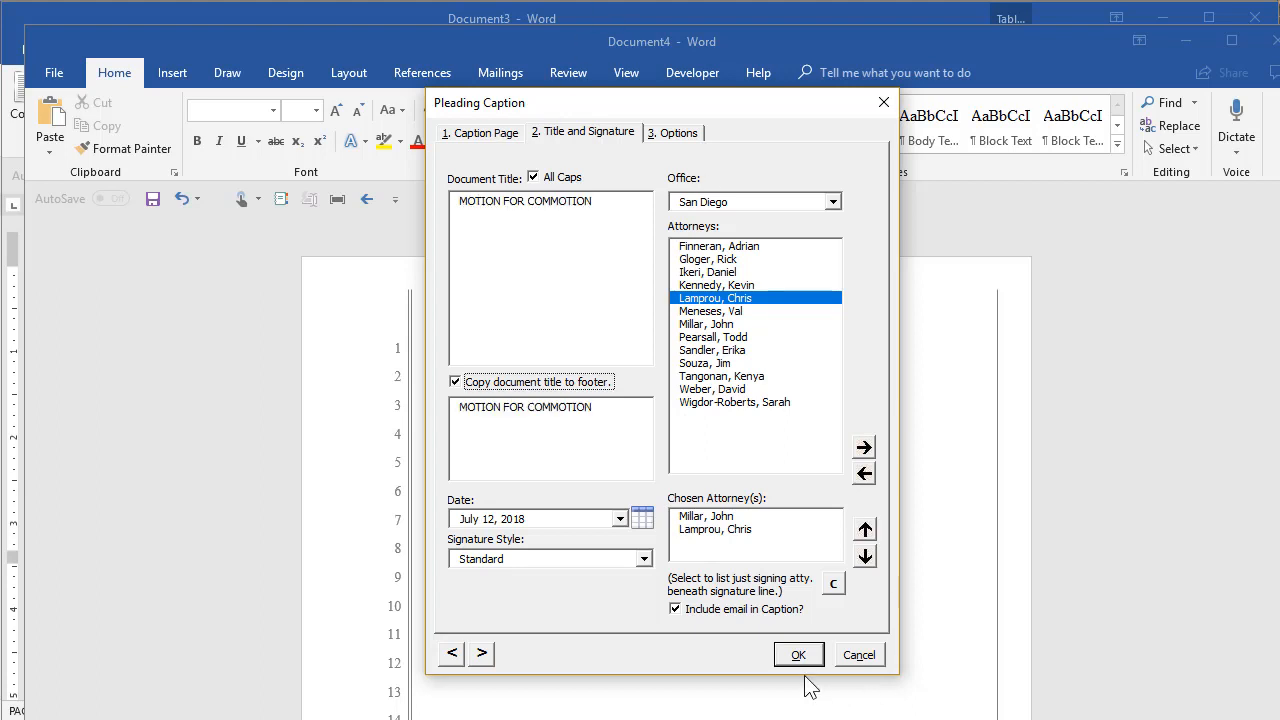
click(798, 654)
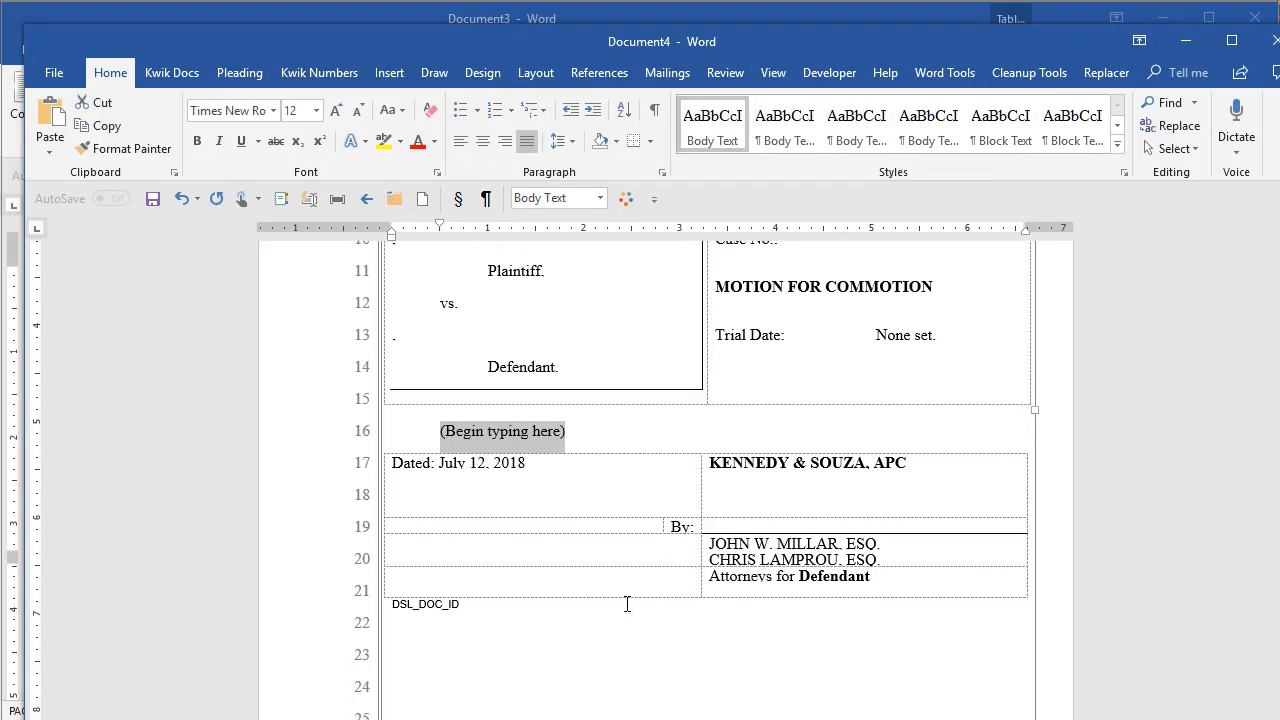
- Fill the pleading body with sample paragraphs using =rand(14)
text(=ra)
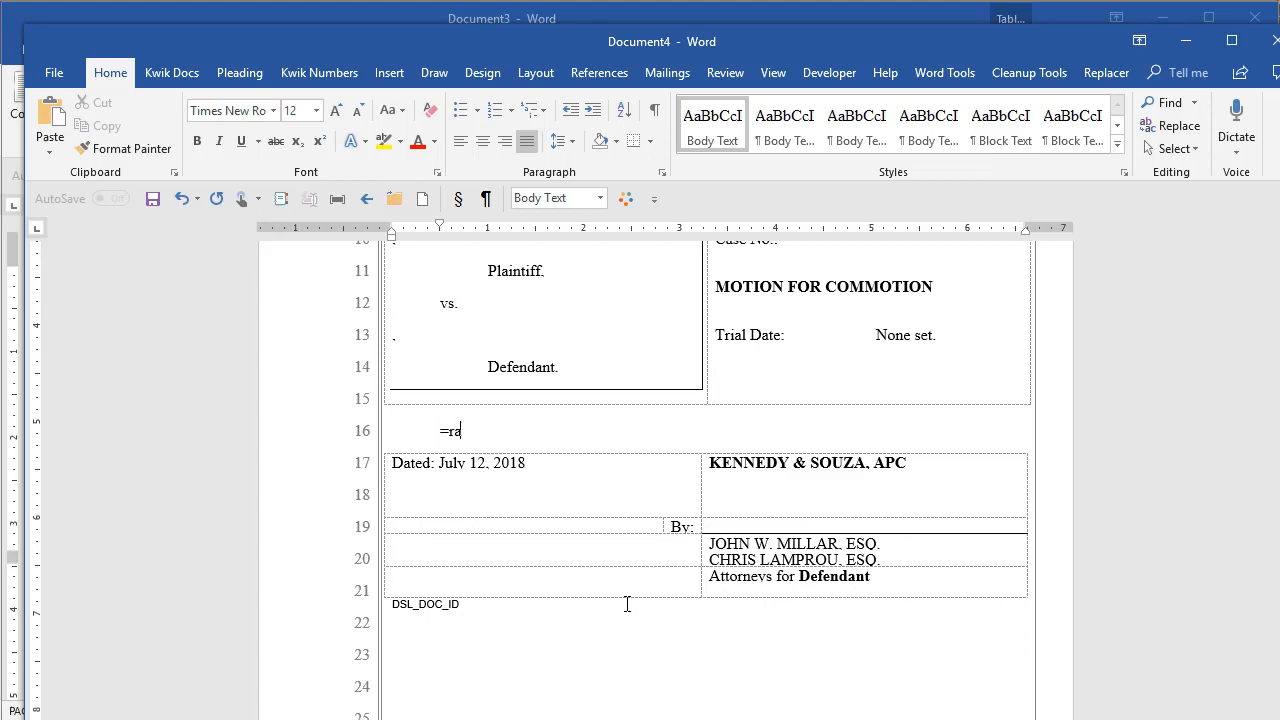
text(nd(14)
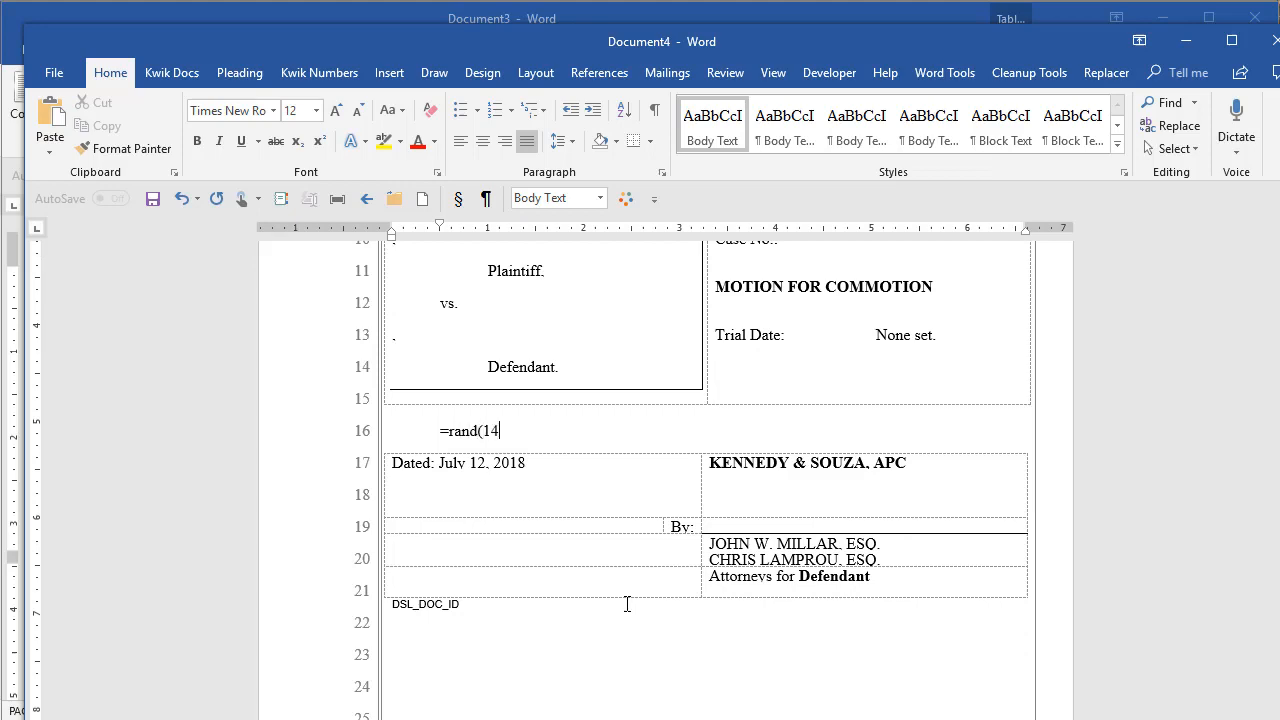
key(Return)
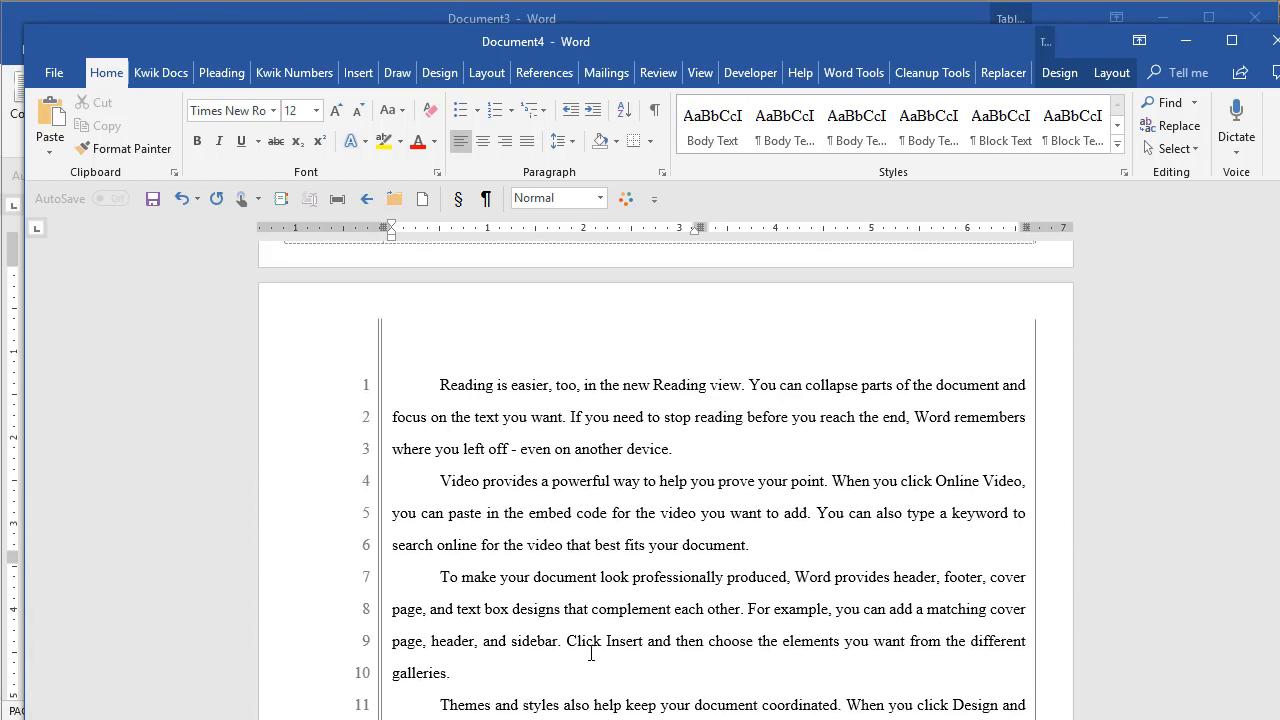
mouse_move(204, 70)
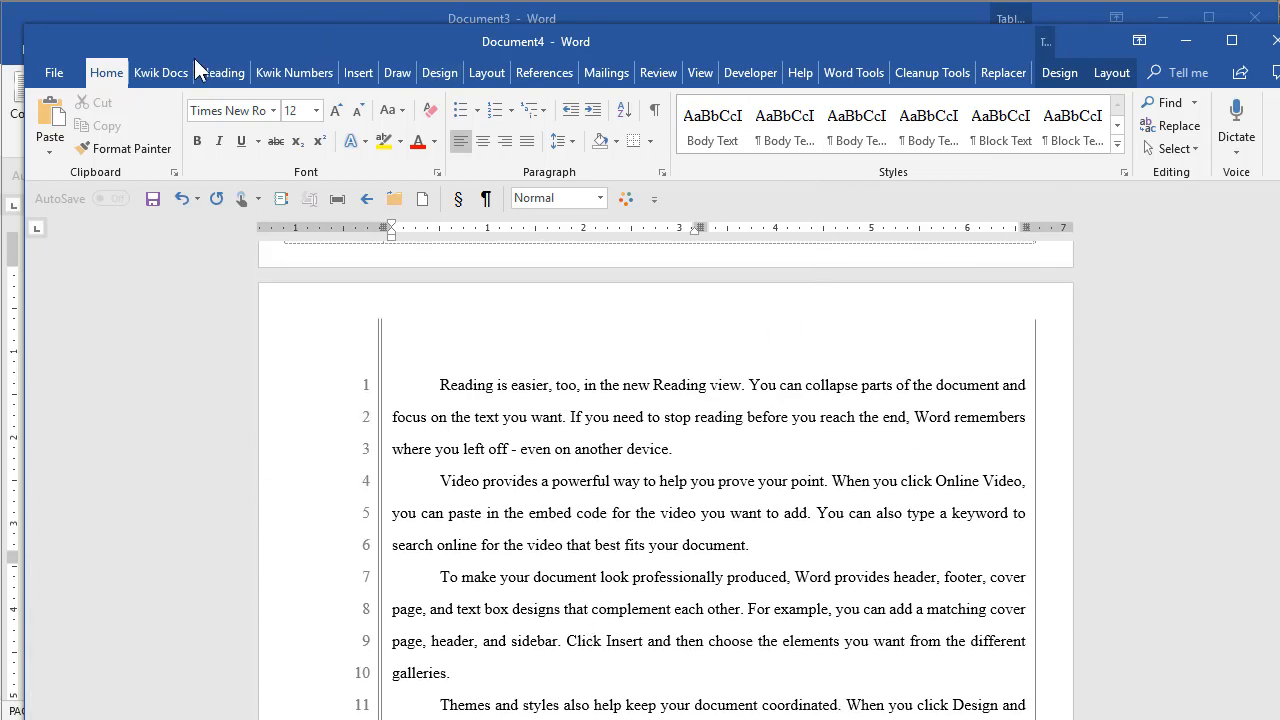
- Format the paragraph beginning 'Video provides' as a Block (Quote) body style
click(160, 72)
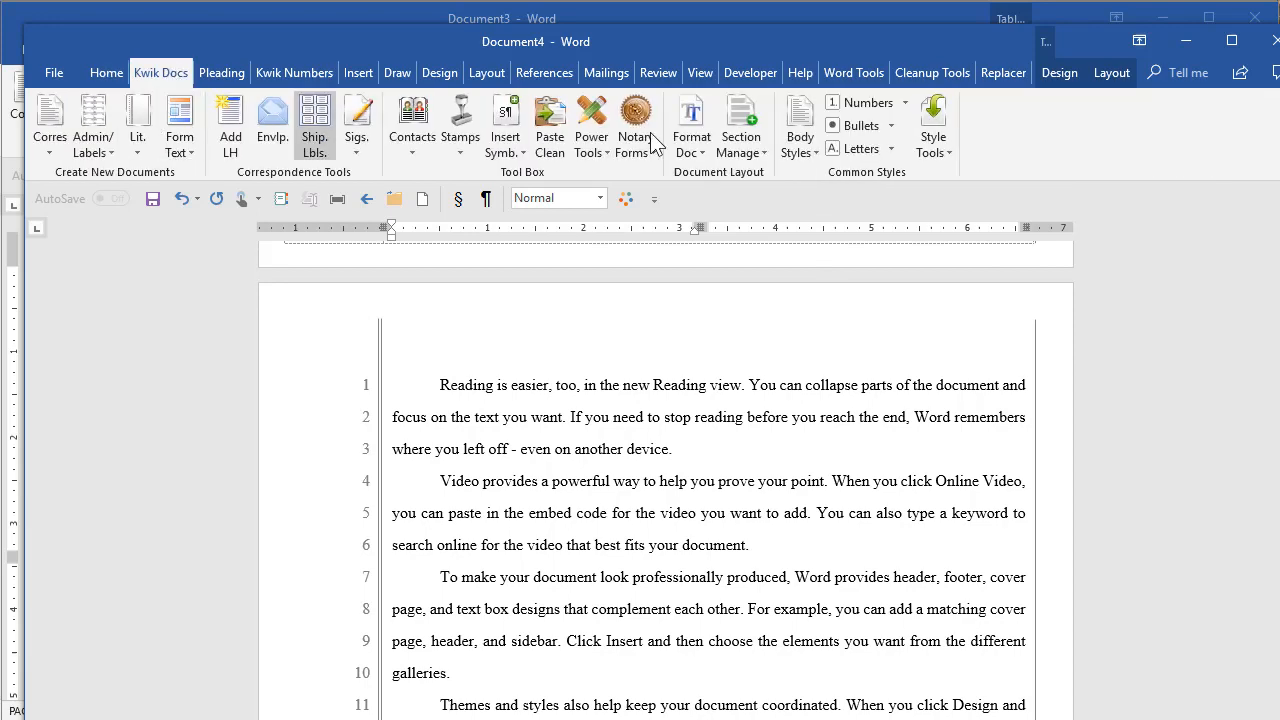
click(484, 480)
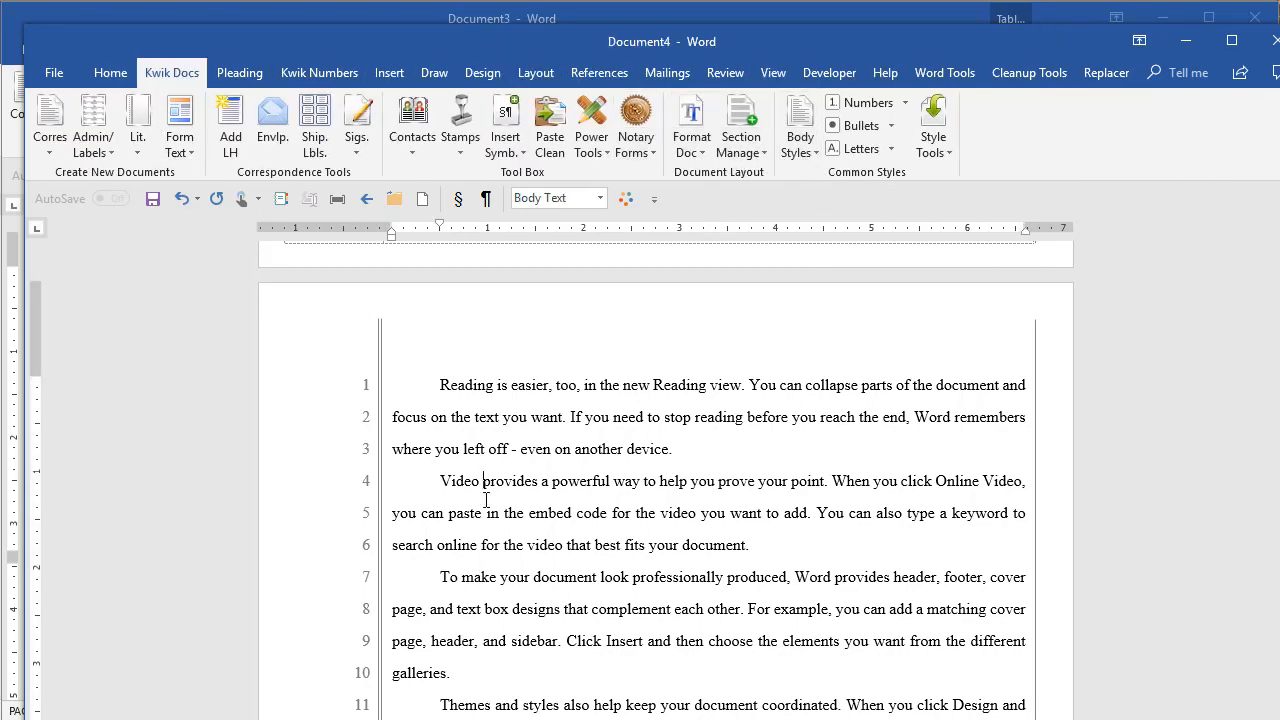
mouse_move(528, 500)
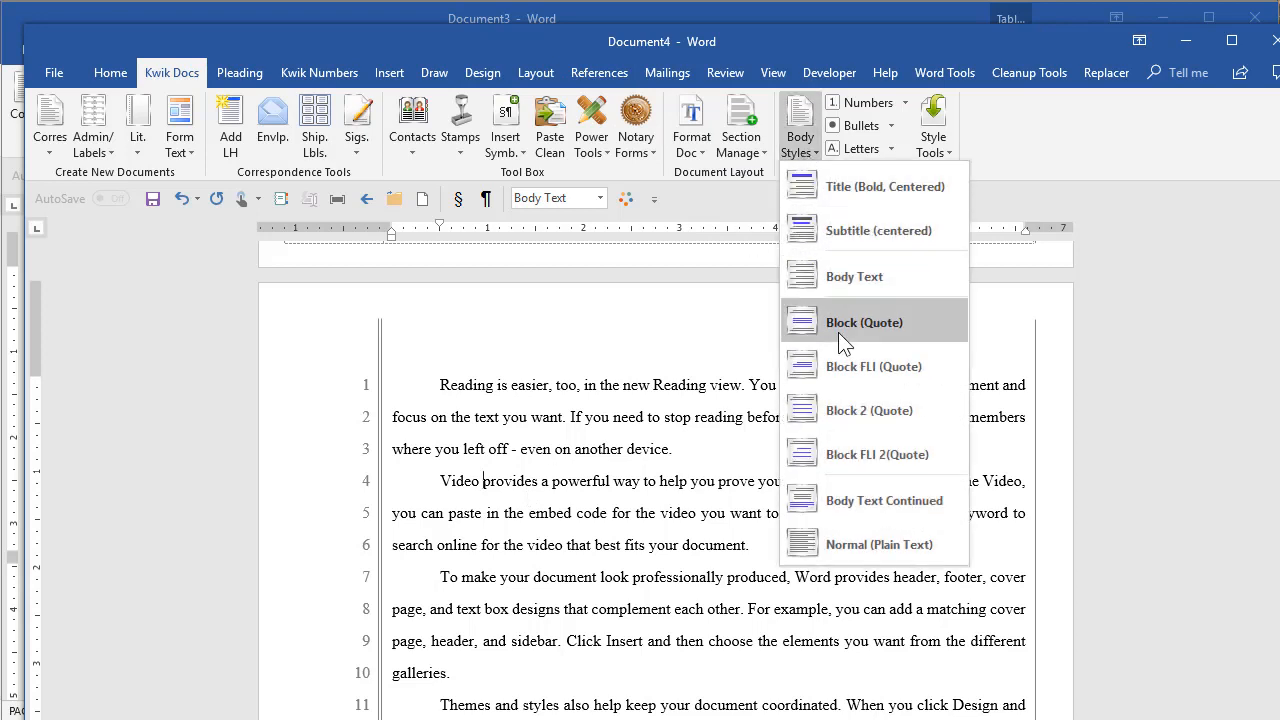
click(864, 320)
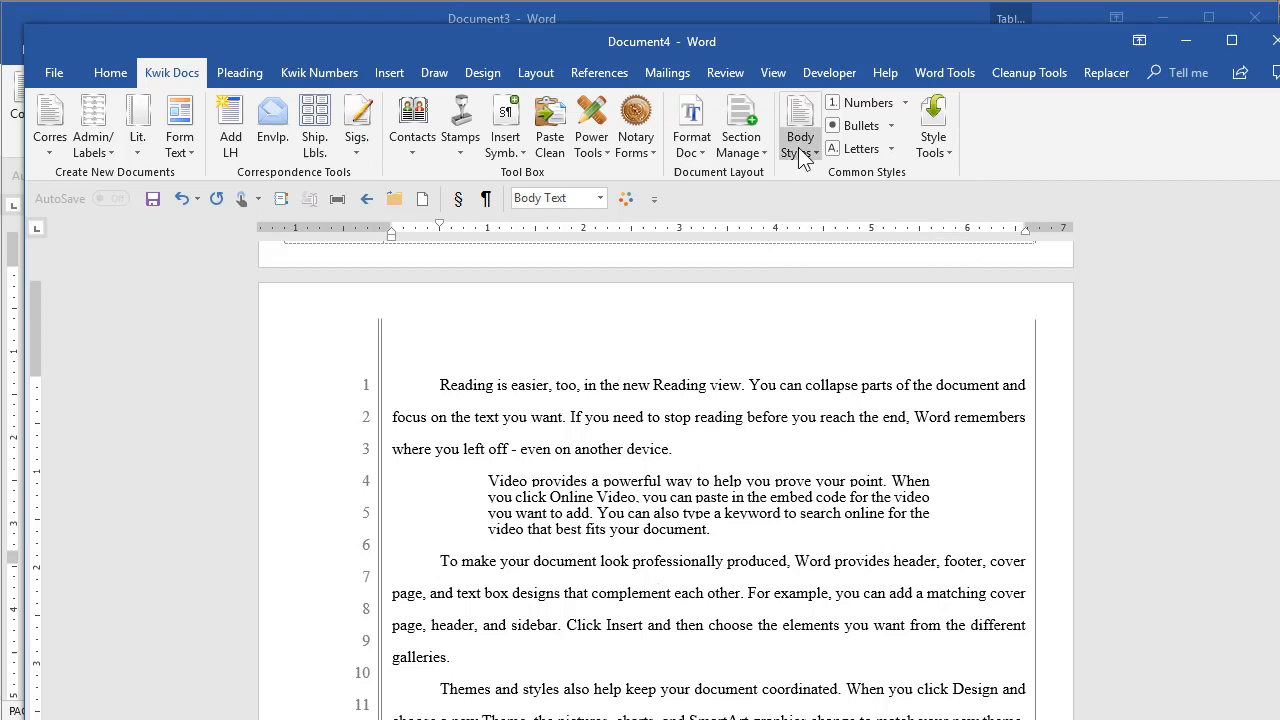
- Apply the Body Text style to the paragraph that follows the block quote
click(800, 124)
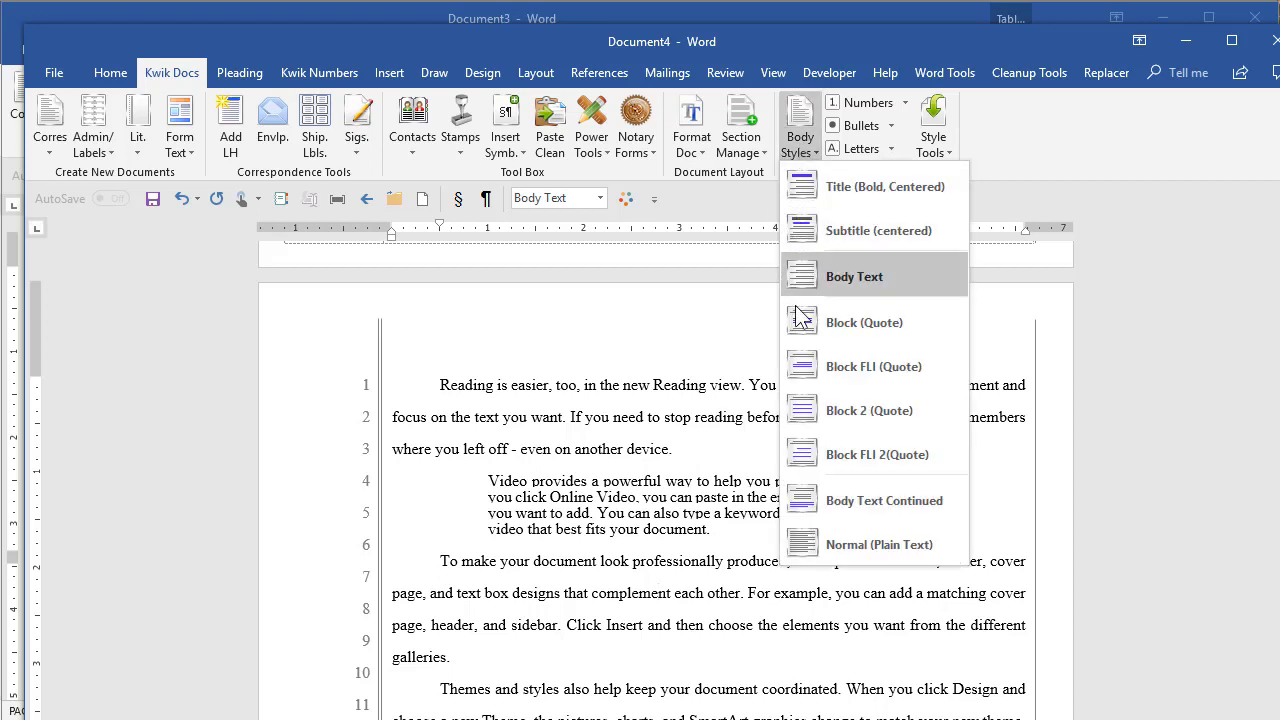
click(884, 500)
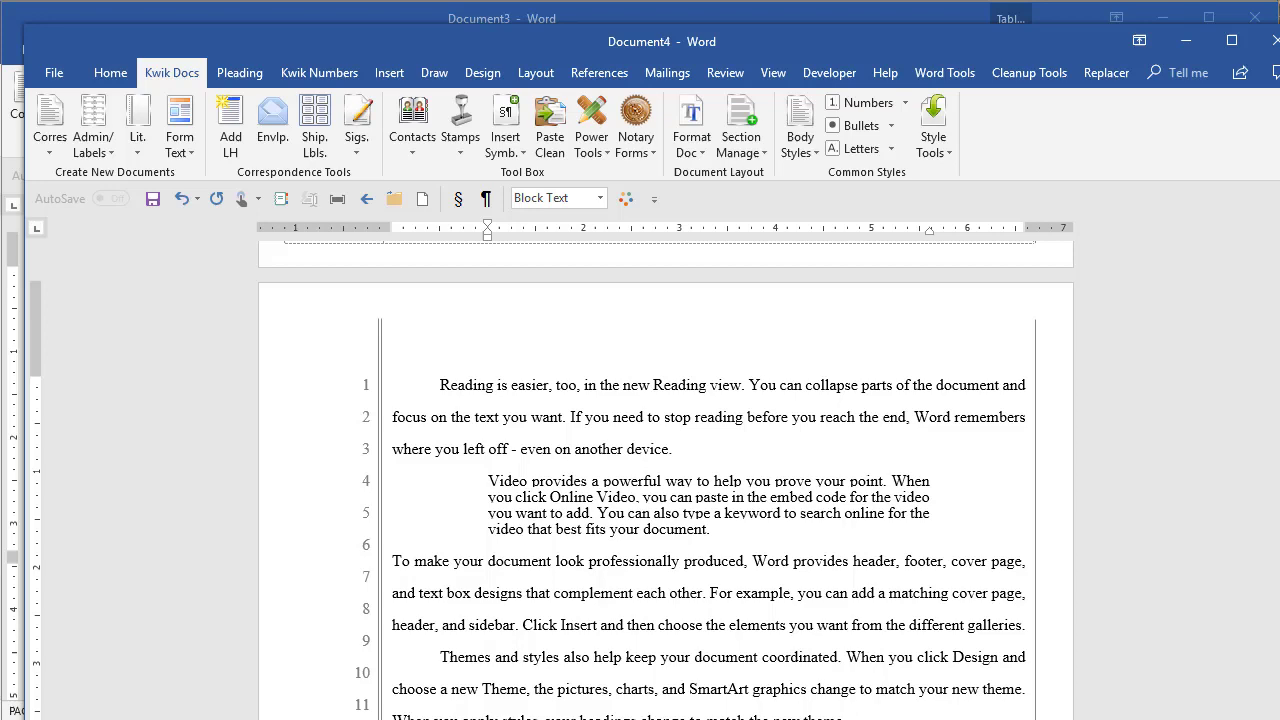
click(240, 72)
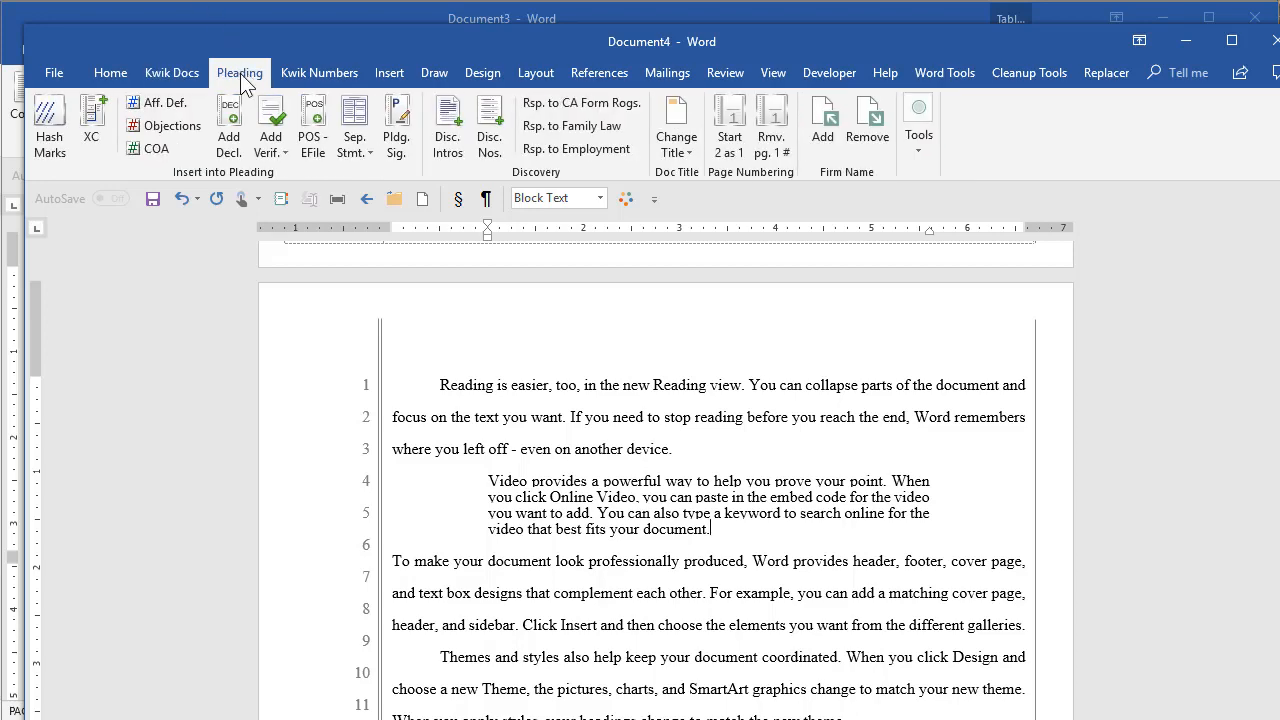
mouse_move(148, 148)
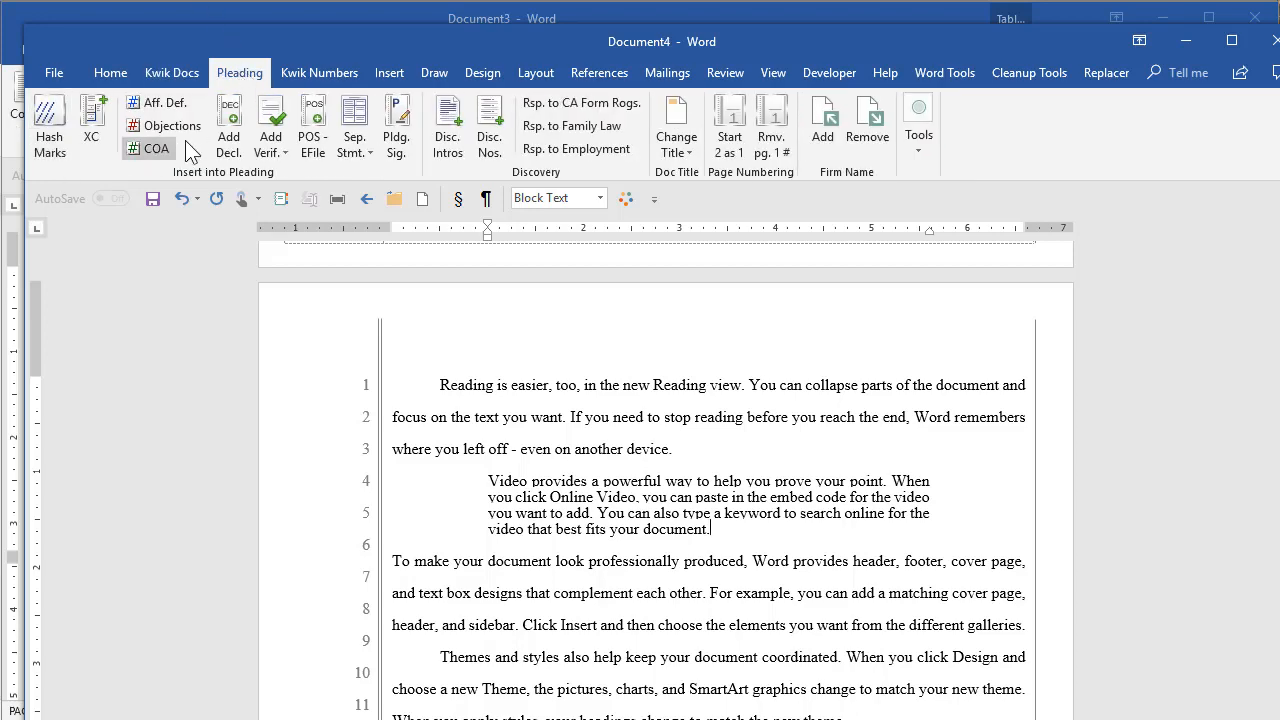
mouse_move(976, 198)
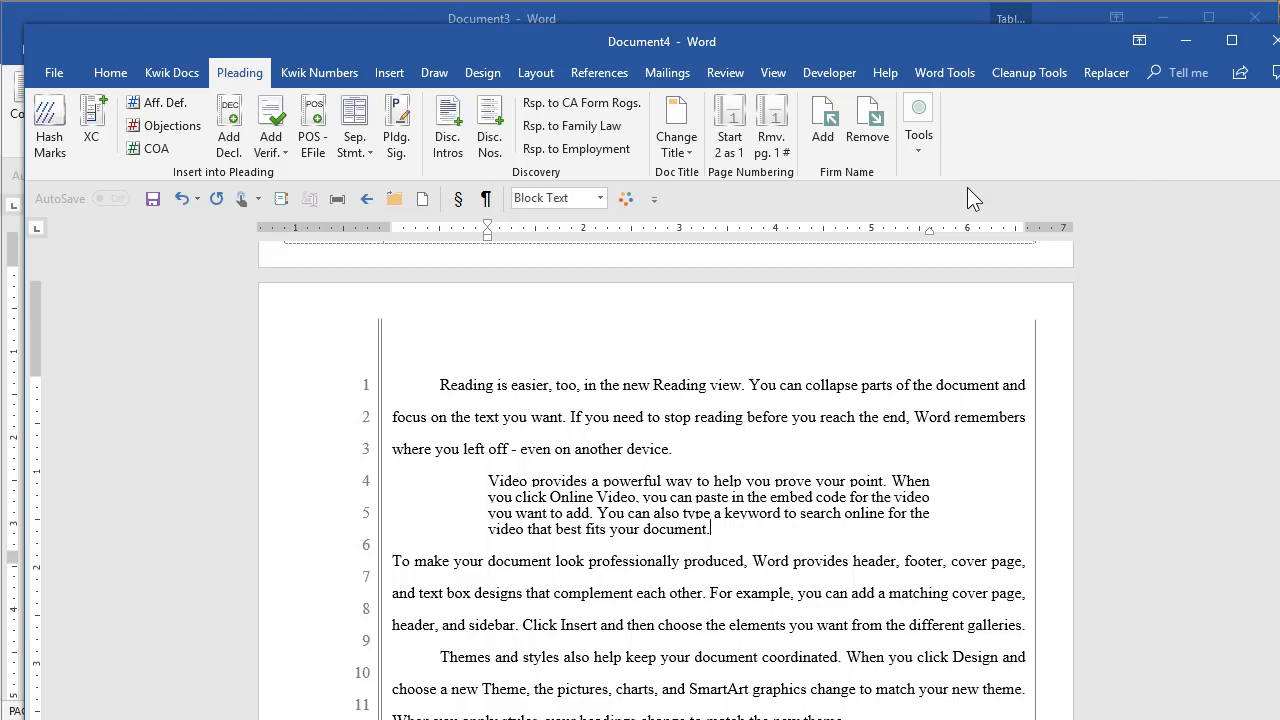
mouse_move(524, 516)
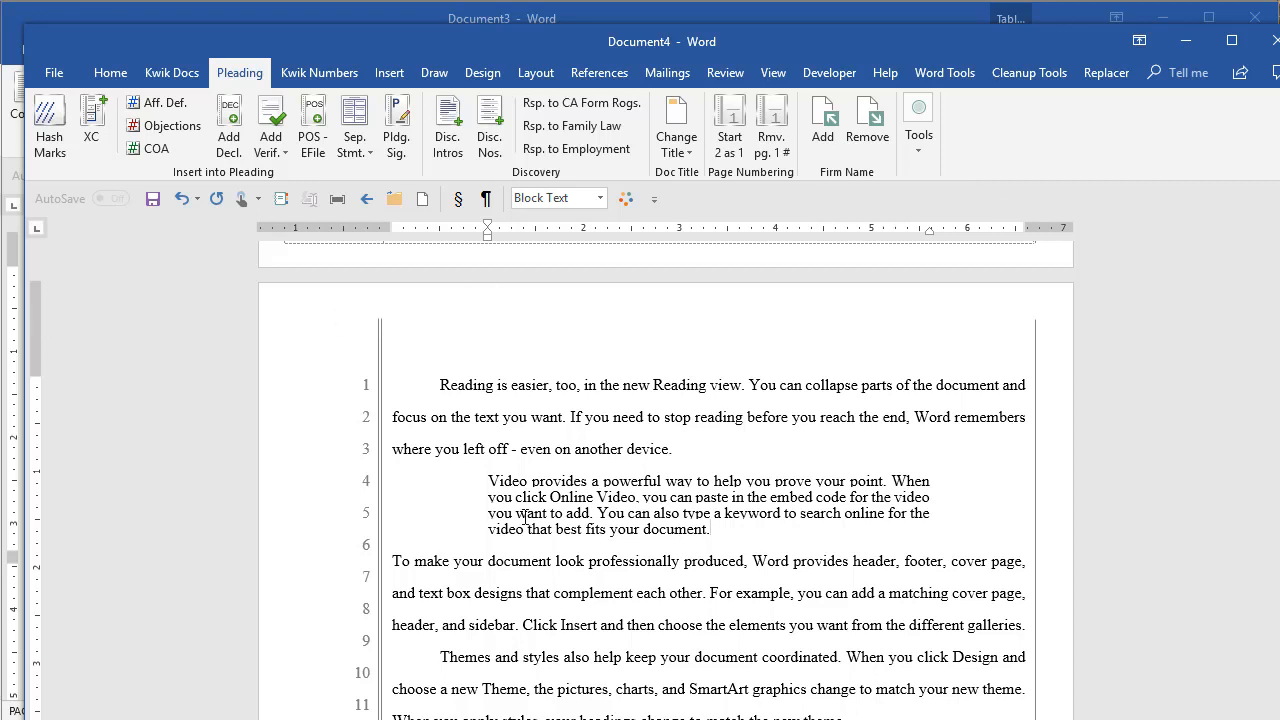
- Place the insertion point after the 'galleries.' paragraph on page two for the causes of action
scroll(down, 3)
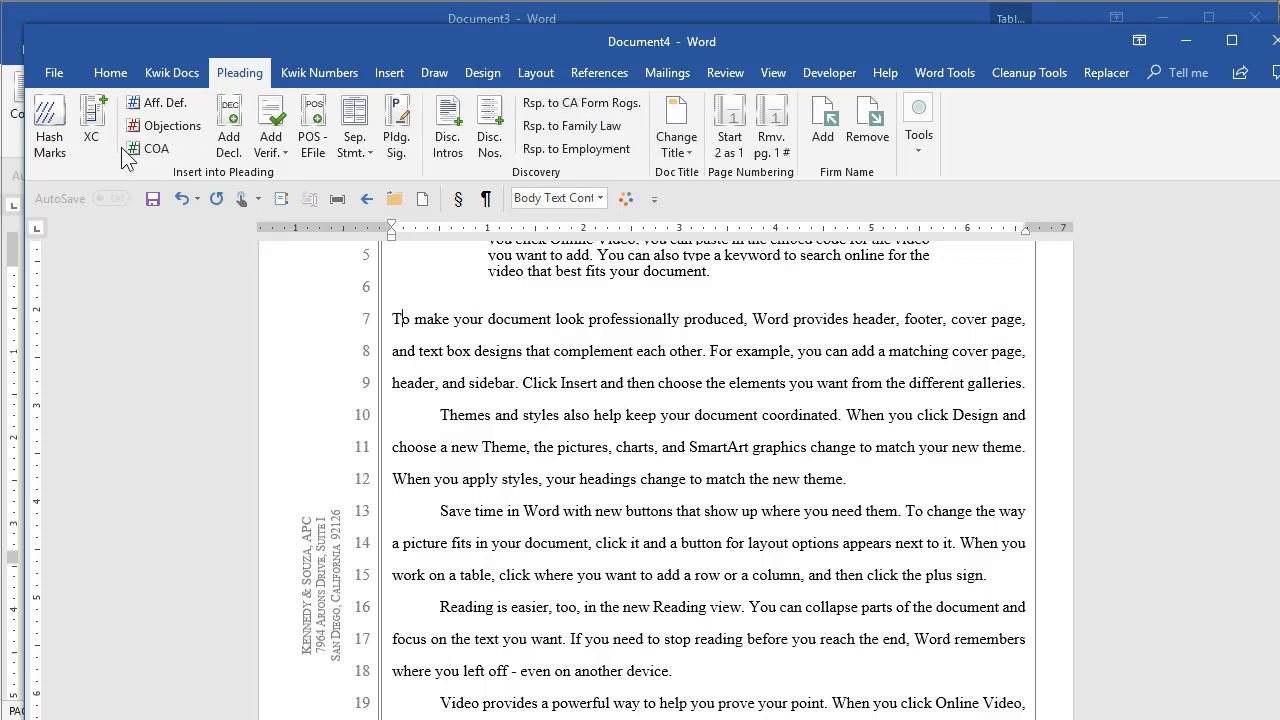
scroll(down, 3)
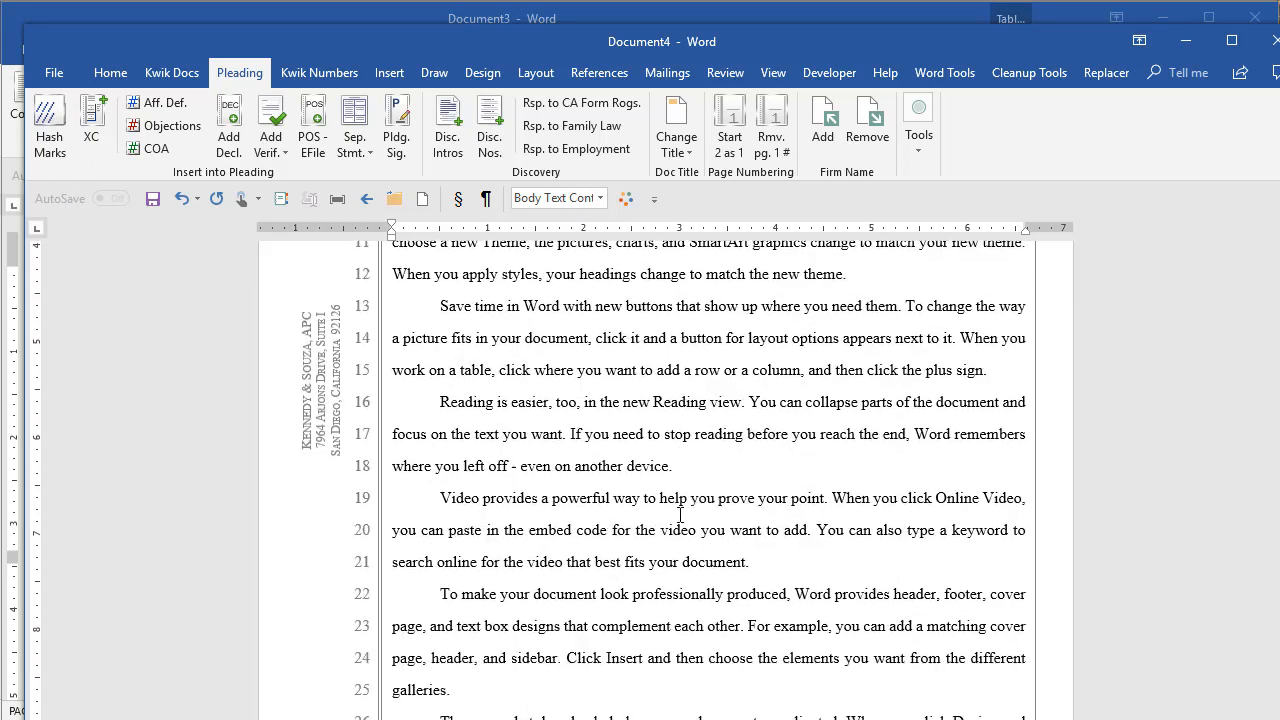
scroll(down, 3)
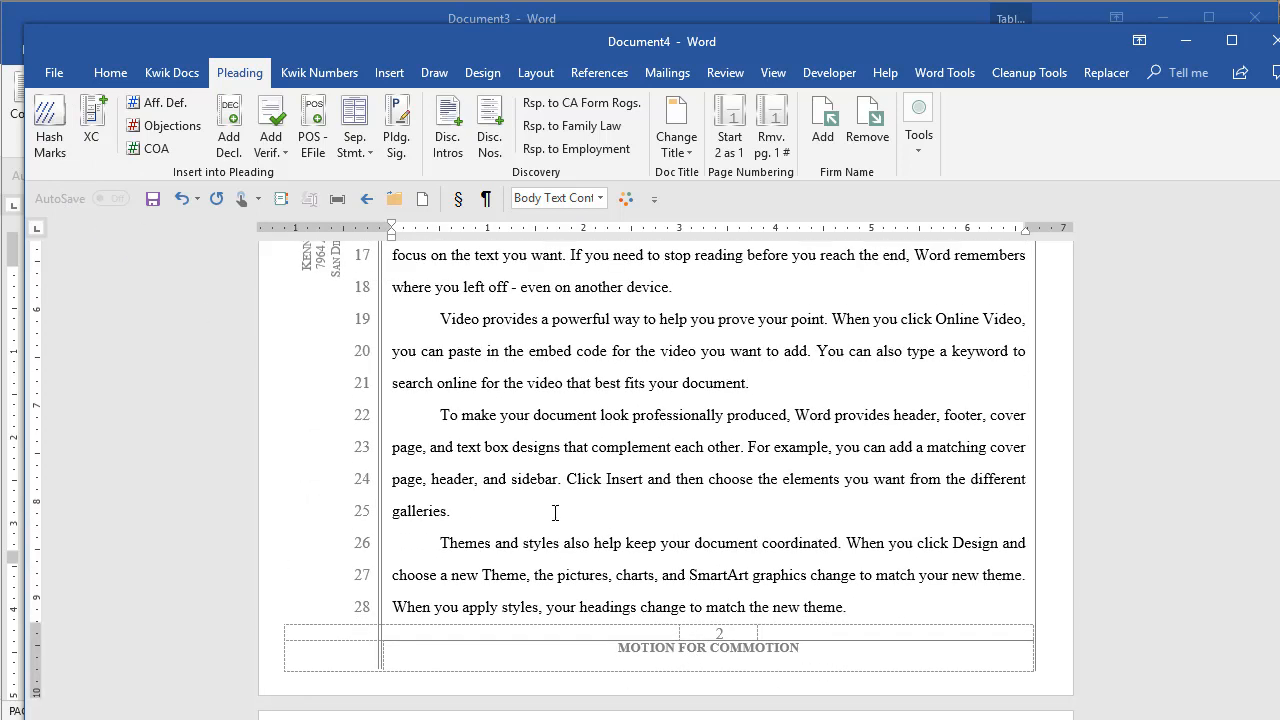
click(48, 124)
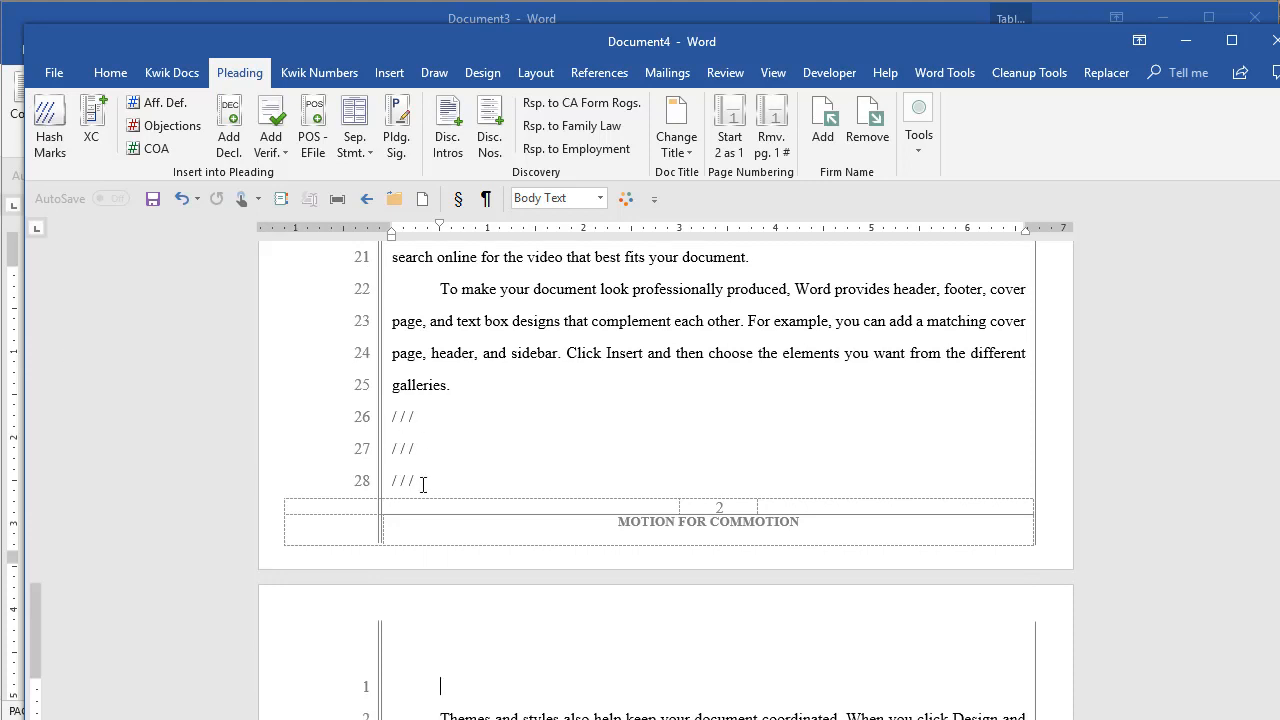
scroll(down, 3)
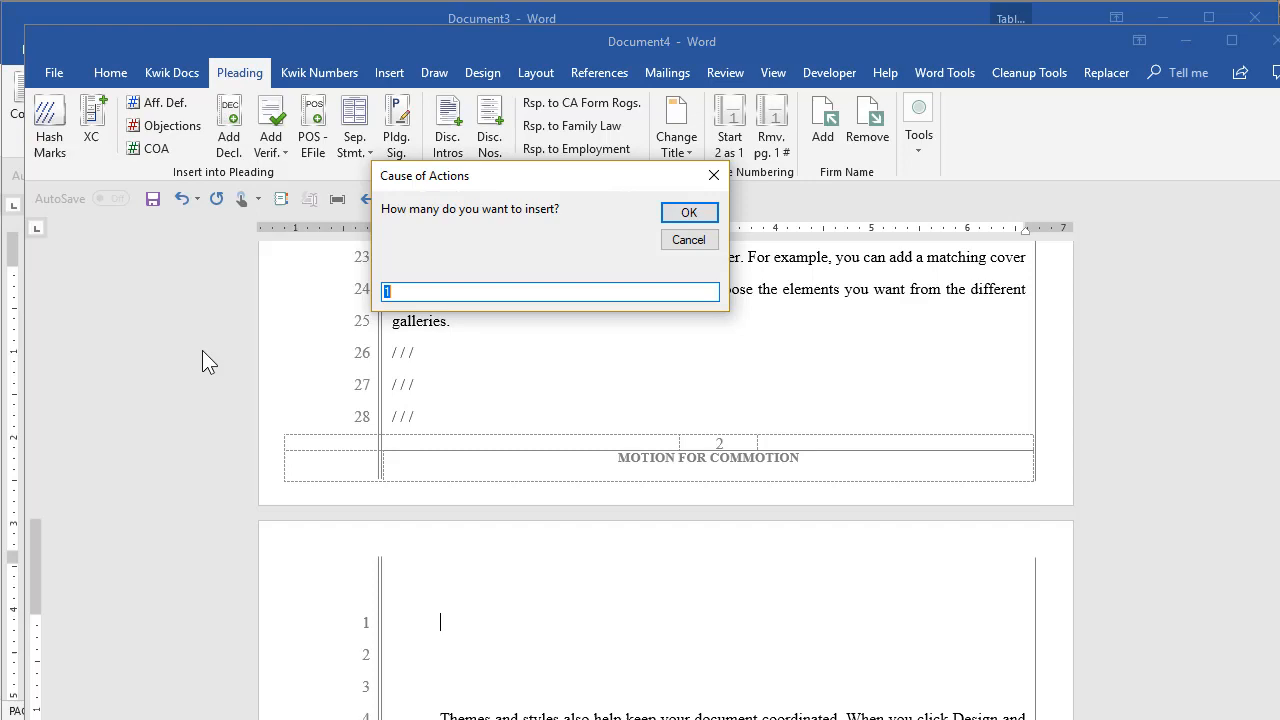
- Insert 10 numbered cause-of-action sections via the COA dialog and return to the Kwik Docs tools
text(10)
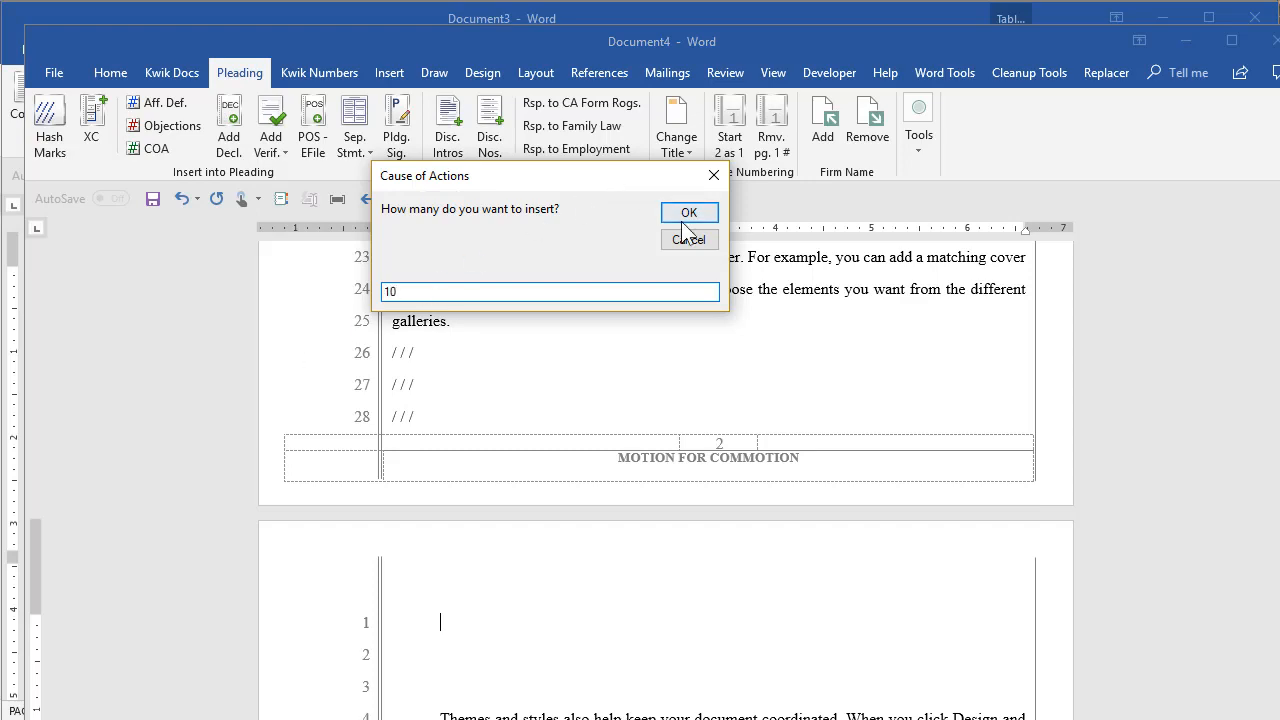
click(688, 212)
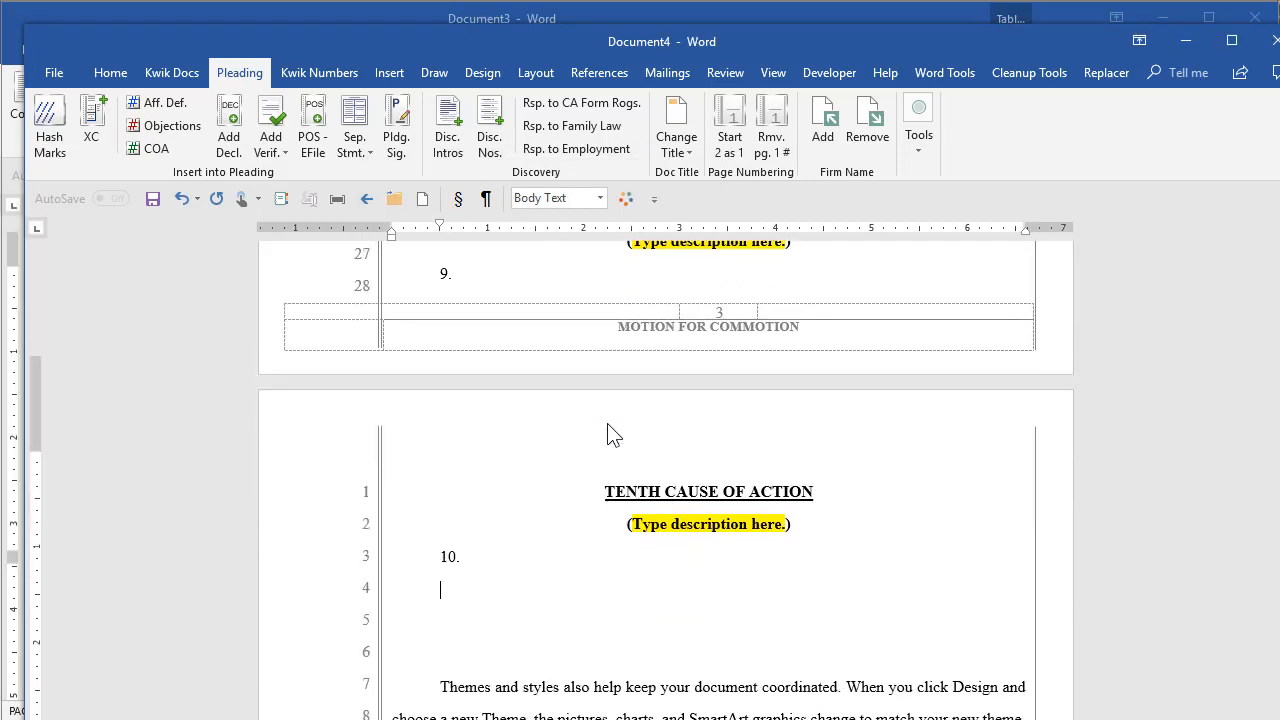
scroll(down, 3)
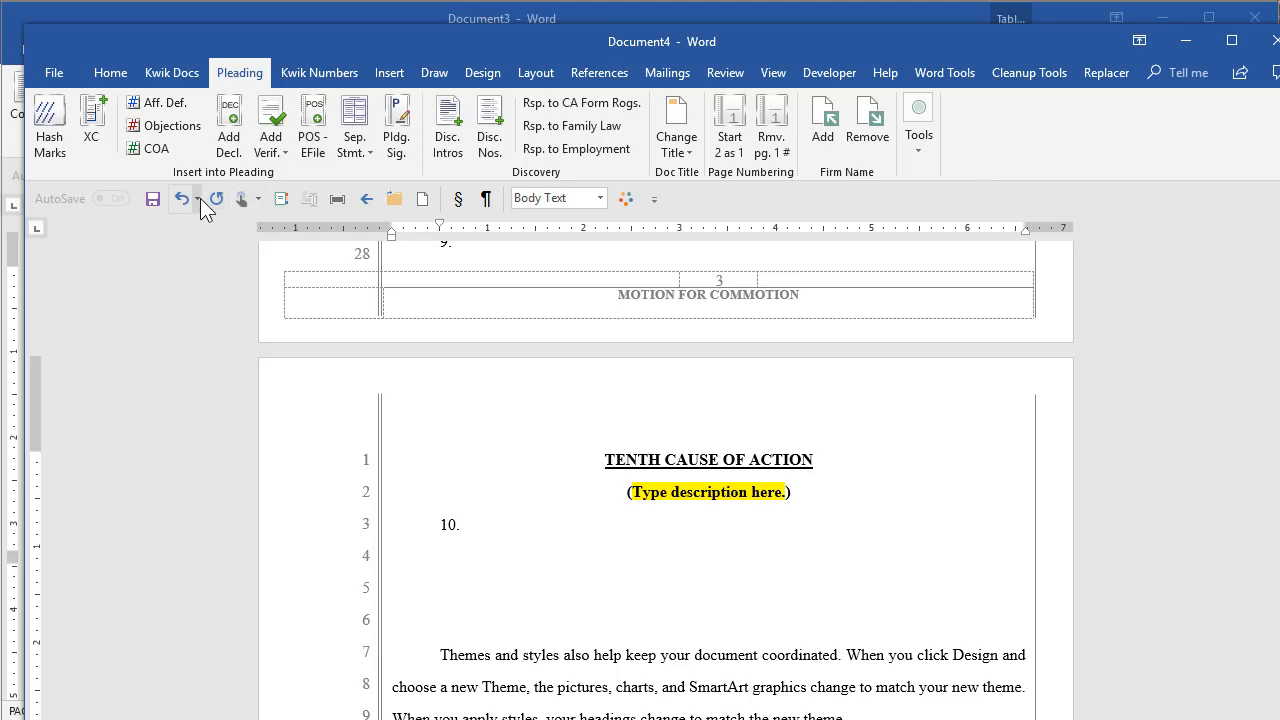
click(172, 72)
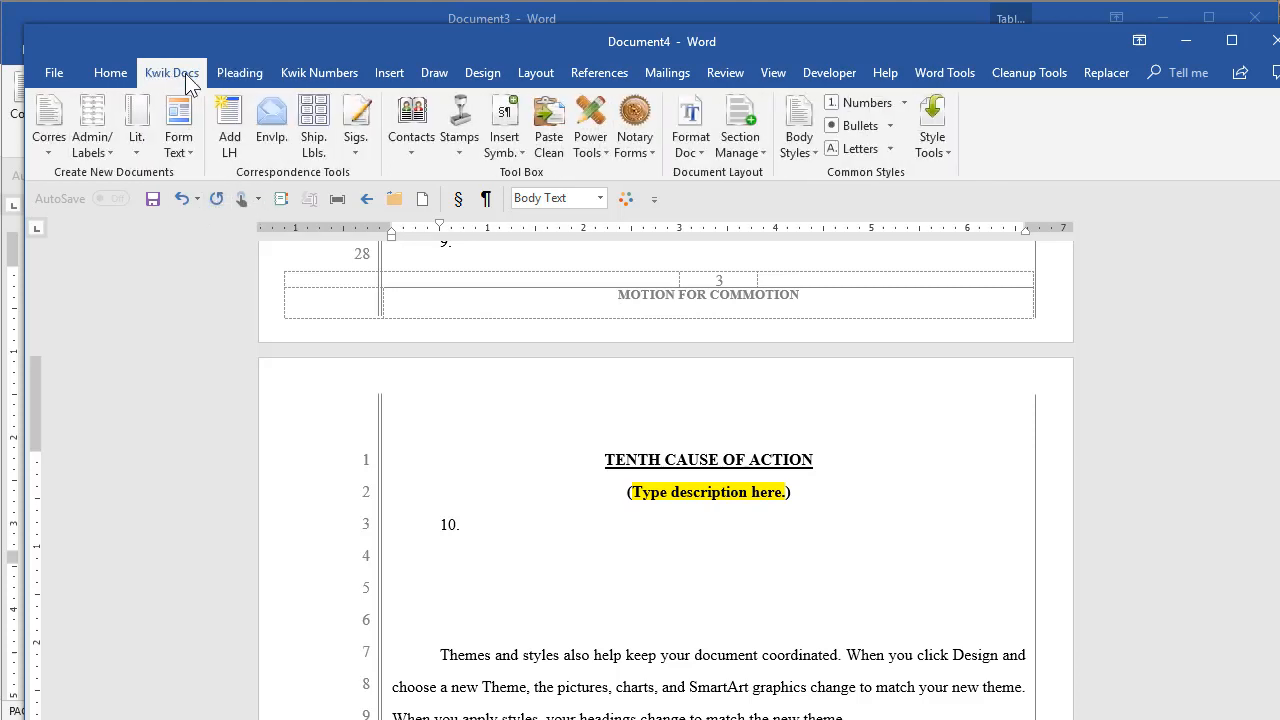
mouse_move(136, 120)
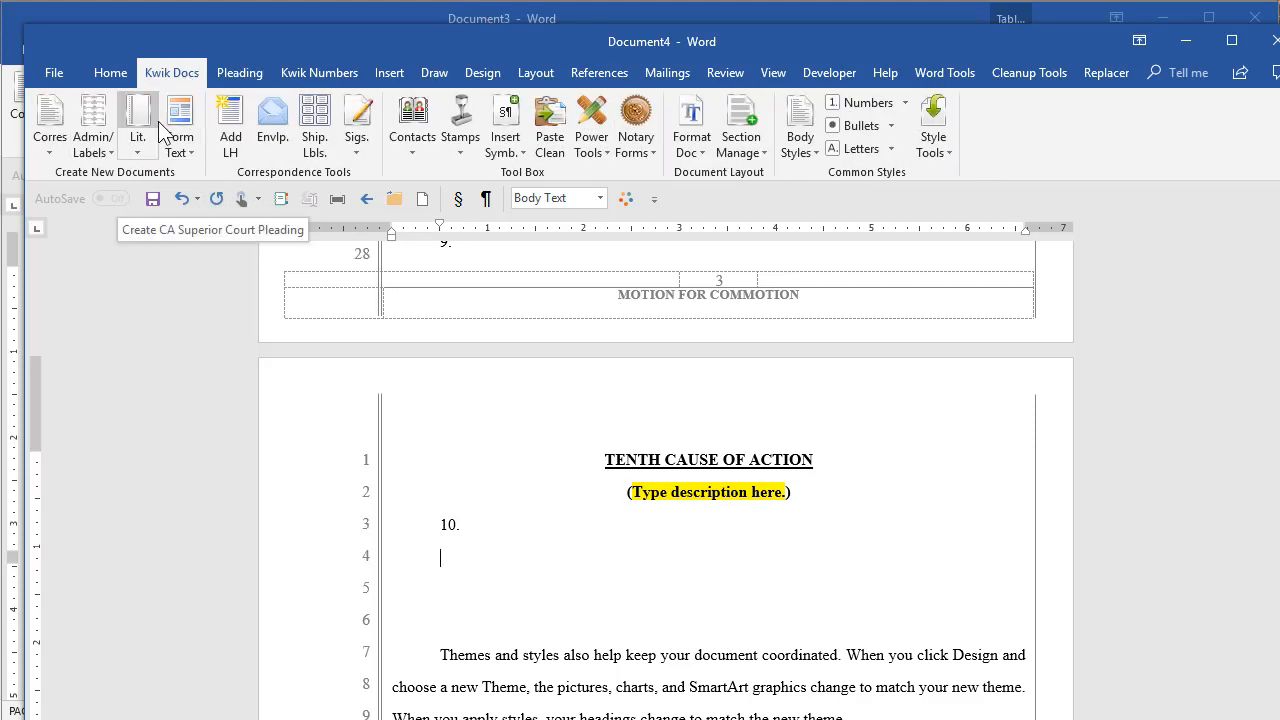
mouse_move(150, 200)
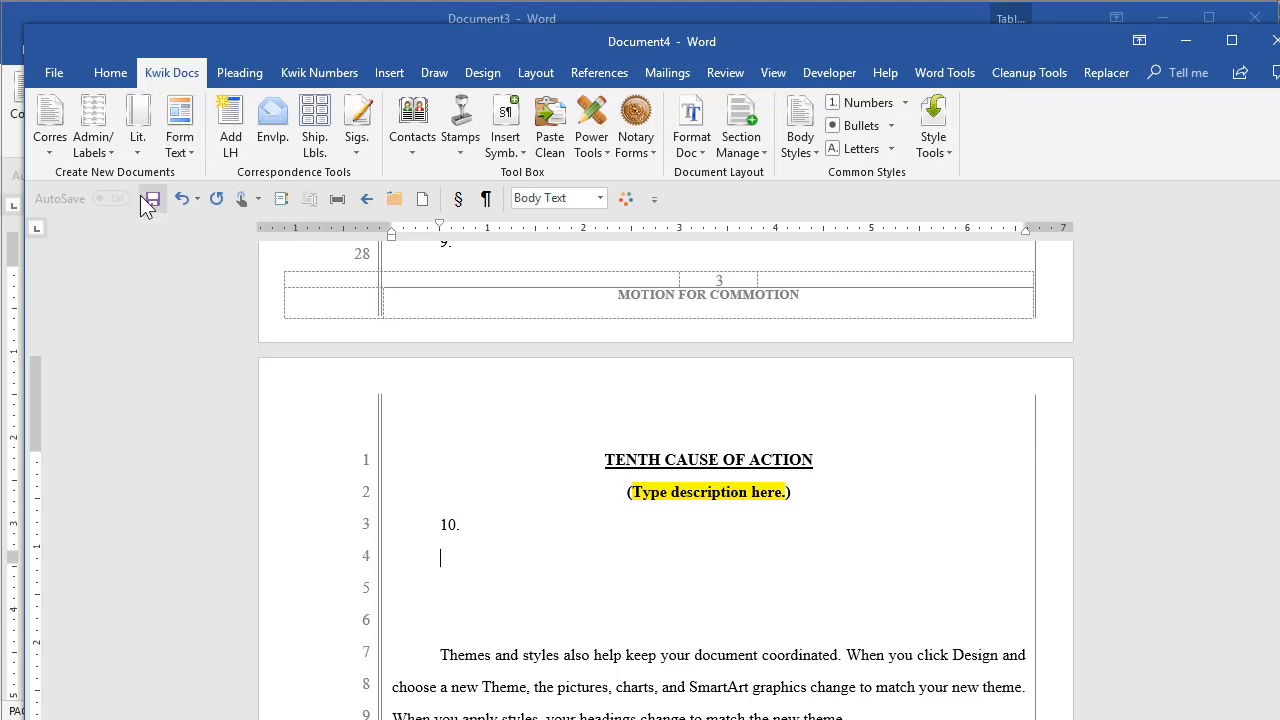
click(48, 120)
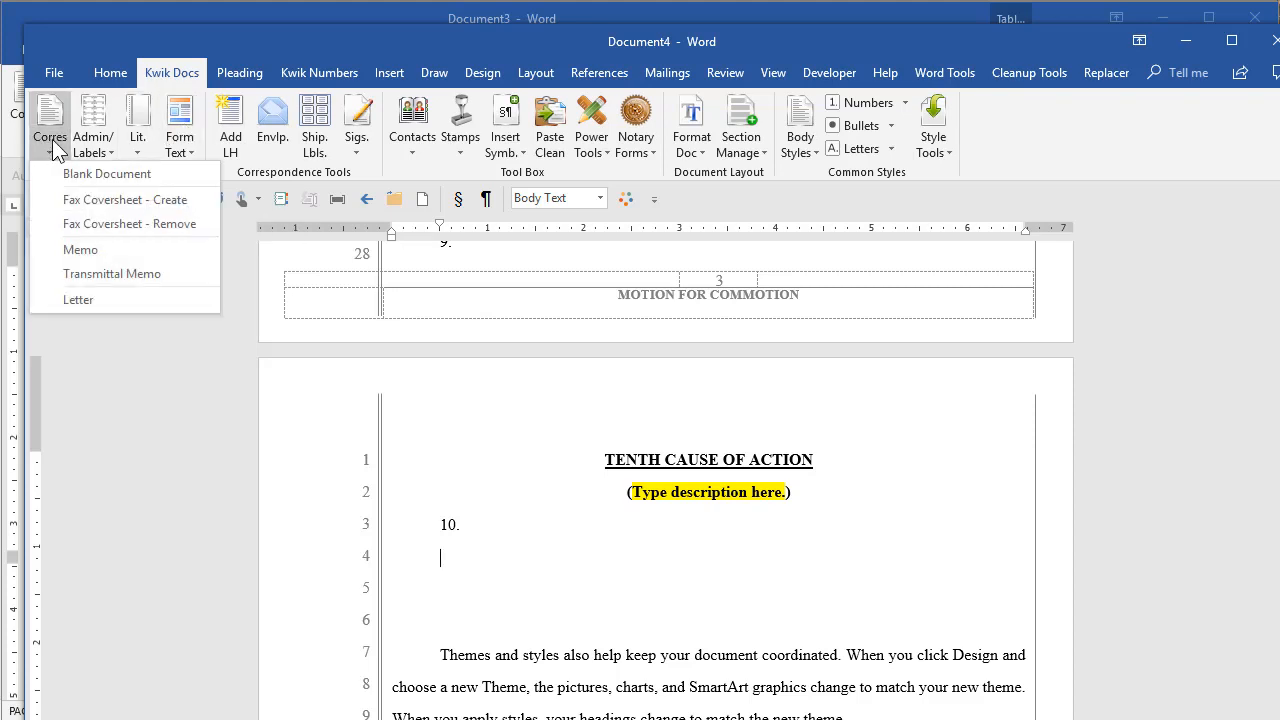
click(92, 124)
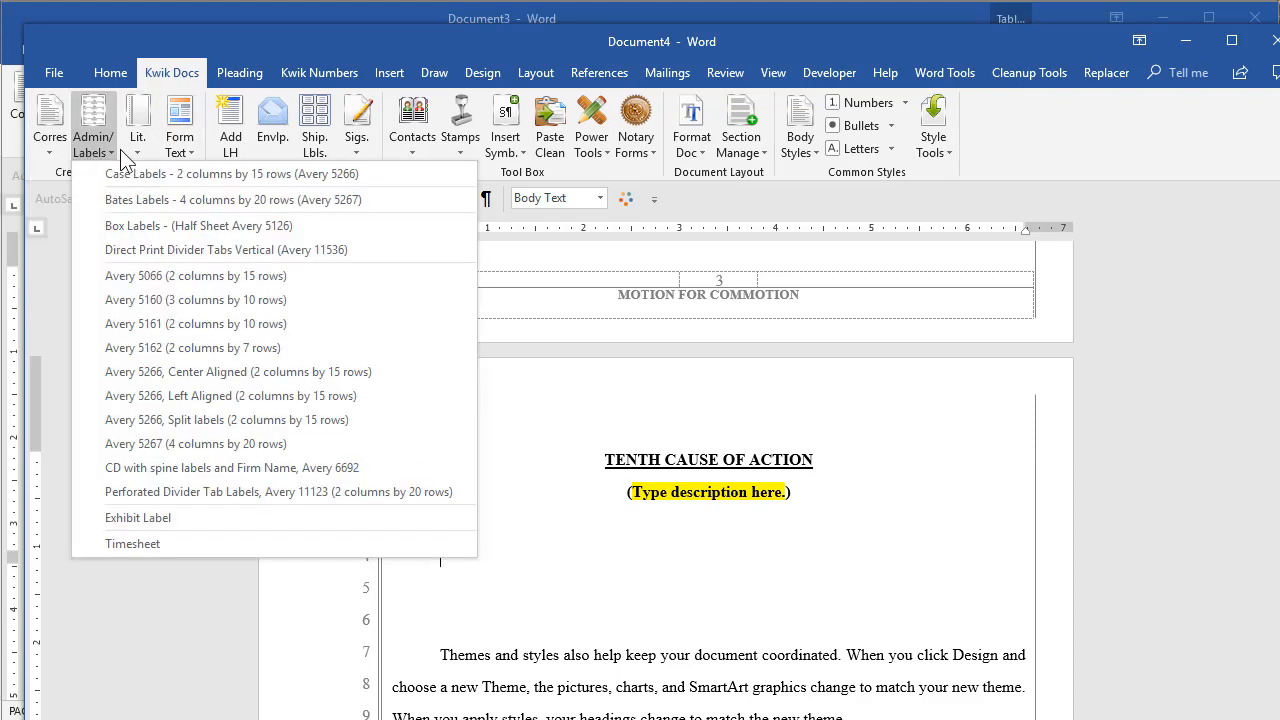
click(136, 120)
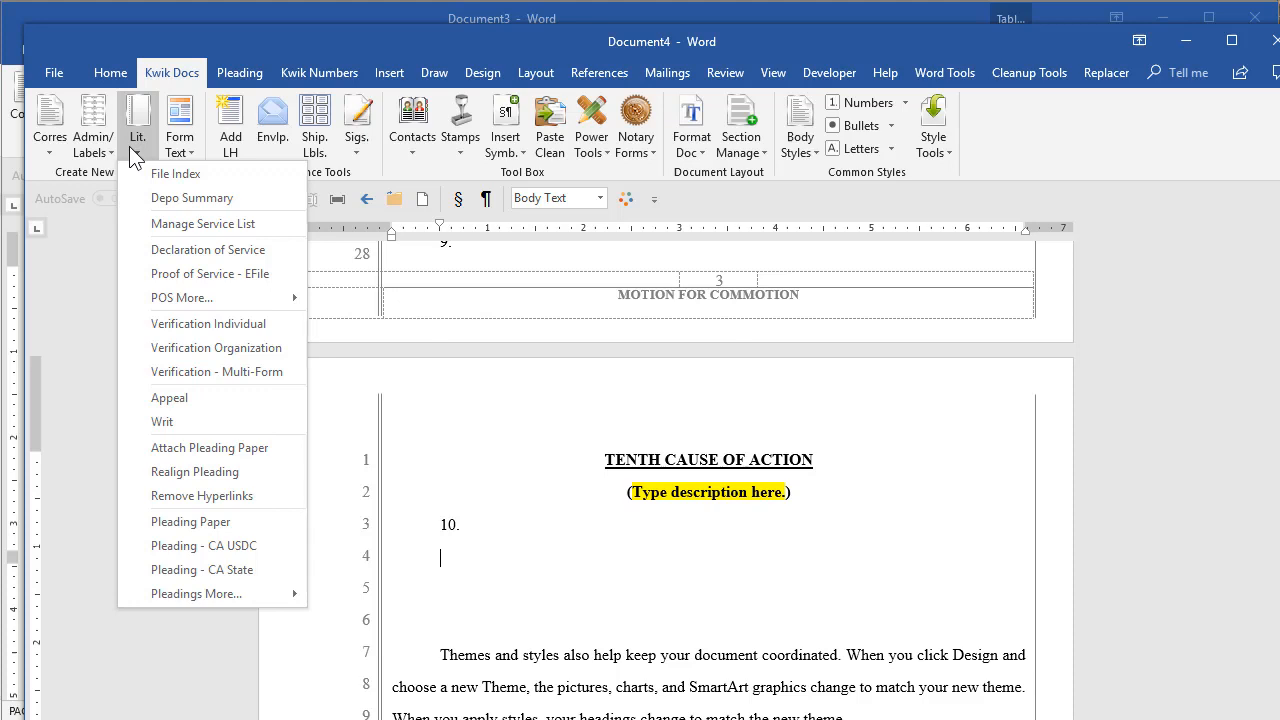
mouse_move(202, 148)
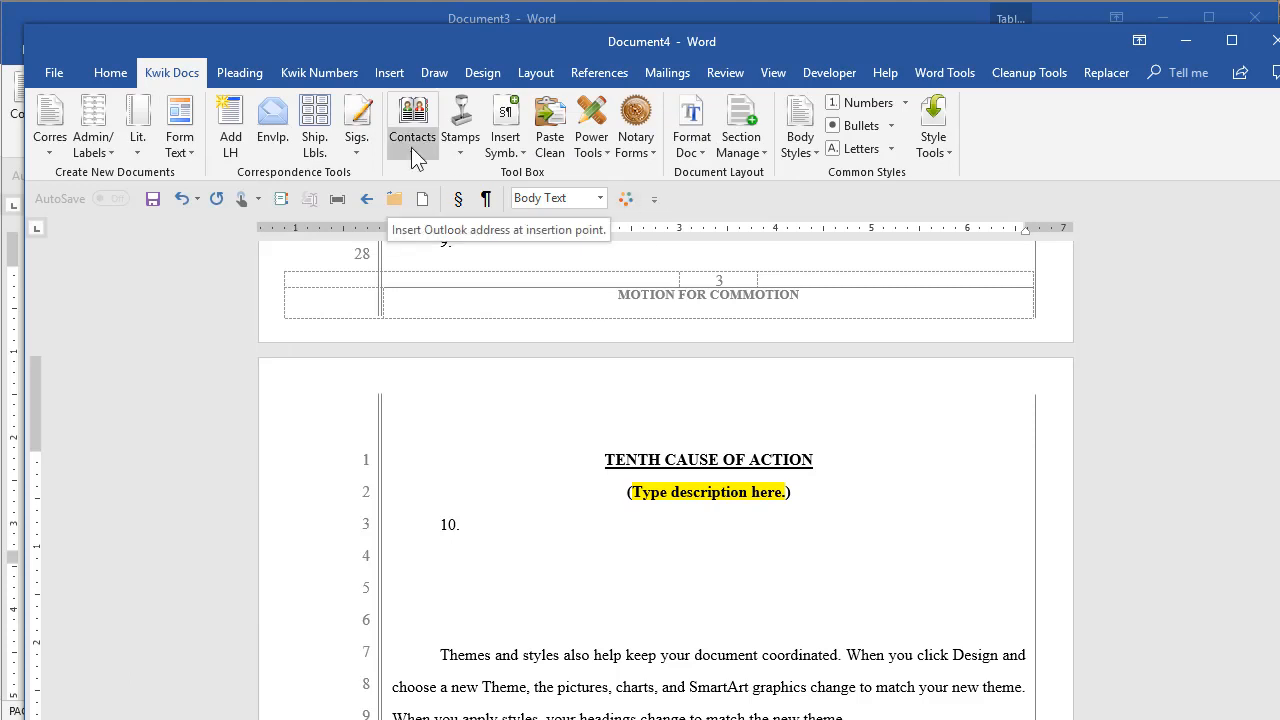
mouse_move(420, 576)
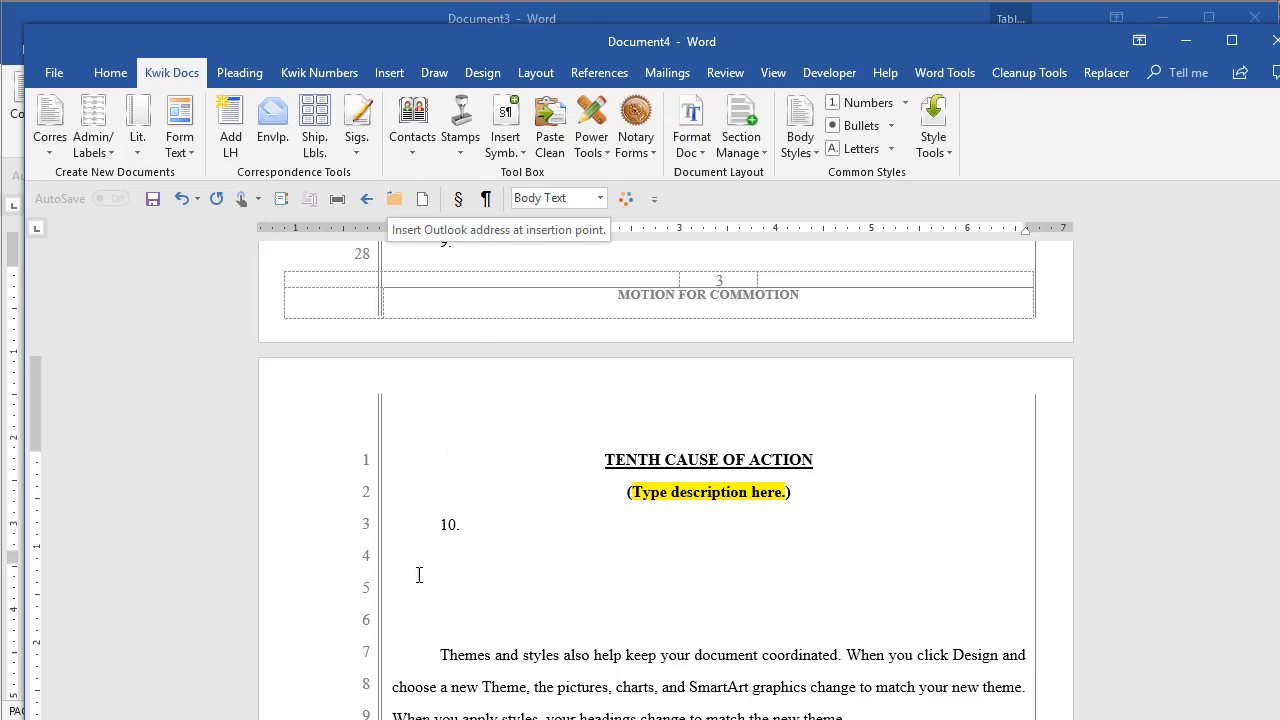
mouse_move(736, 214)
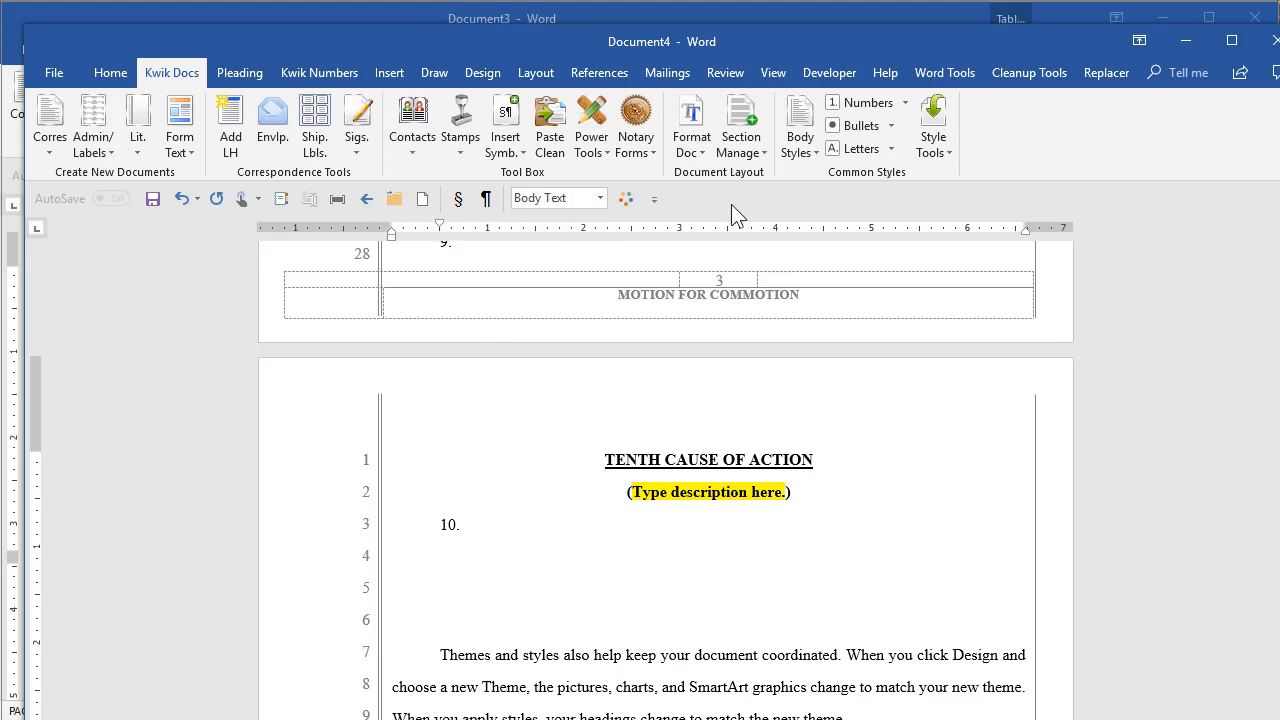
mouse_move(690, 120)
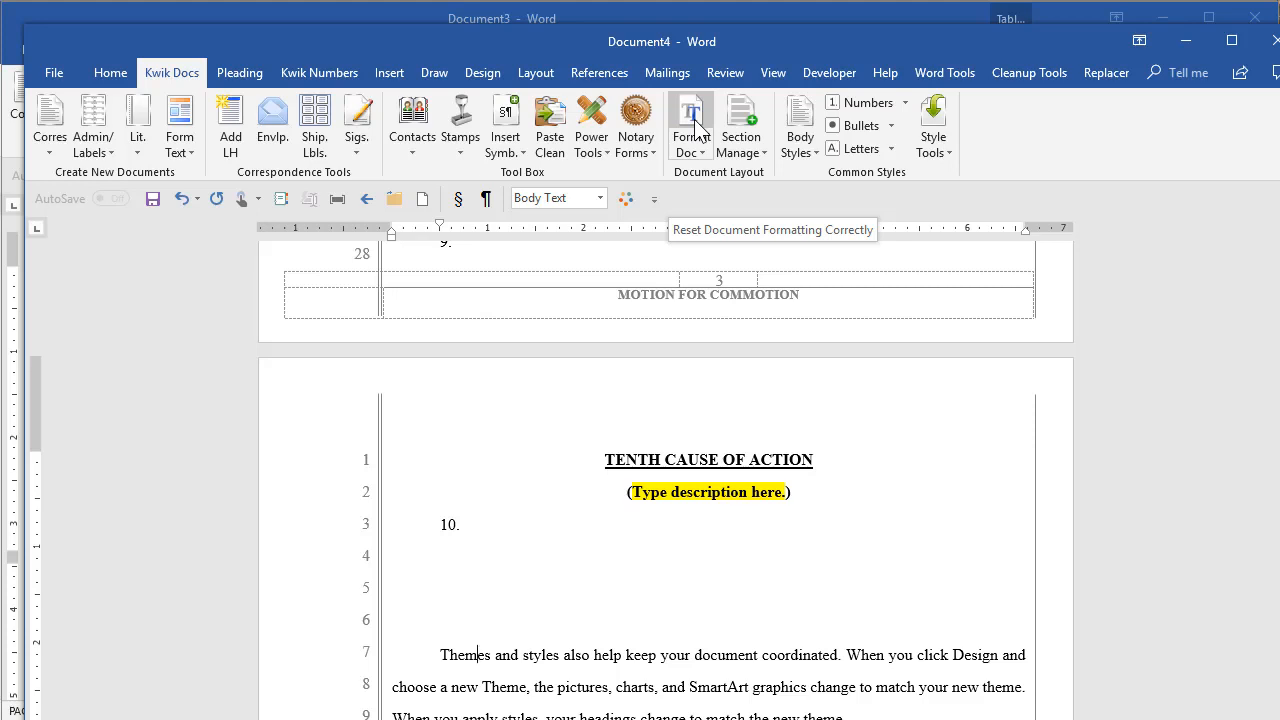
- Set the document's normal text to Arial at size 11 through Format Doc
click(690, 120)
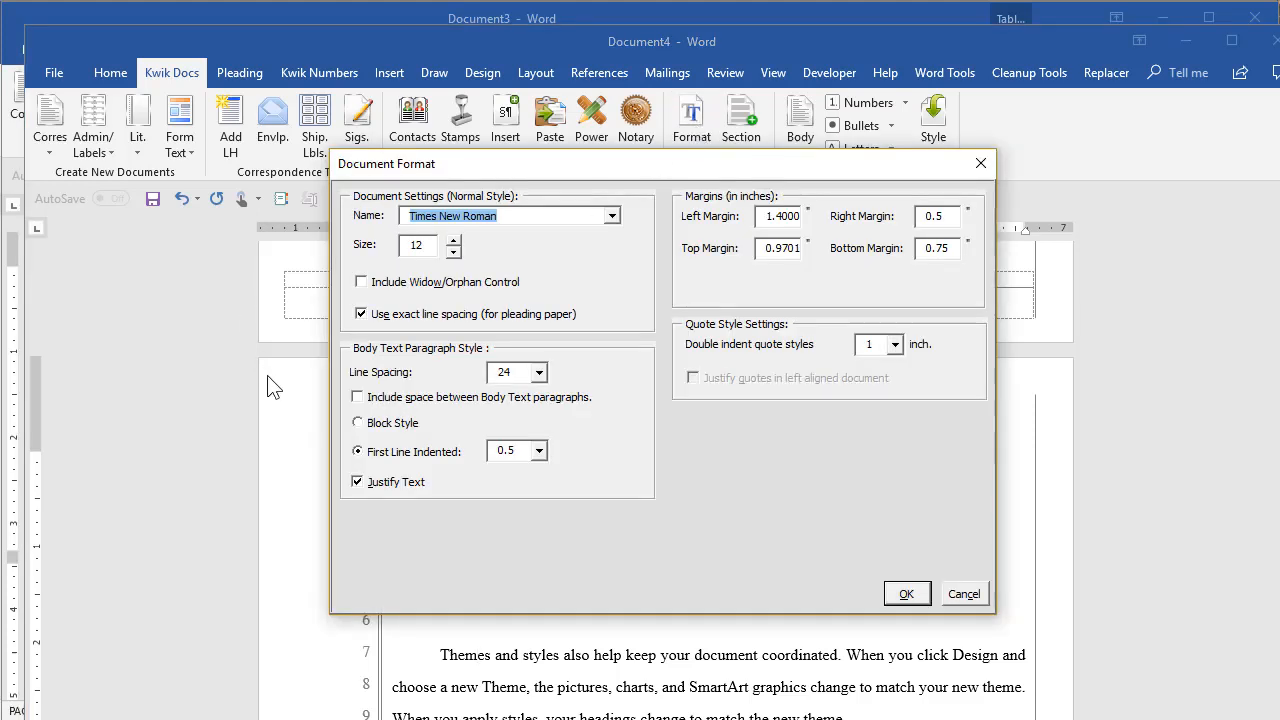
click(510, 216)
text(Arial)
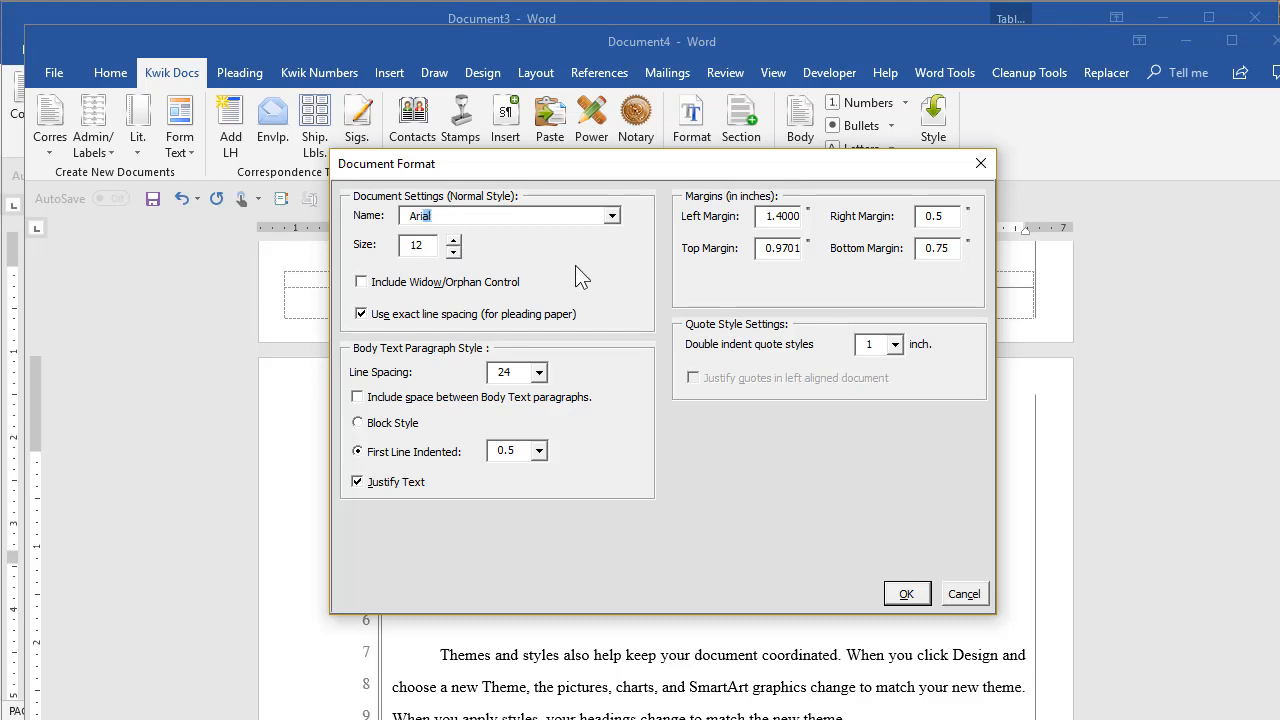
click(452, 252)
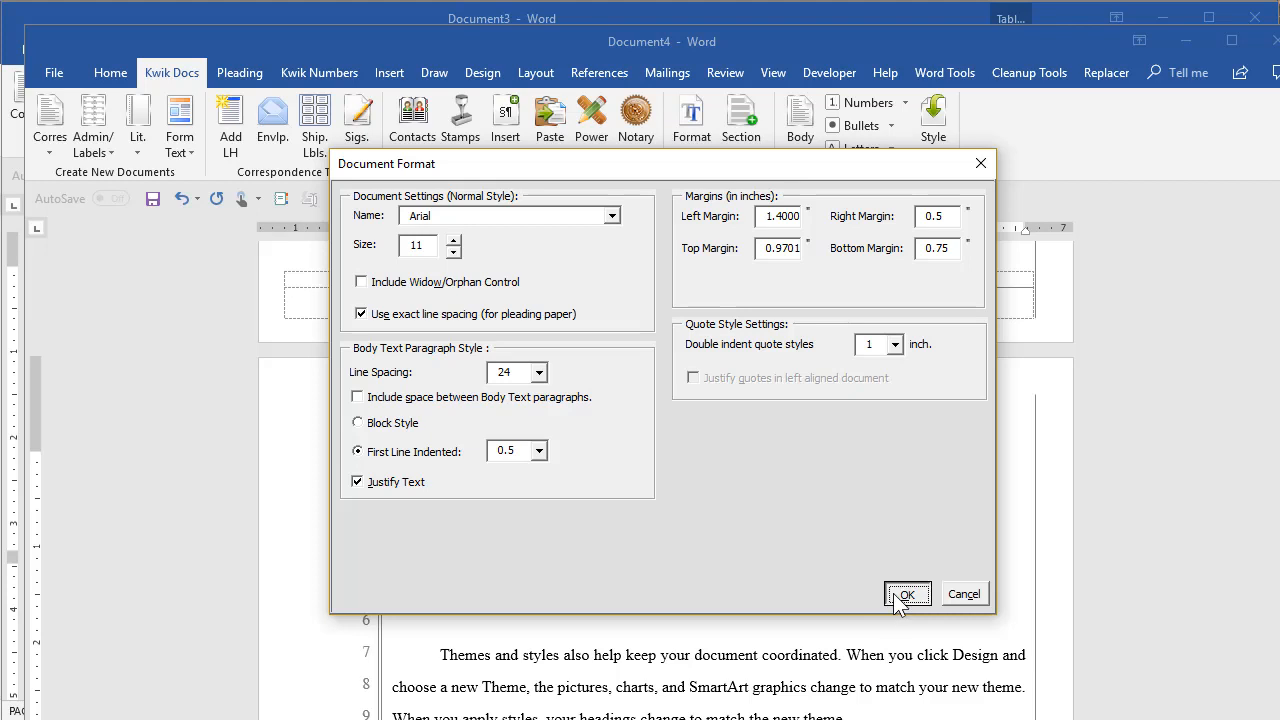
click(906, 592)
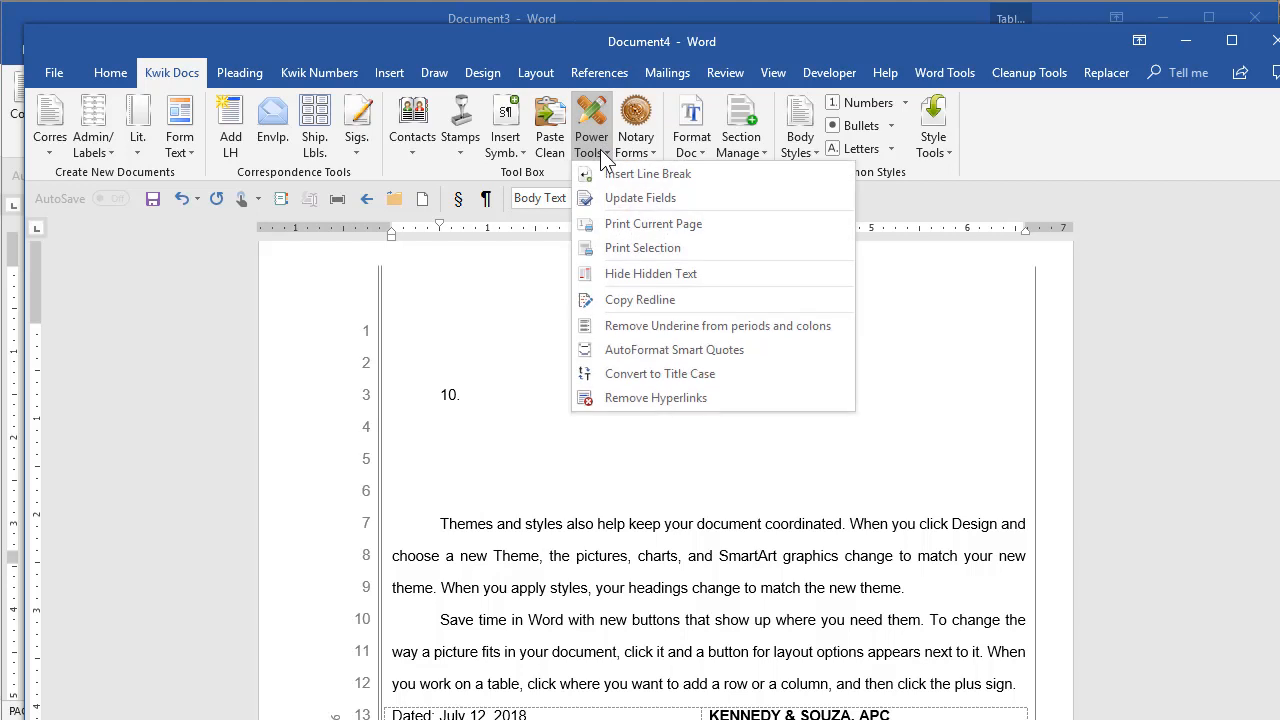
mouse_move(668, 424)
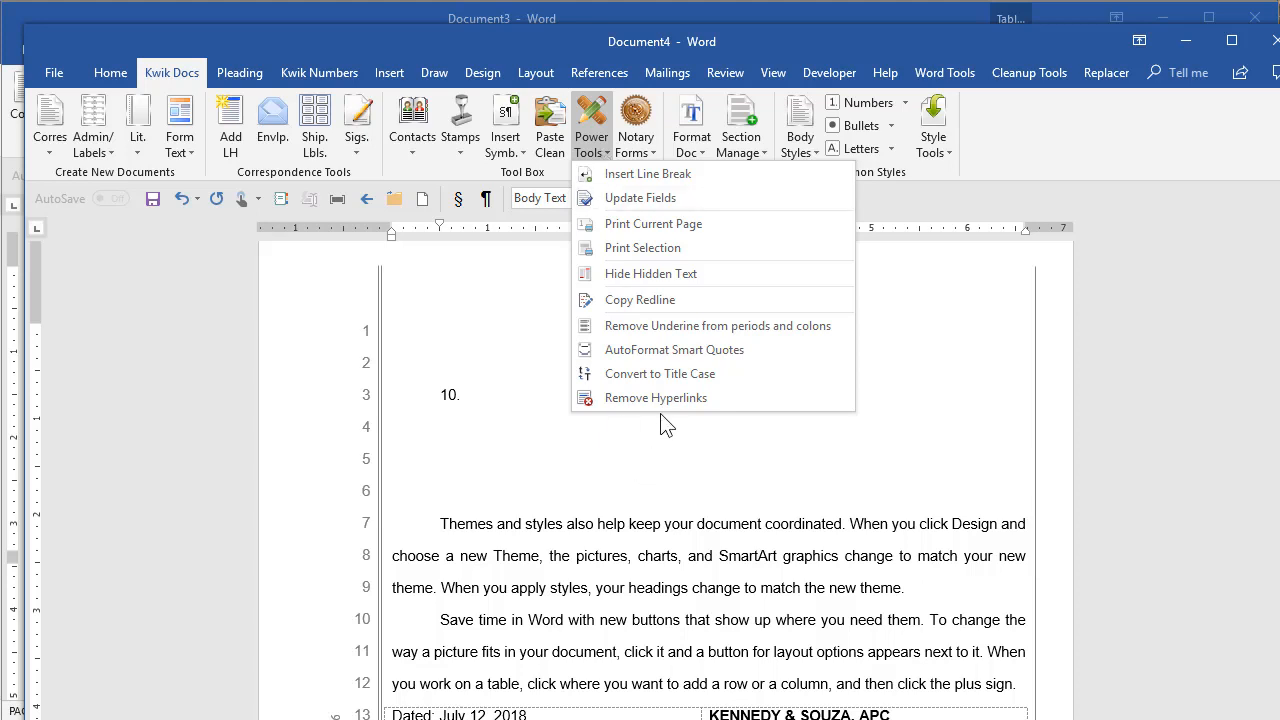
mouse_move(710, 404)
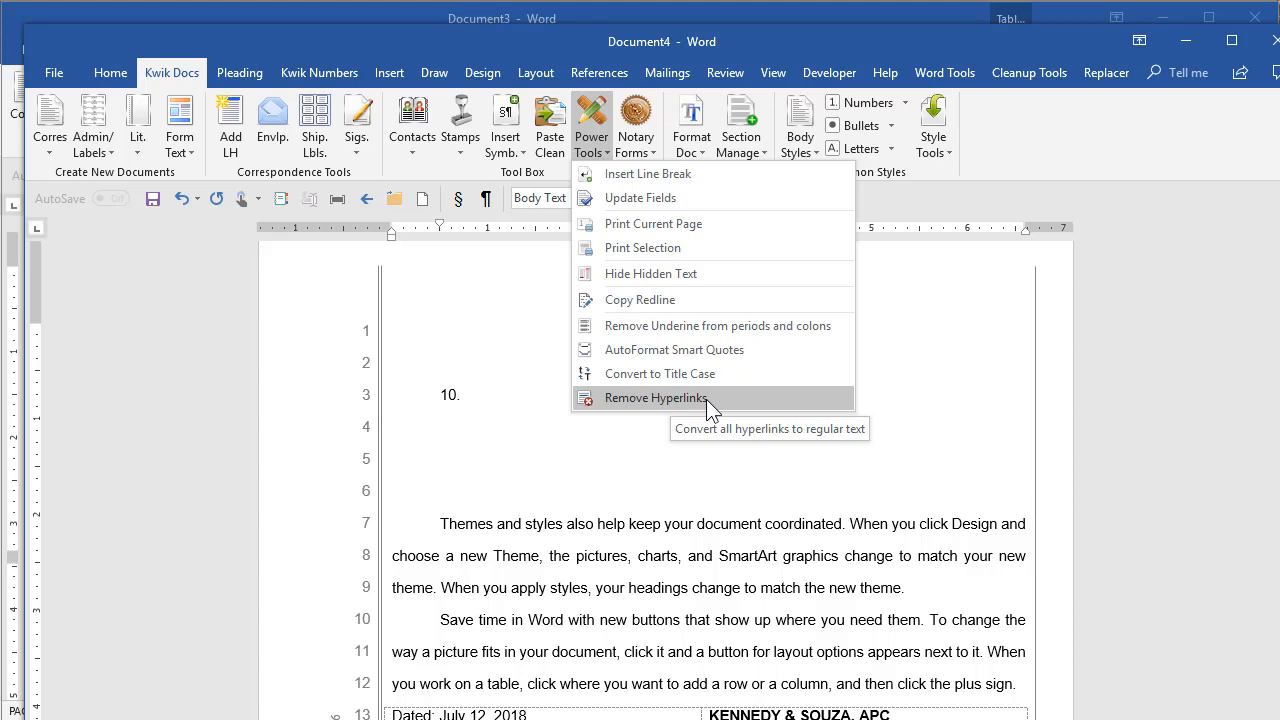
mouse_move(544, 570)
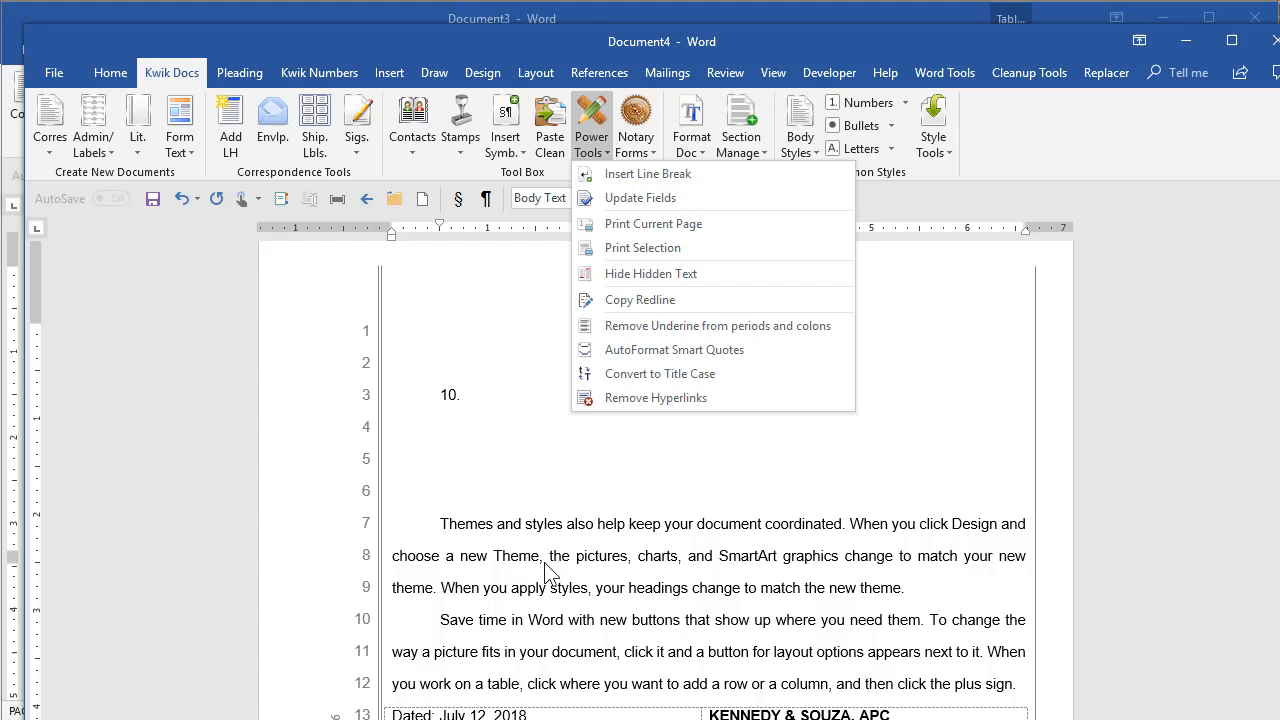
mouse_move(656, 396)
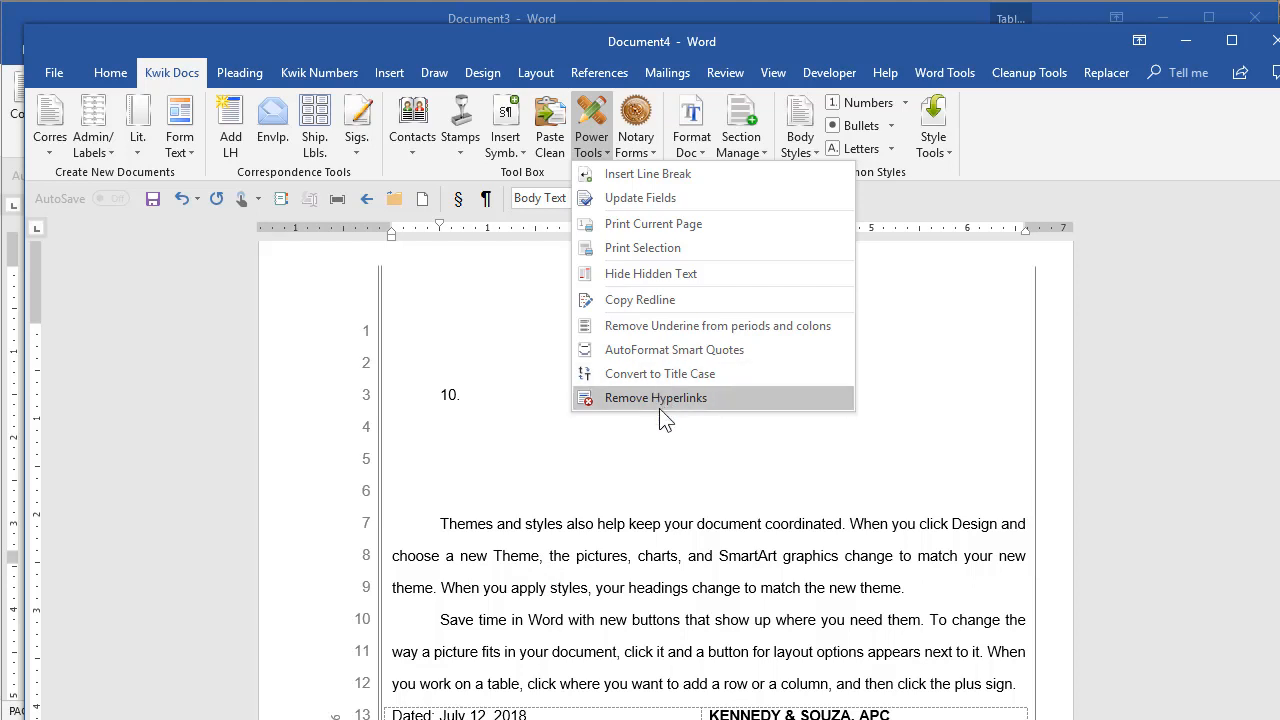
mouse_move(656, 396)
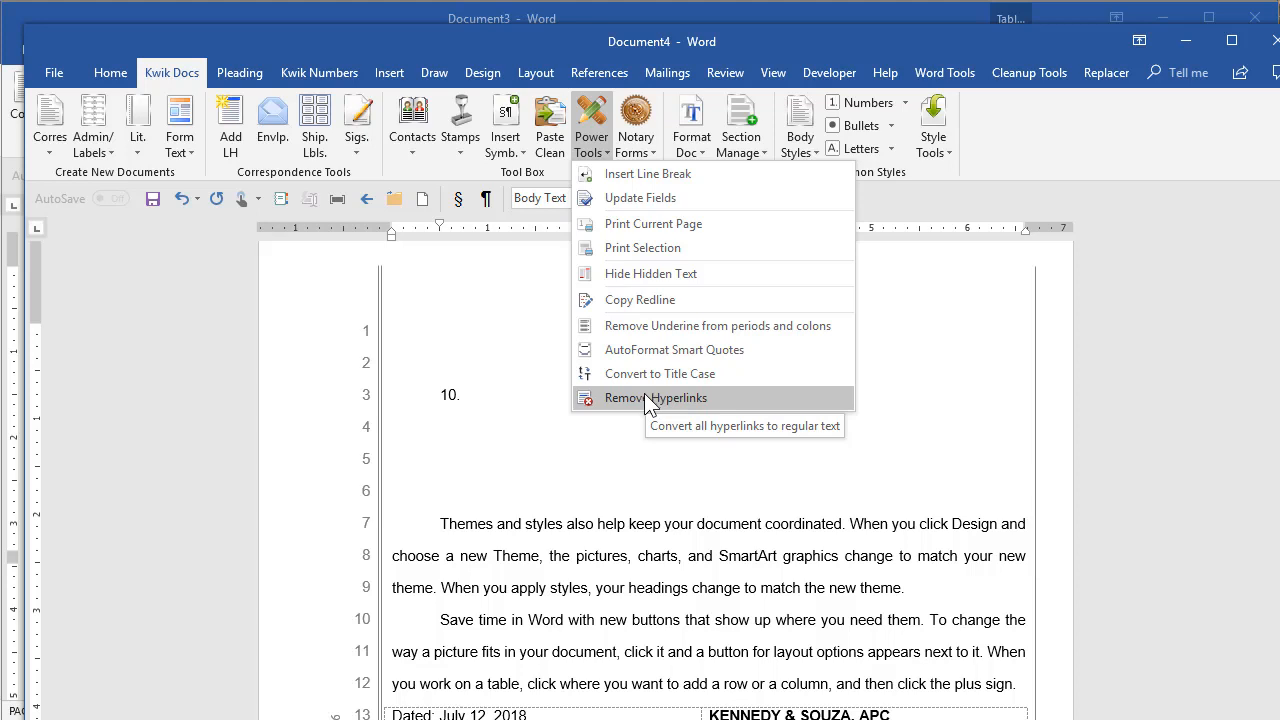
- Dismiss the Power Tools list and show the Section Manage options
click(656, 396)
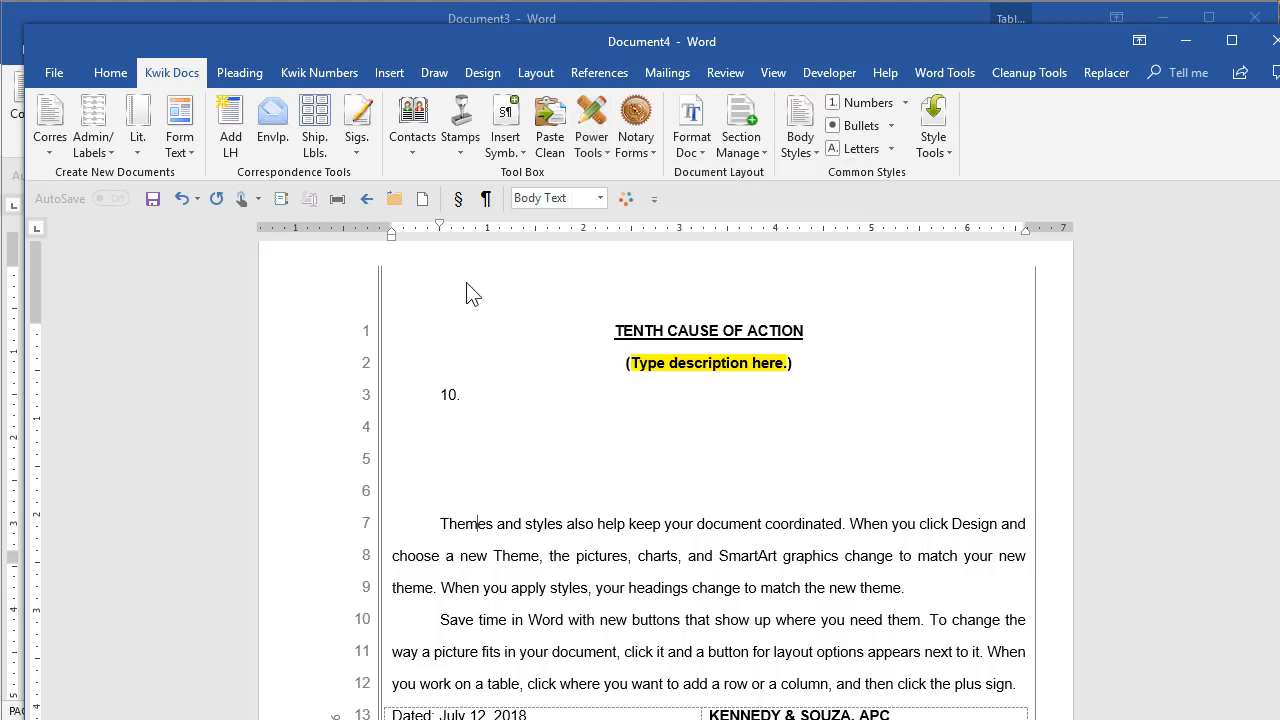
mouse_move(368, 398)
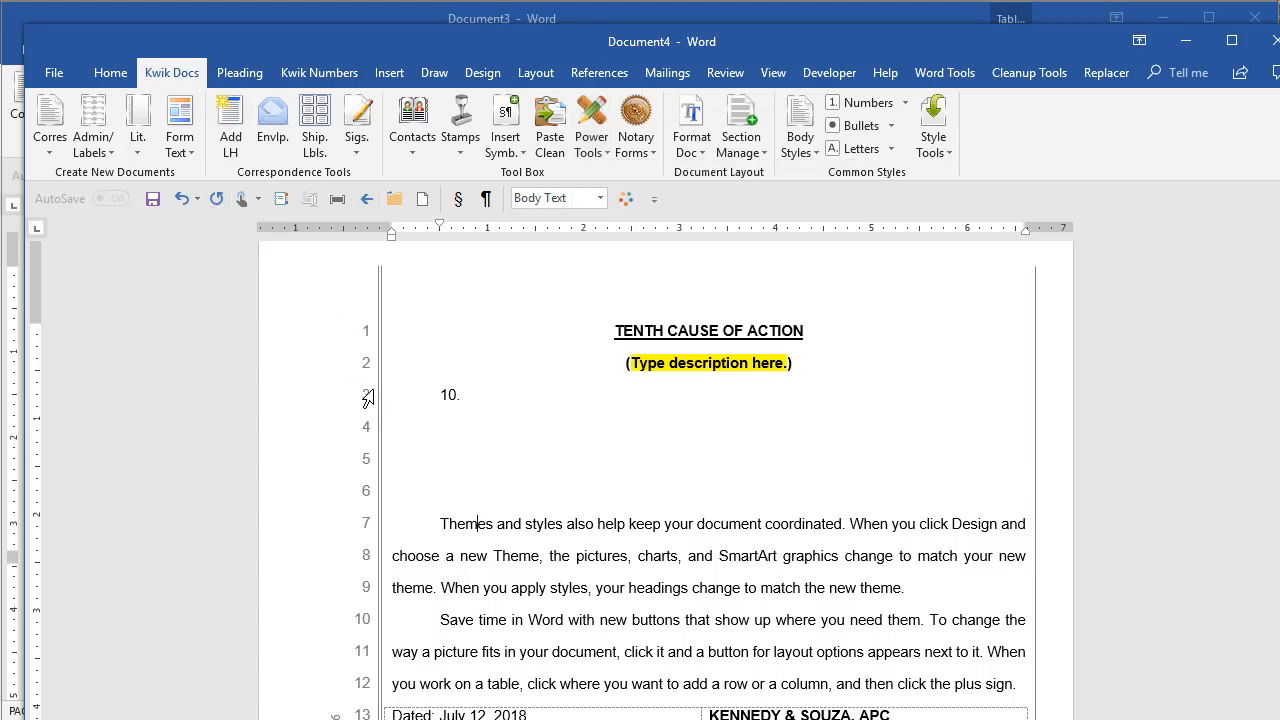
mouse_move(170, 220)
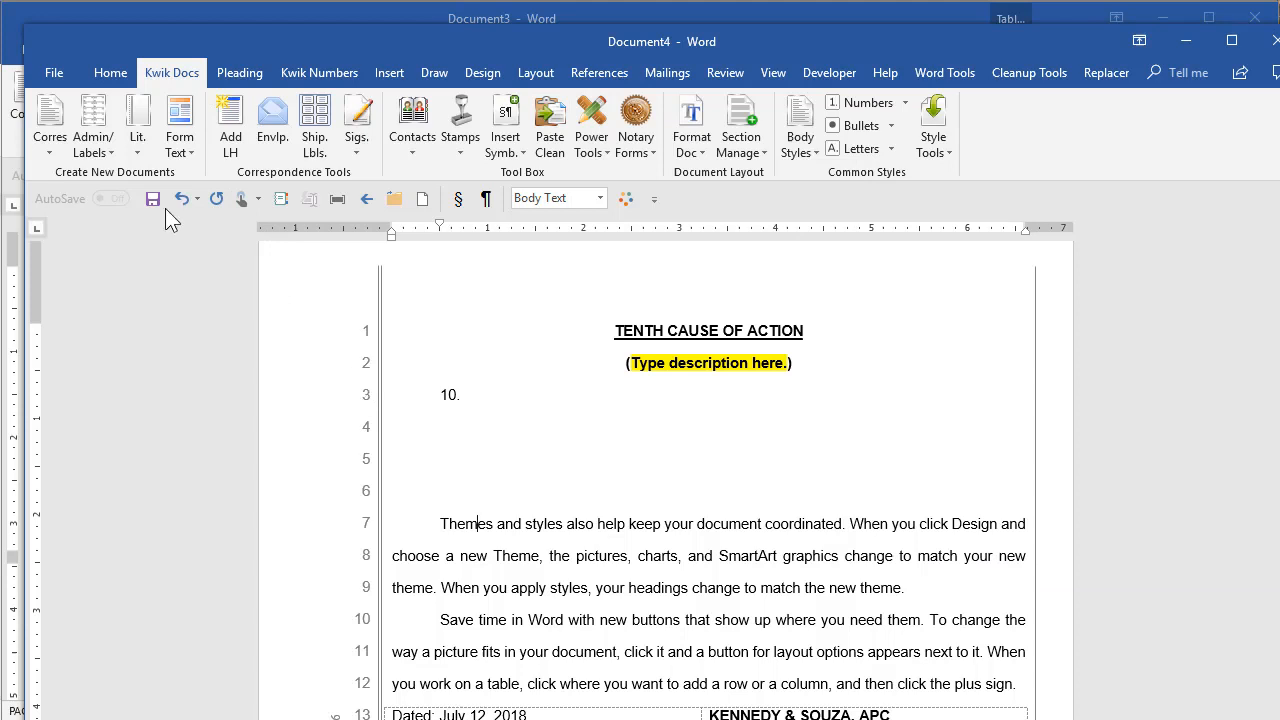
click(740, 124)
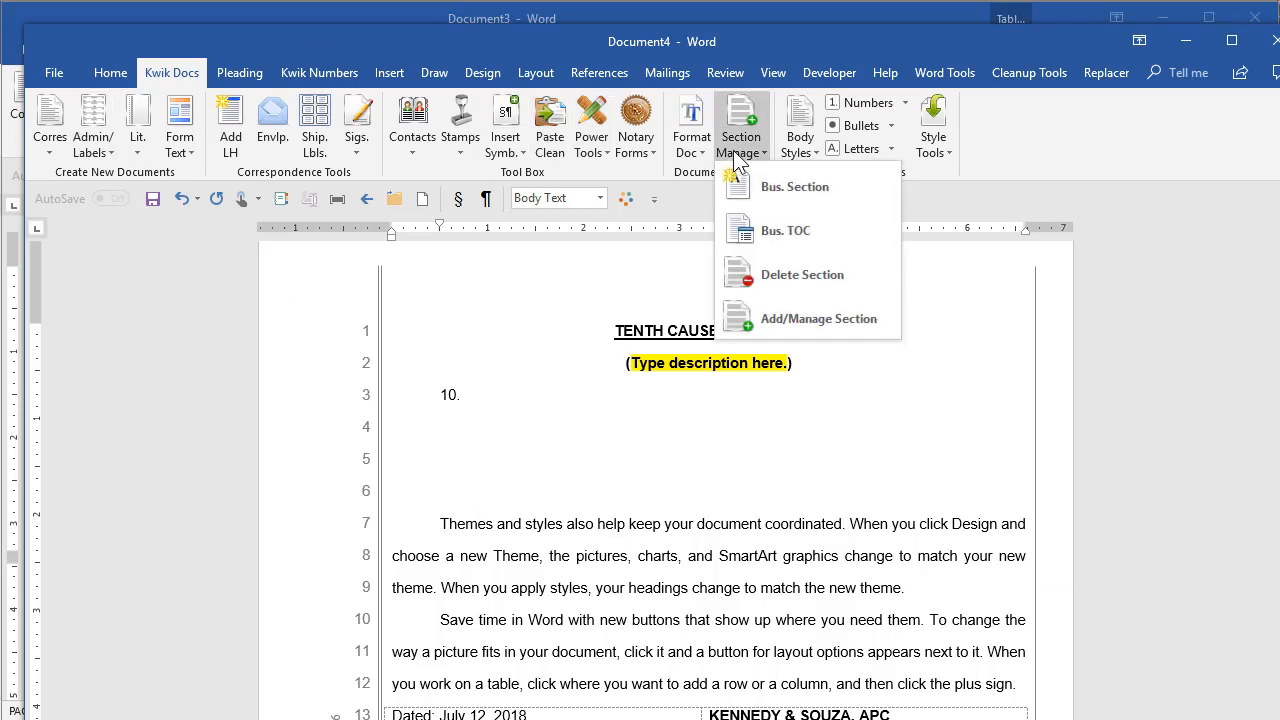
mouse_move(780, 326)
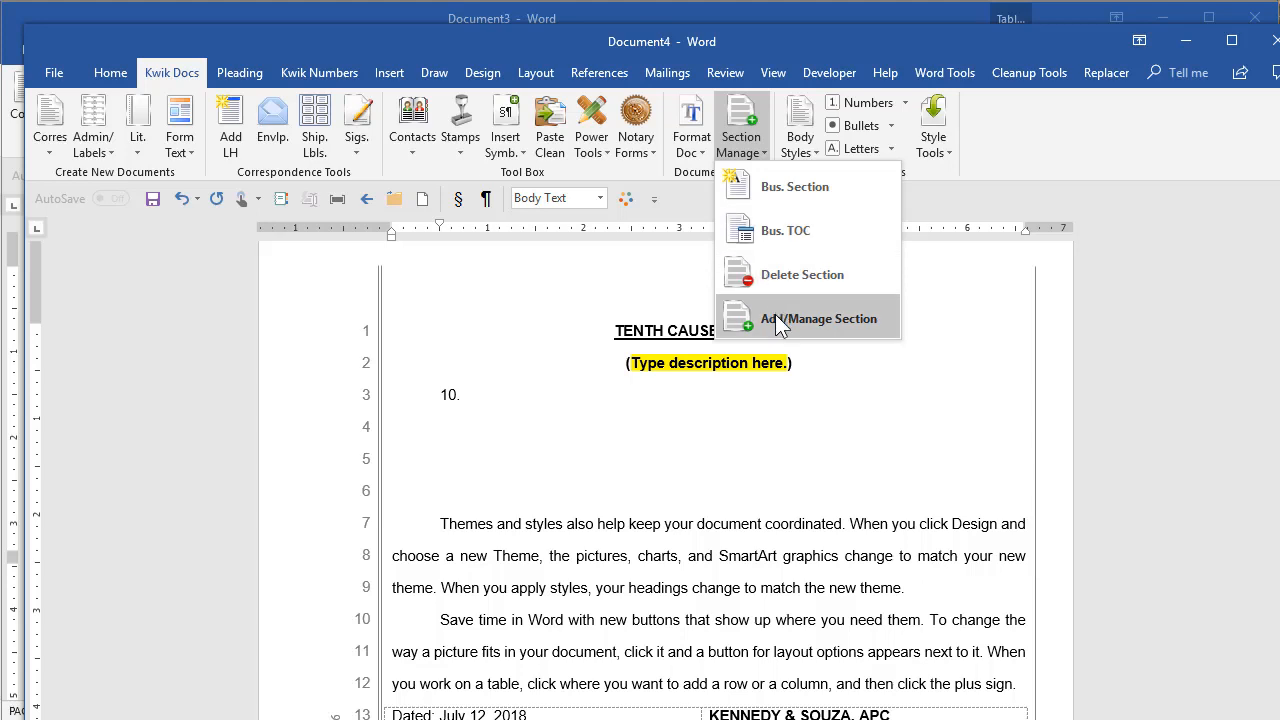
click(820, 318)
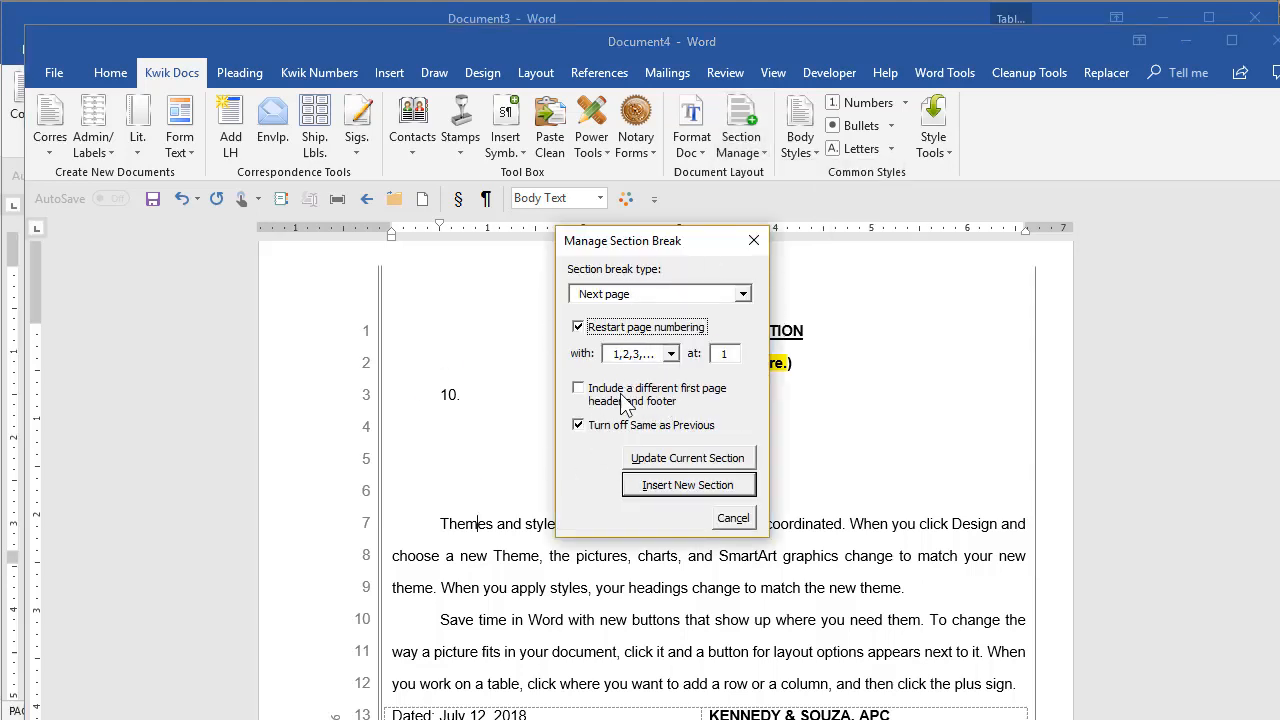
mouse_move(616, 444)
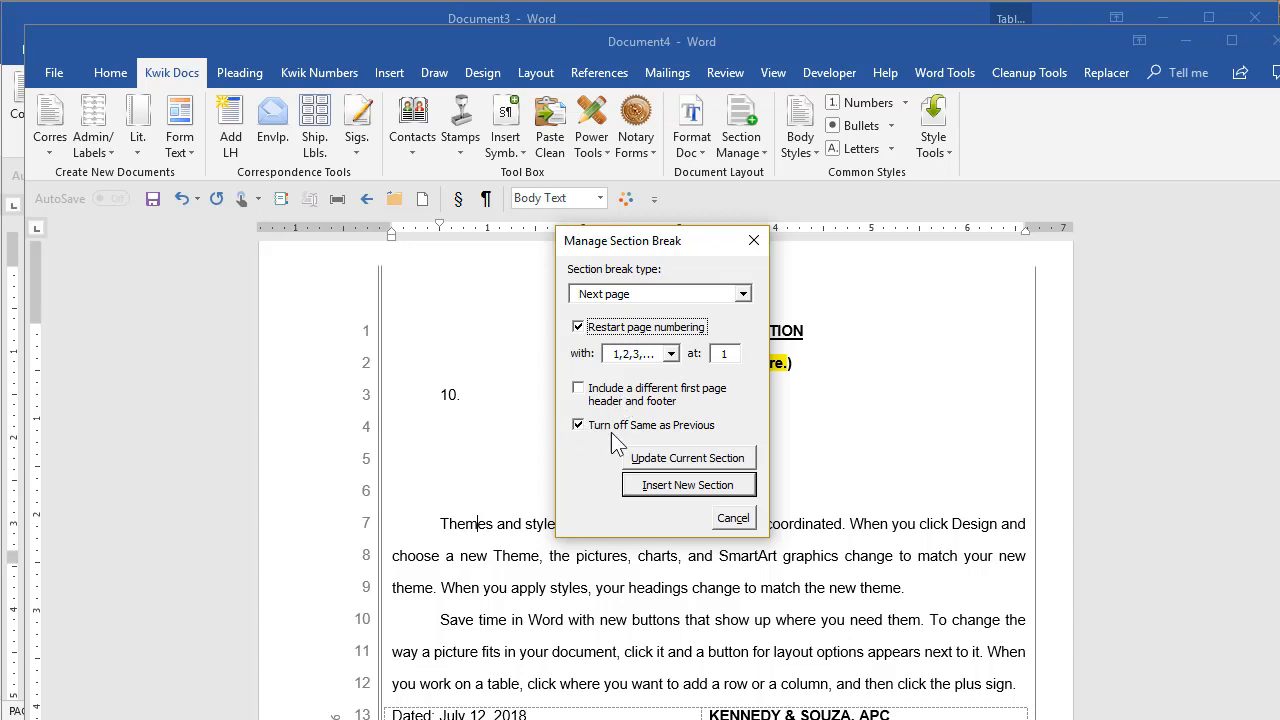
mouse_move(540, 432)
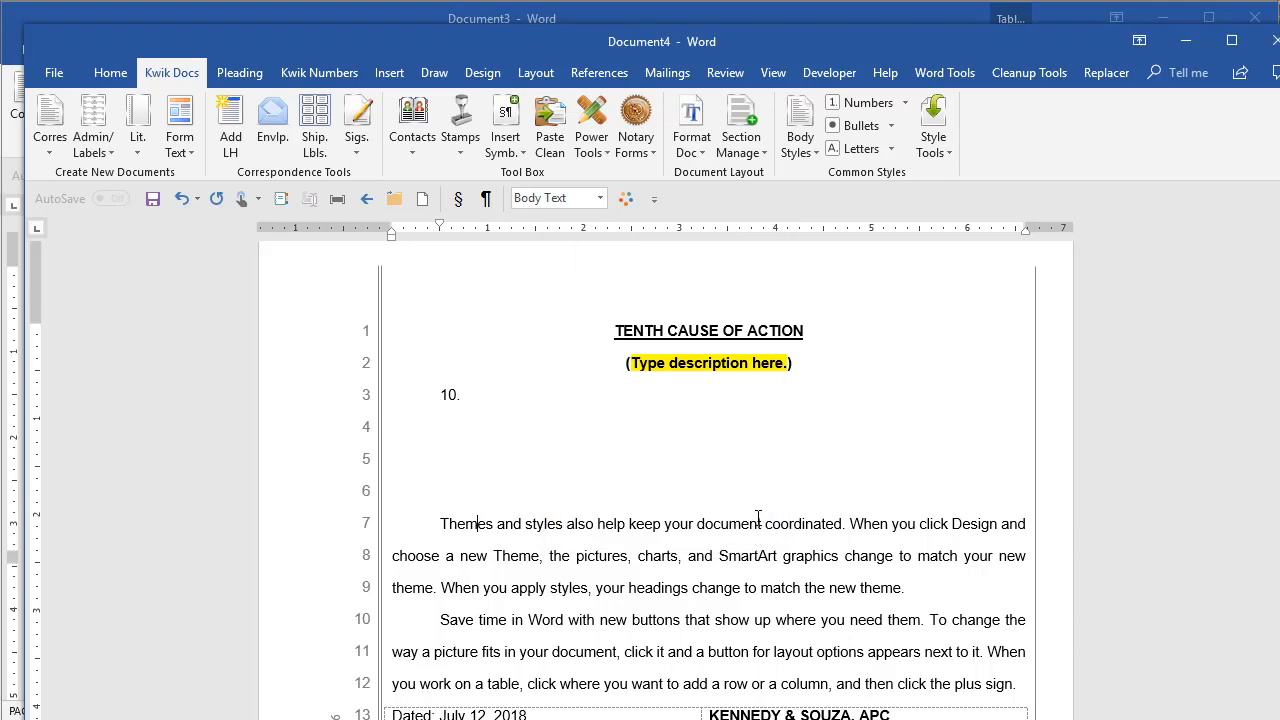
mouse_move(754, 478)
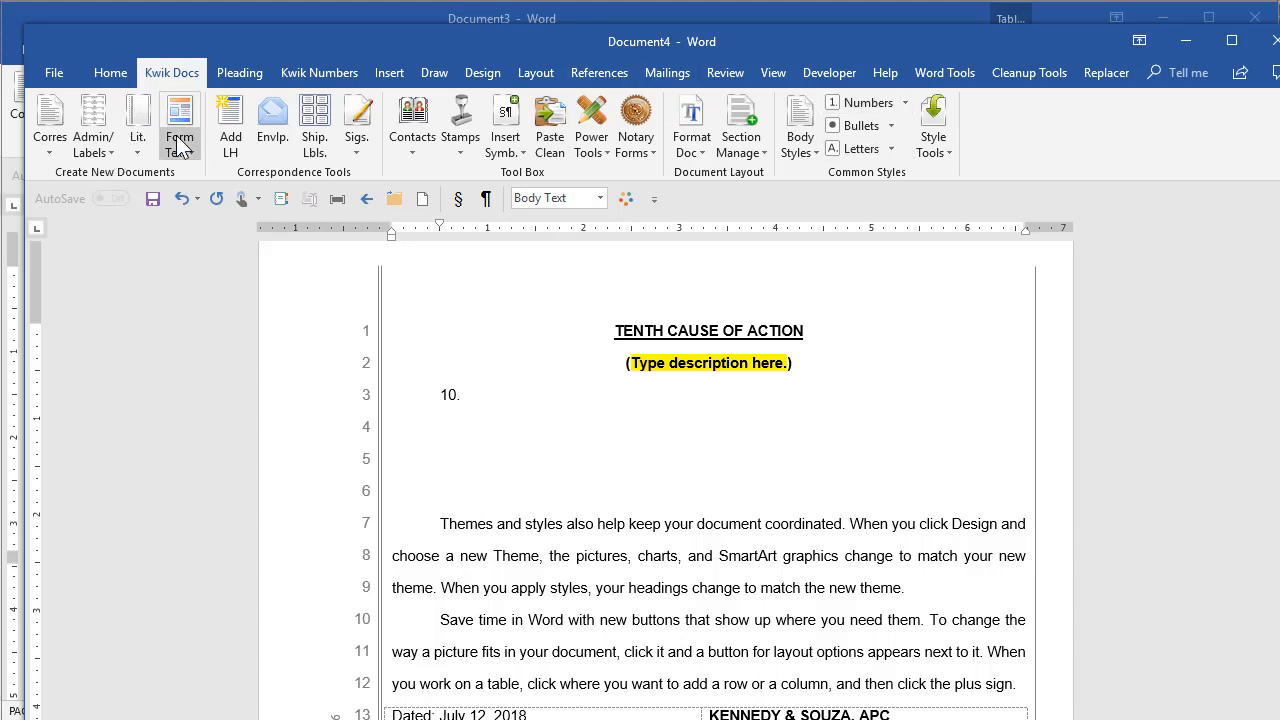
mouse_move(180, 120)
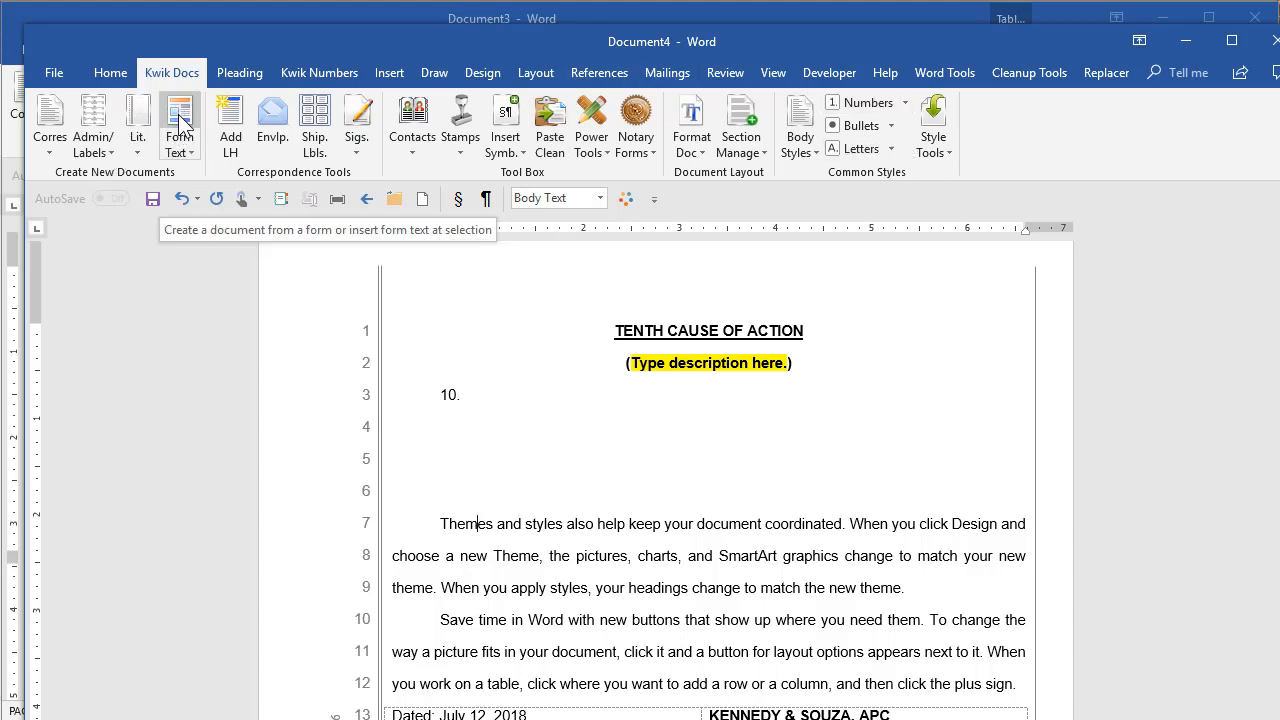
- Choose the Letter Pltf Dev form under Carrier Letter Inserts in Forms and Clauses
click(180, 114)
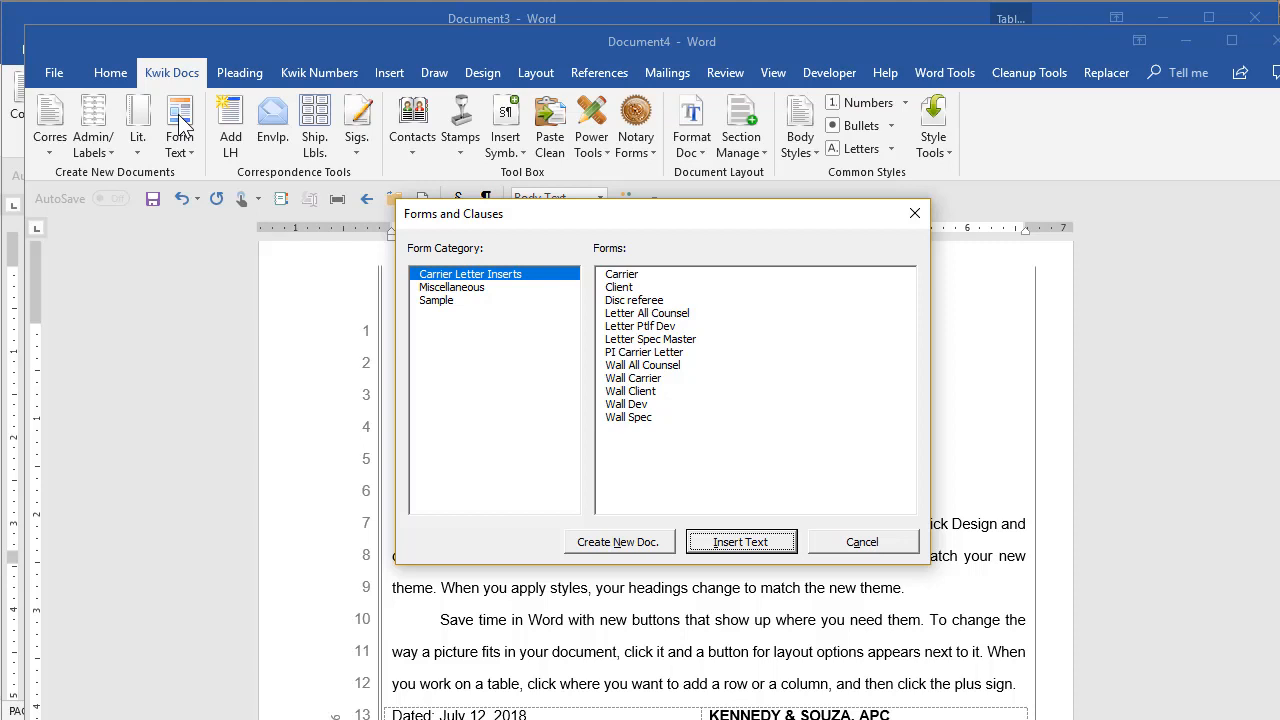
click(640, 324)
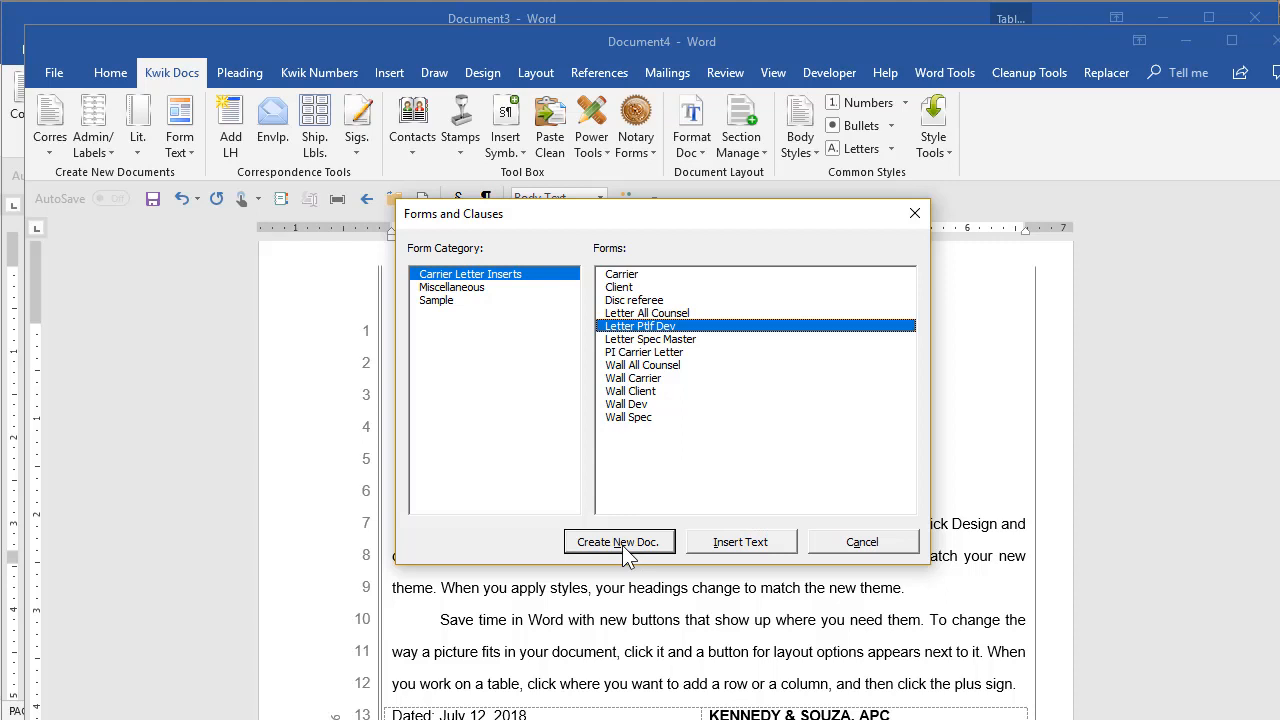
mouse_move(744, 550)
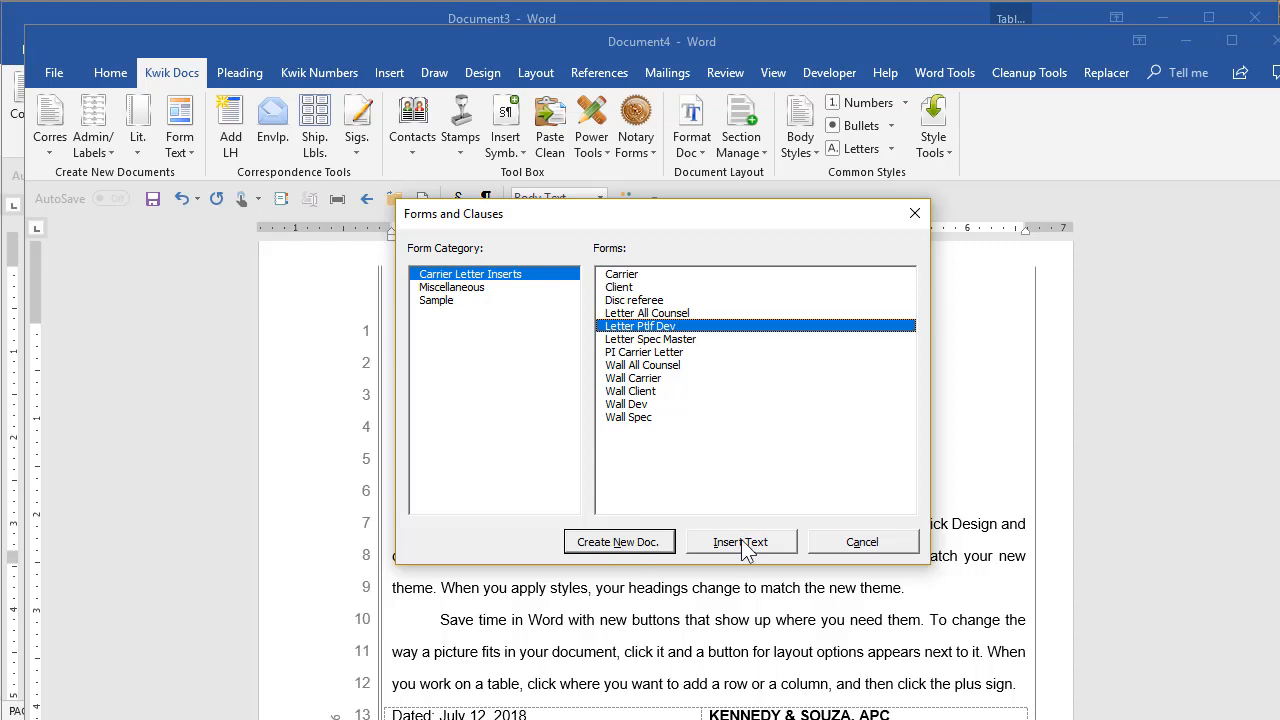
mouse_move(638, 414)
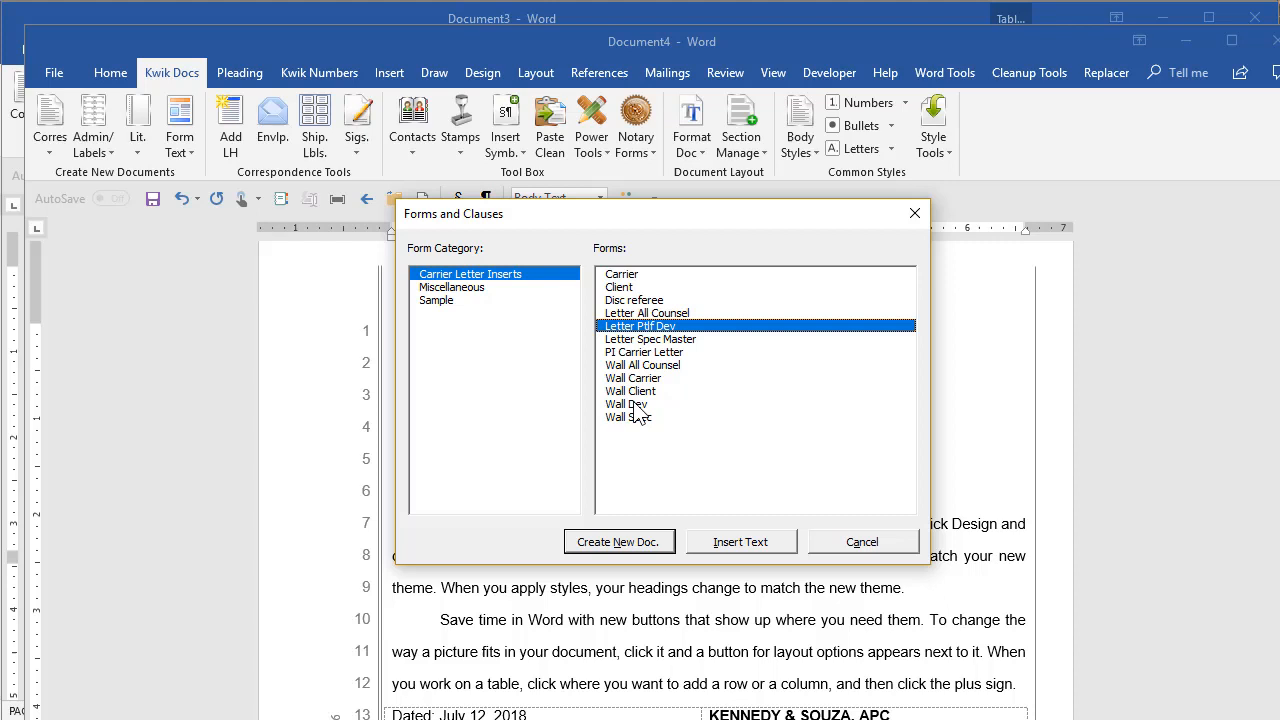
mouse_move(438, 320)
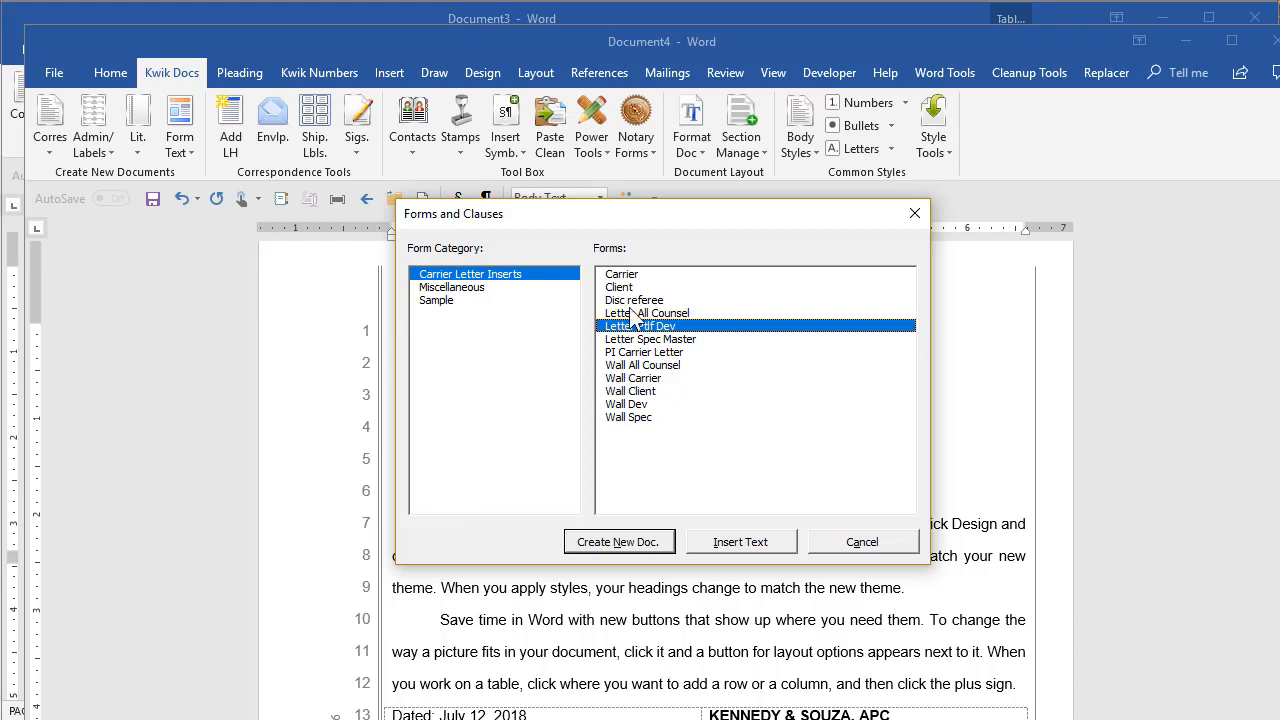
mouse_move(600, 344)
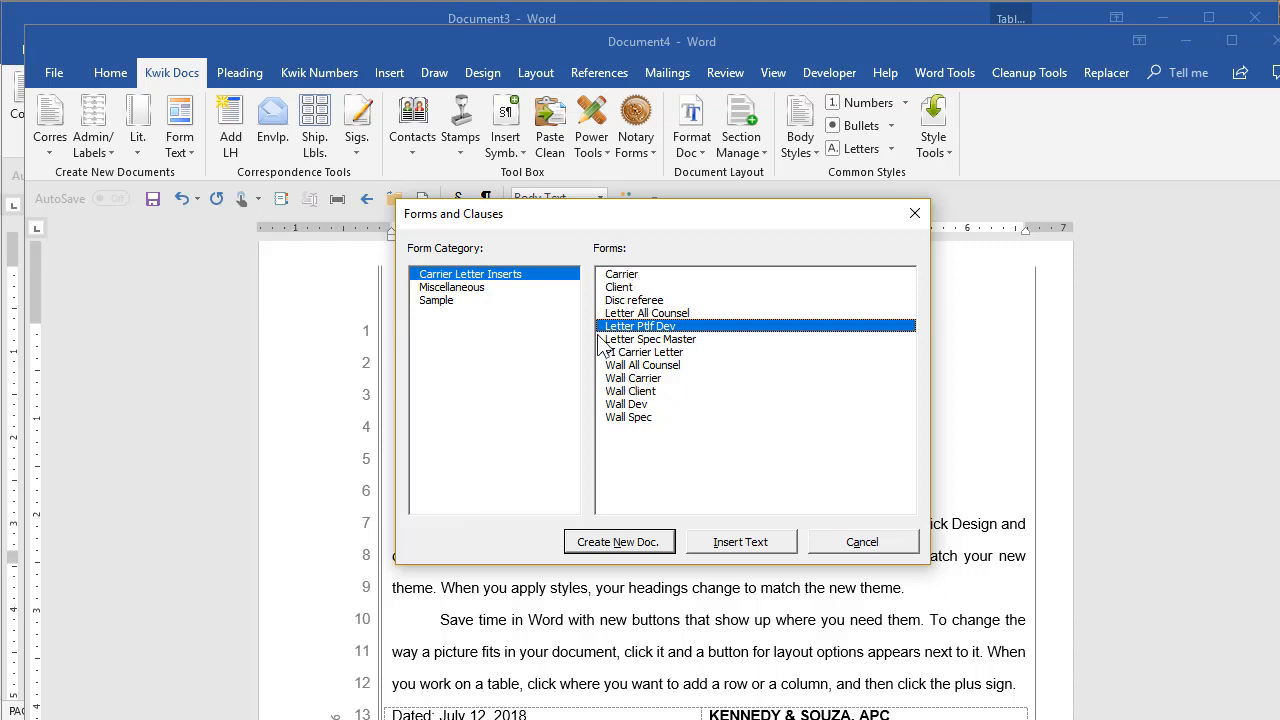
mouse_move(620, 316)
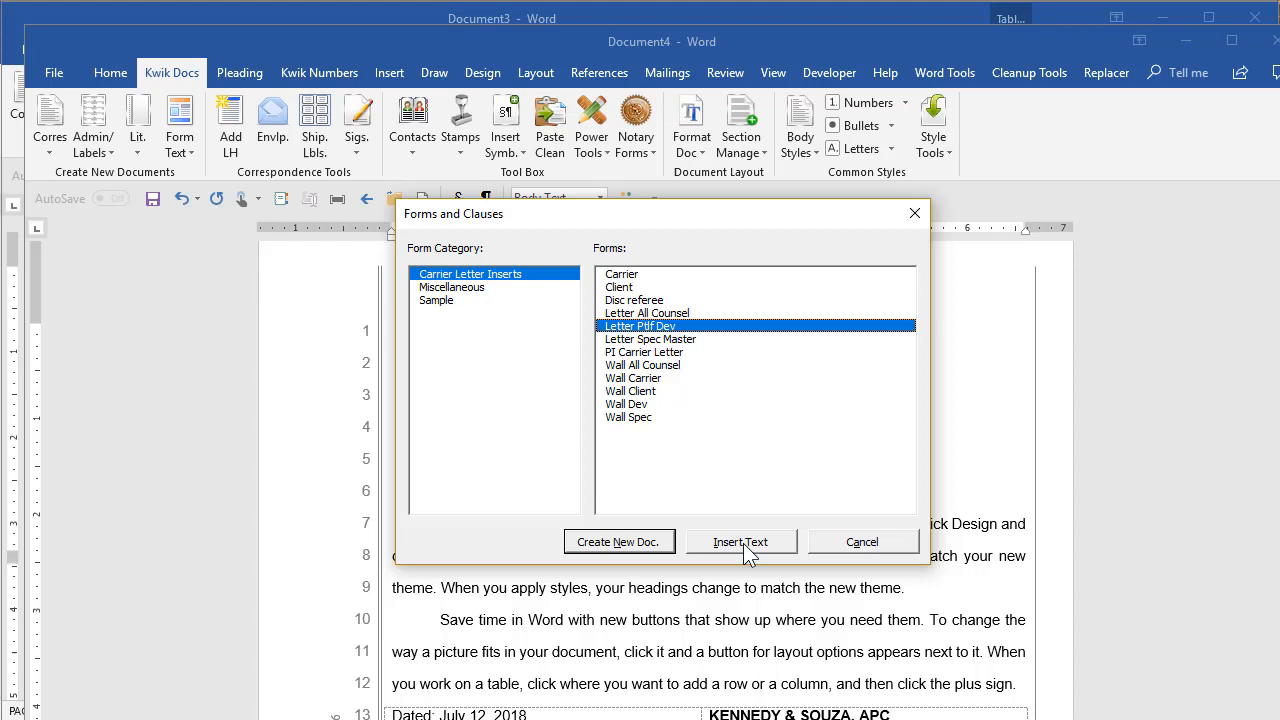
mouse_move(612, 552)
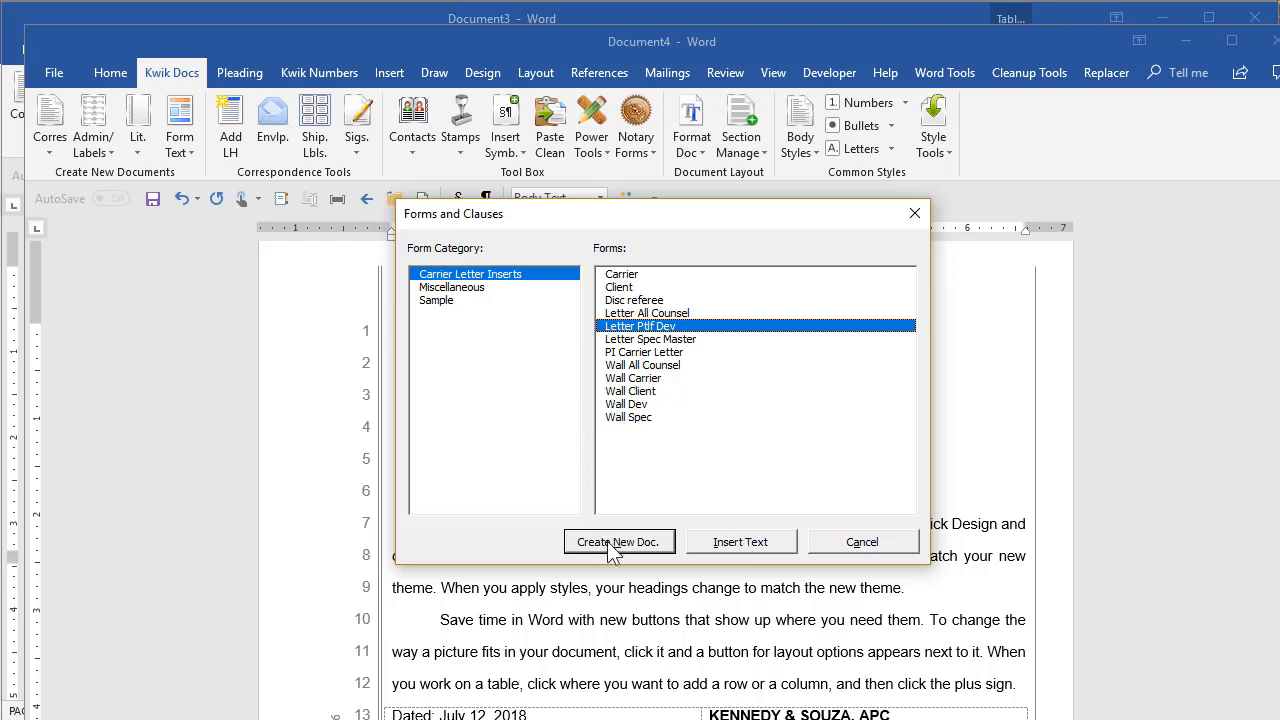